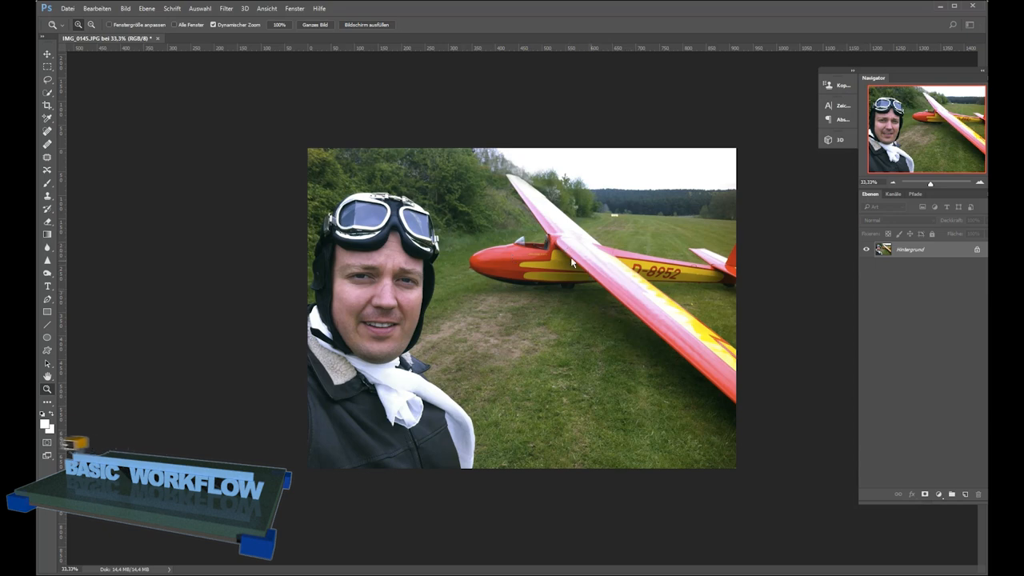
{"action": "mouse_move", "coordinate": [671, 310]}
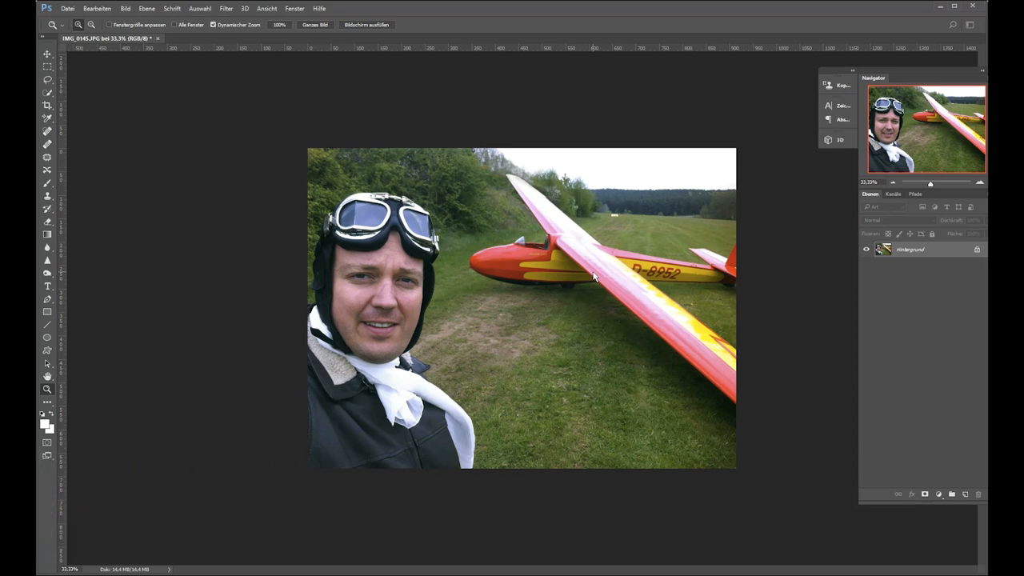
{"action": "mouse_move", "coordinate": [601, 262]}
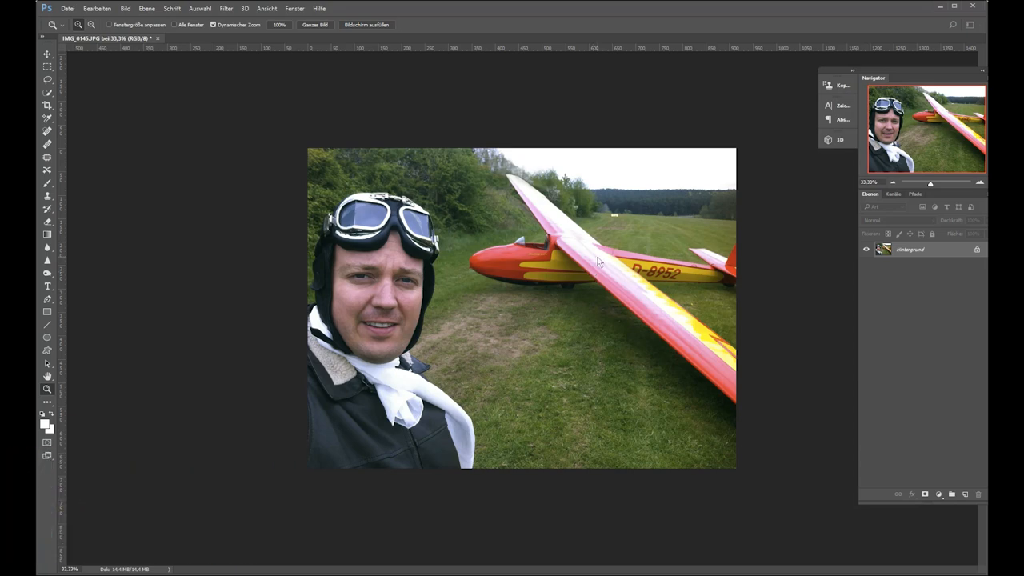
{"action": "mouse_move", "coordinate": [531, 240]}
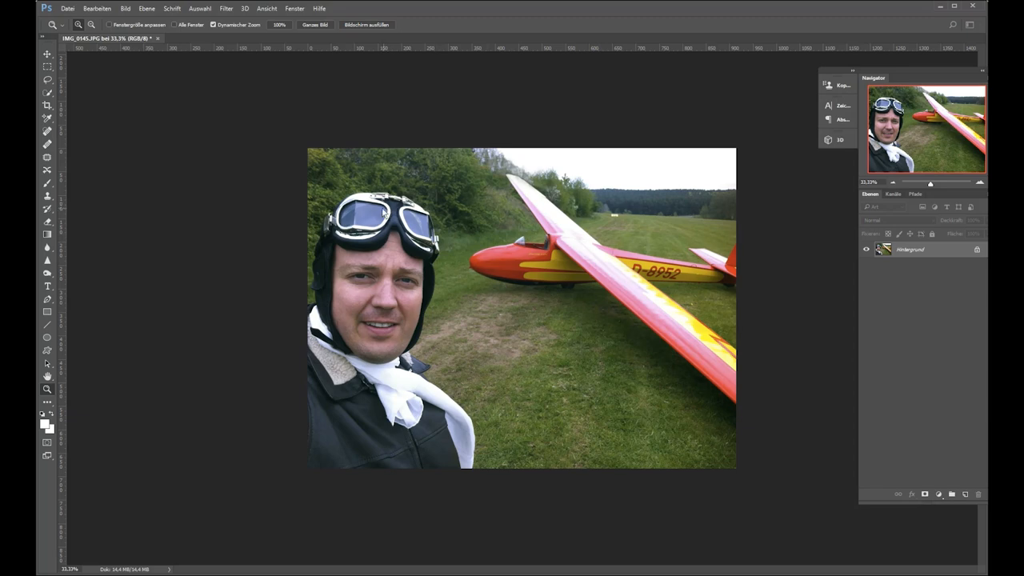
{"action": "mouse_move", "coordinate": [518, 232]}
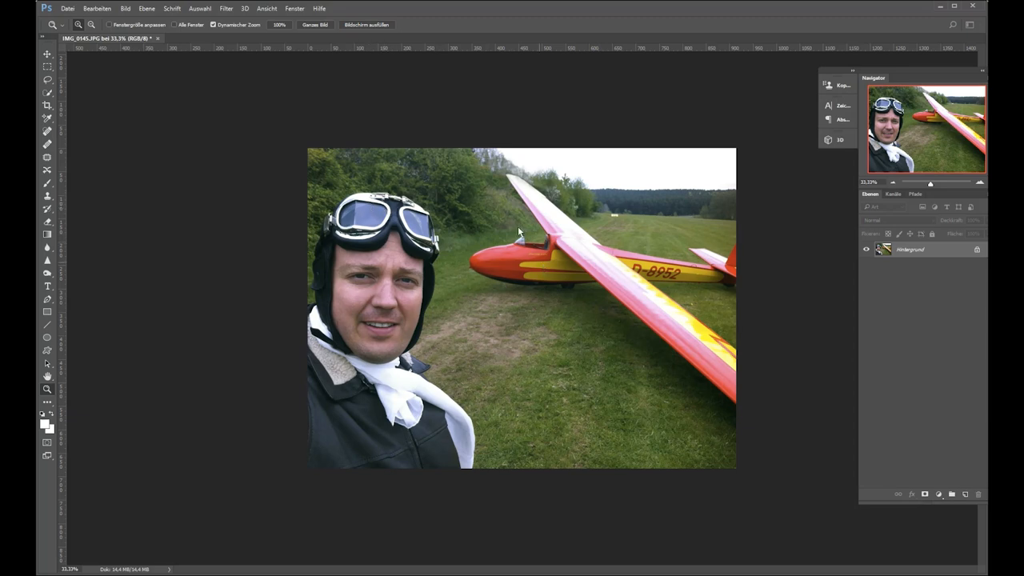
{"action": "mouse_move", "coordinate": [556, 301]}
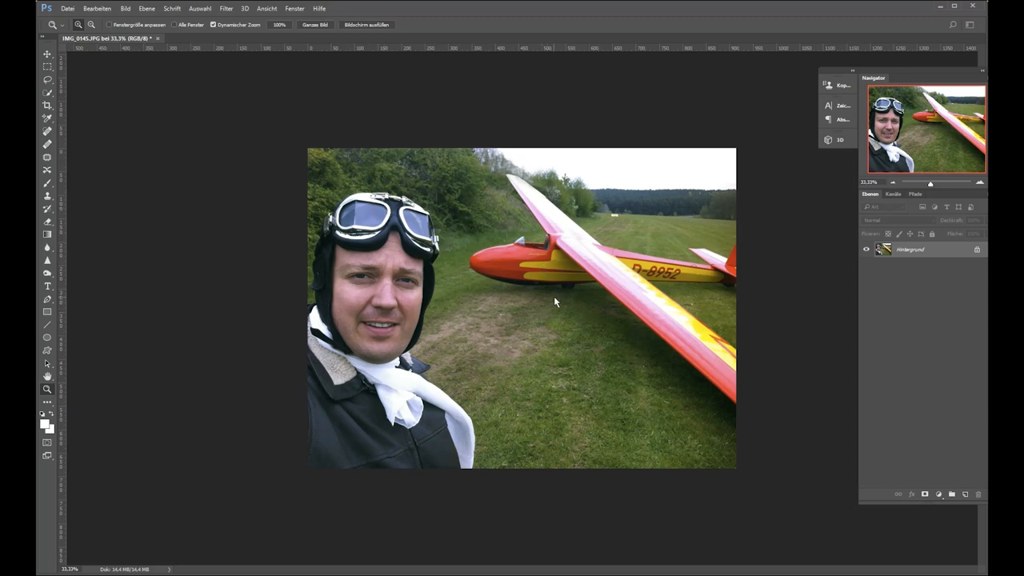
Convert the pilot-and-glider photo to grayscale mode, discarding its colour information.
{"action": "left_click", "coordinate": [125, 8]}
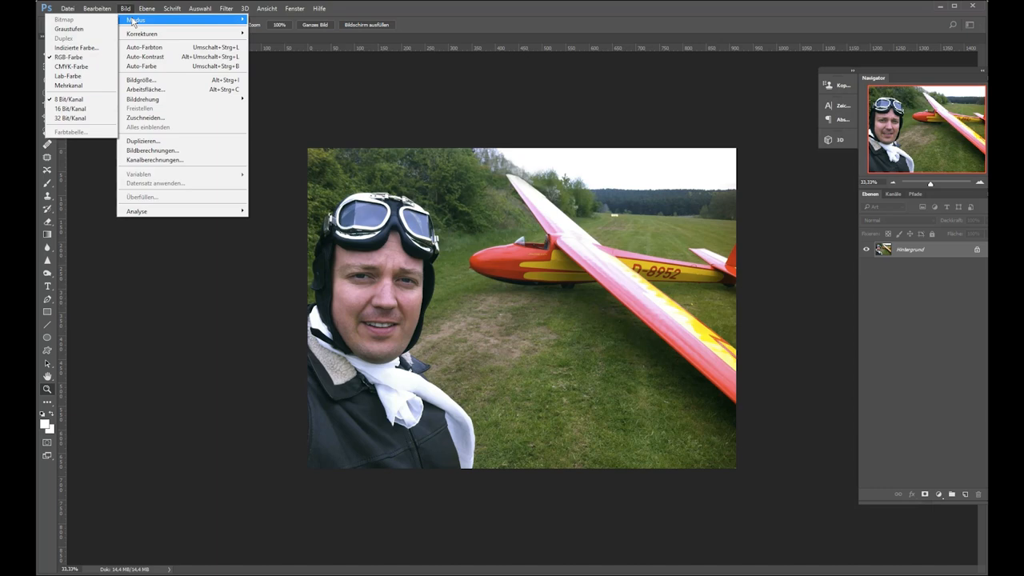
{"action": "mouse_move", "coordinate": [67, 29]}
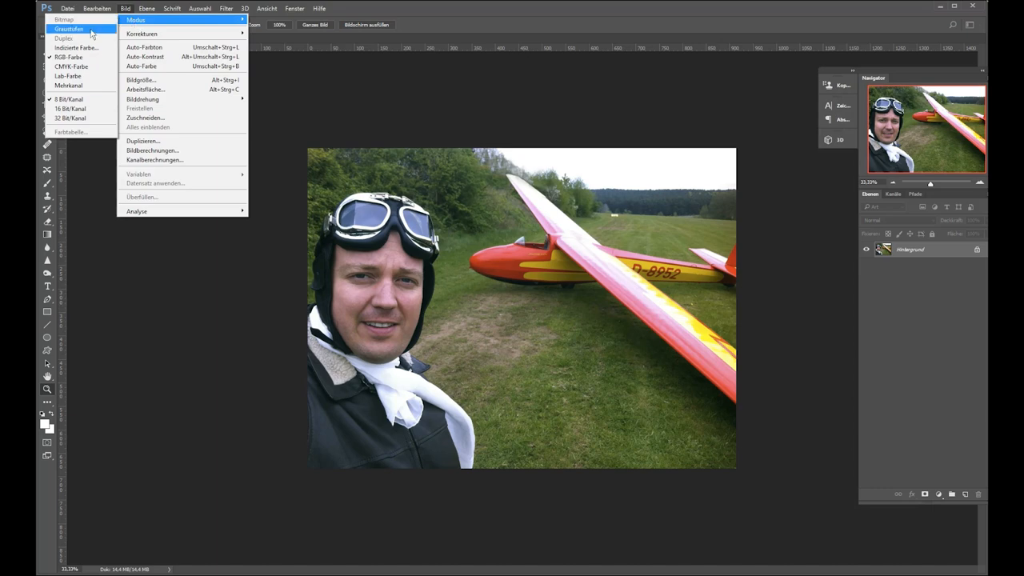
{"action": "left_click", "coordinate": [67, 29]}
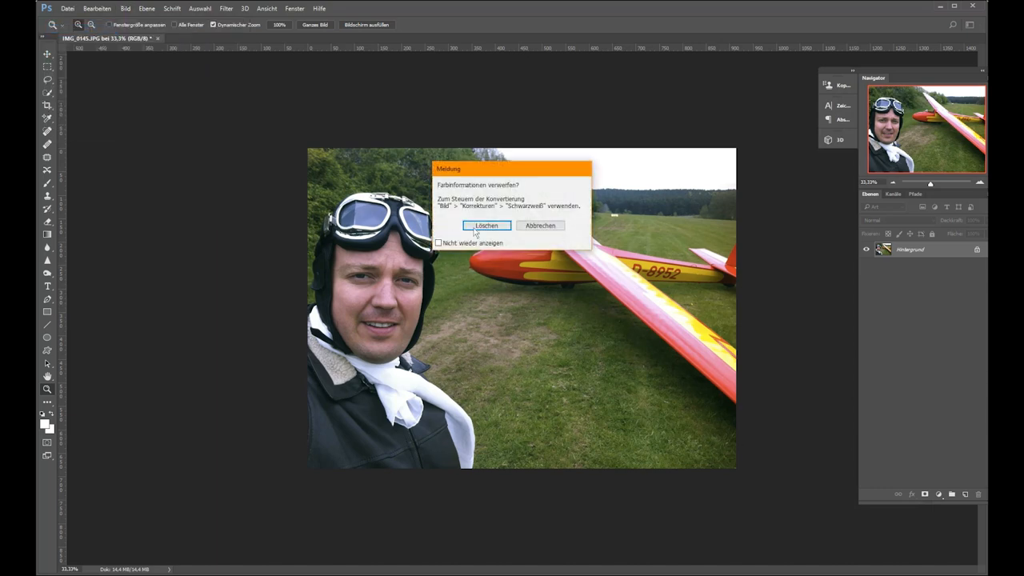
{"action": "left_click", "coordinate": [487, 224]}
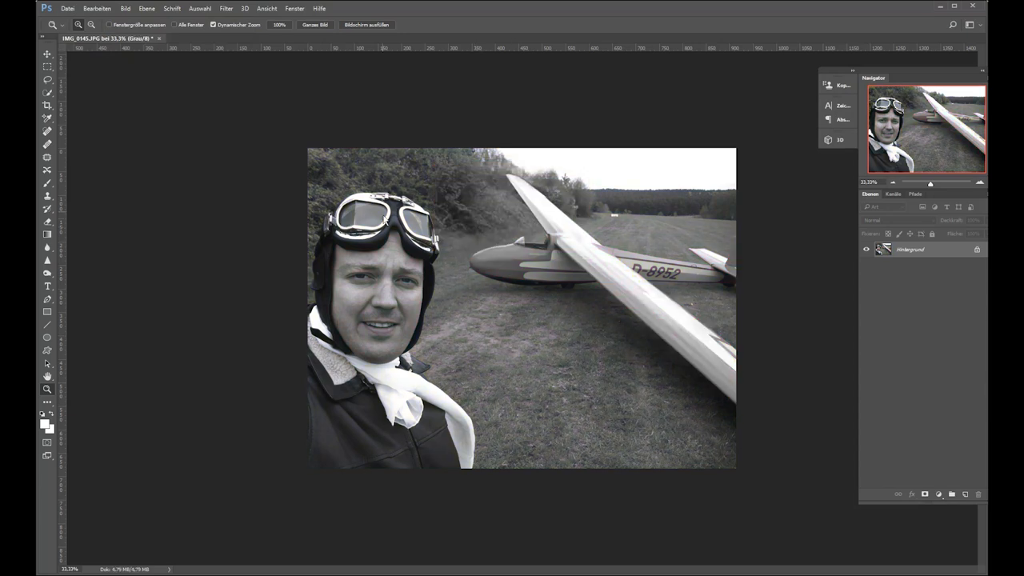
{"action": "mouse_move", "coordinate": [529, 261]}
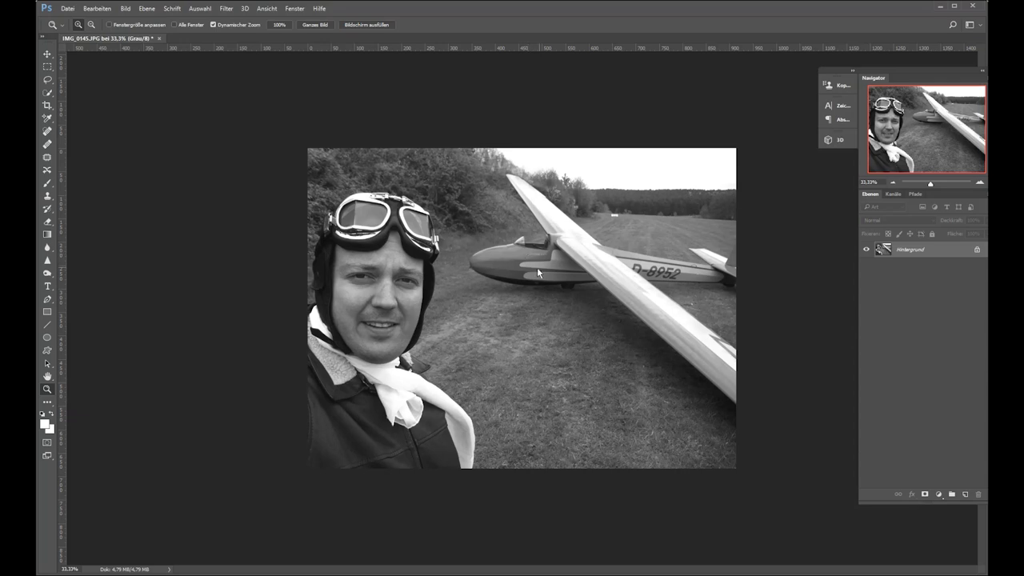
{"action": "mouse_move", "coordinate": [572, 272]}
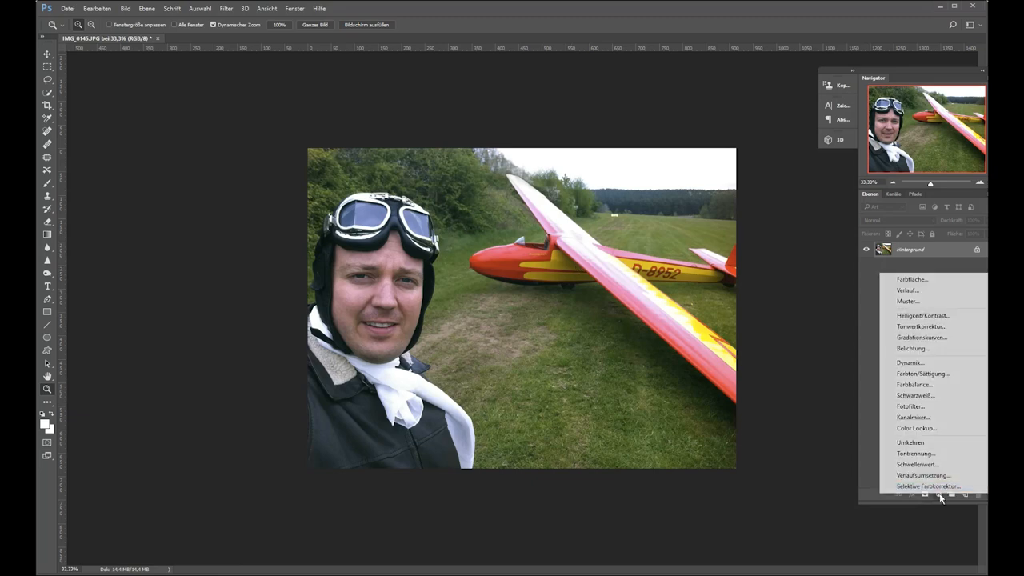
{"action": "mouse_move", "coordinate": [914, 384]}
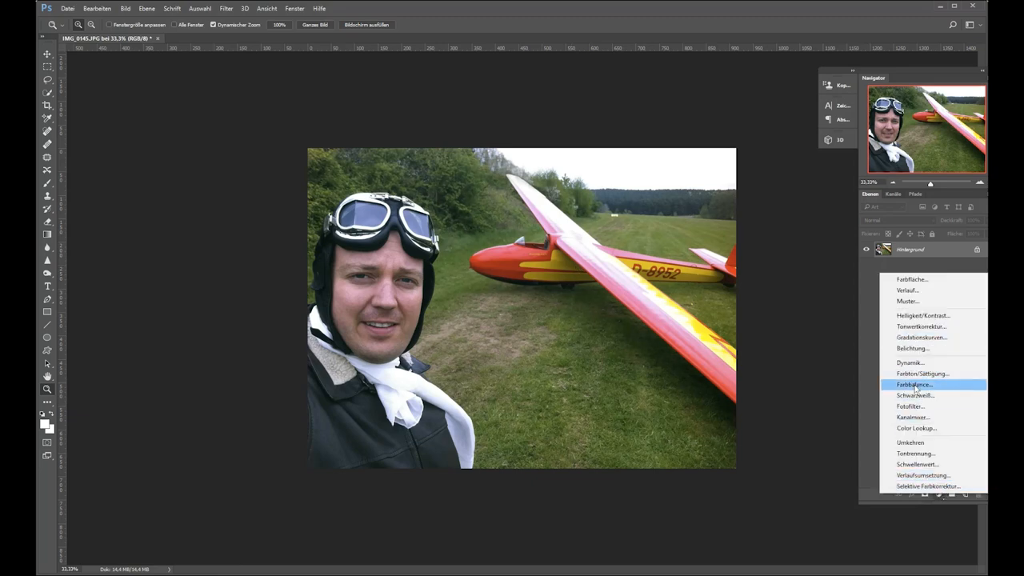
Add a black-and-white adjustment layer and tune how reds and yellows convert to grey.
{"action": "left_click", "coordinate": [914, 395]}
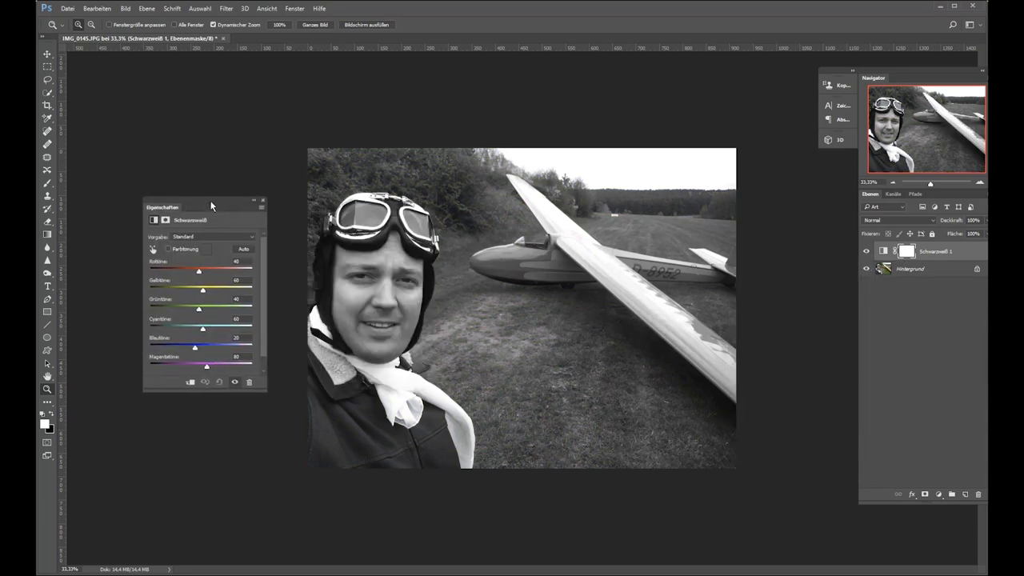
{"action": "left_click_drag", "start_coordinate": [199, 270], "coordinate": [195, 271]}
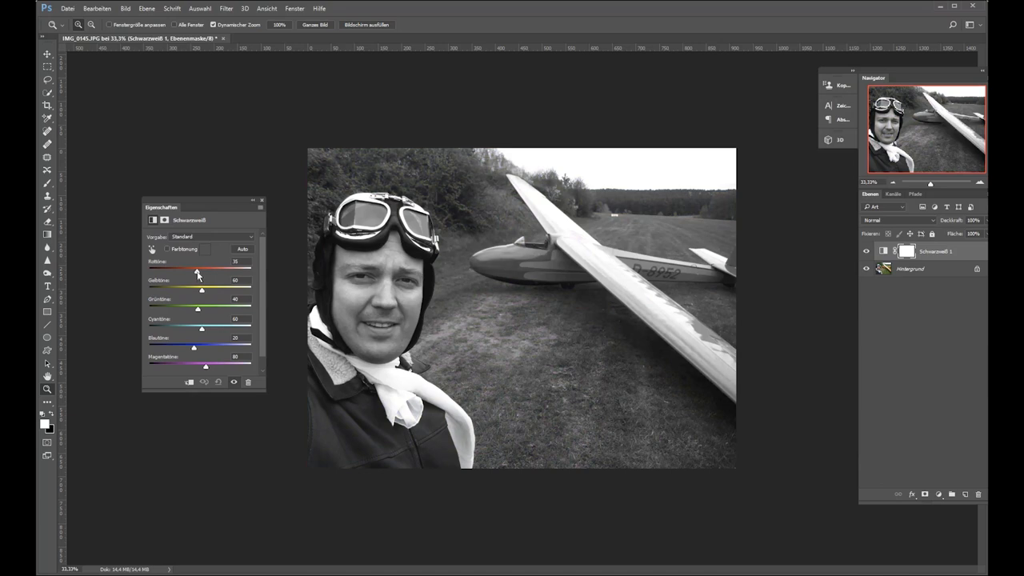
{"action": "left_click_drag", "start_coordinate": [195, 270], "coordinate": [192, 270]}
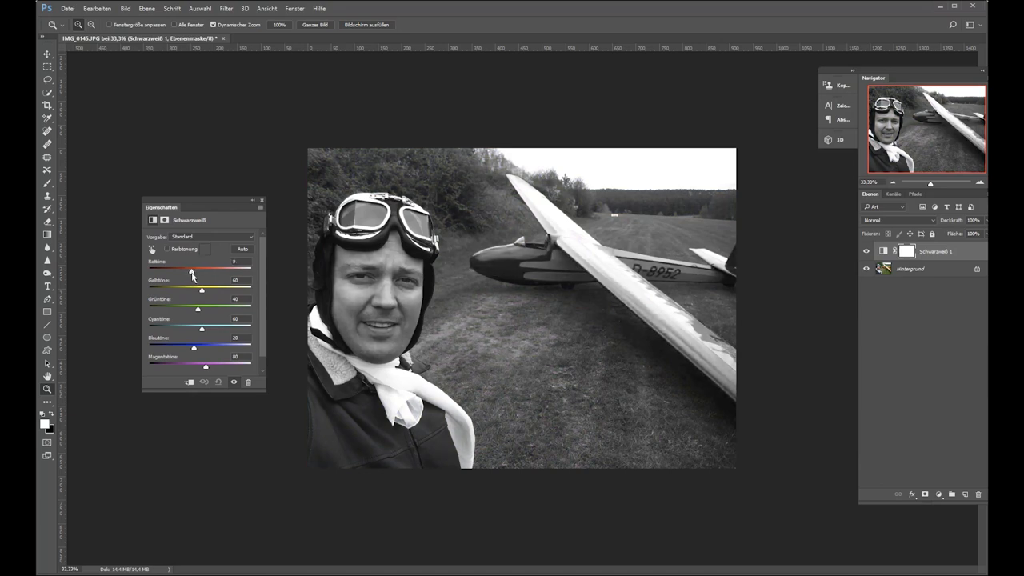
{"action": "left_click_drag", "start_coordinate": [197, 289], "coordinate": [205, 289]}
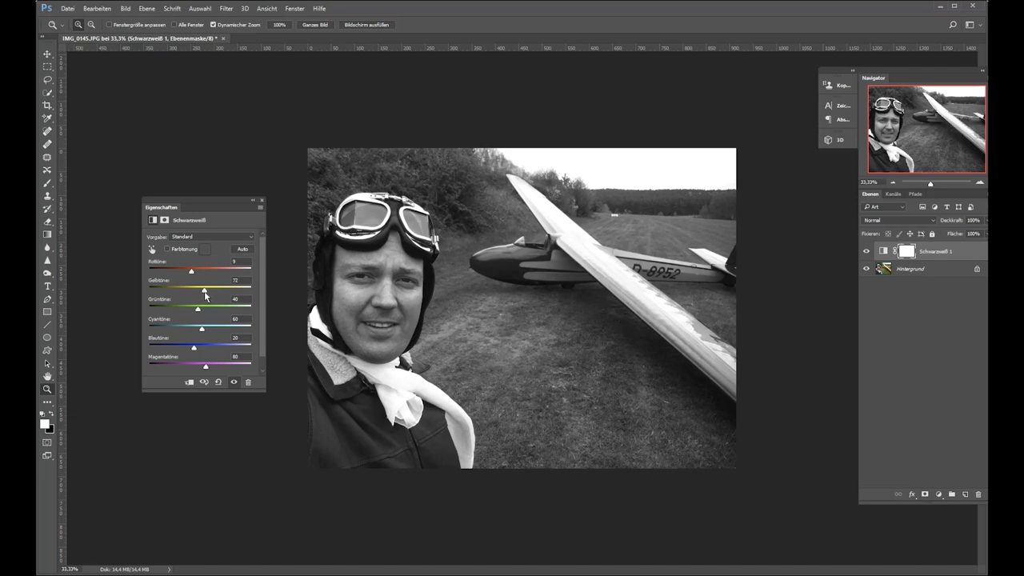
{"action": "left_click_drag", "start_coordinate": [192, 291], "coordinate": [205, 291]}
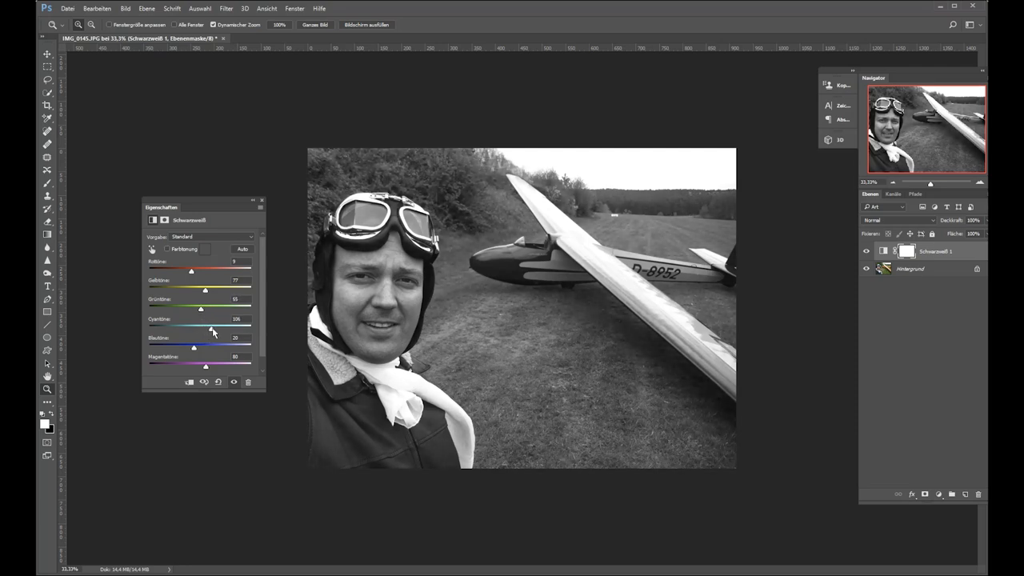
Tune the cyan, blue and magenta conversion sliders and dock the settings beside the layers.
{"action": "left_click_drag", "start_coordinate": [211, 329], "coordinate": [200, 329]}
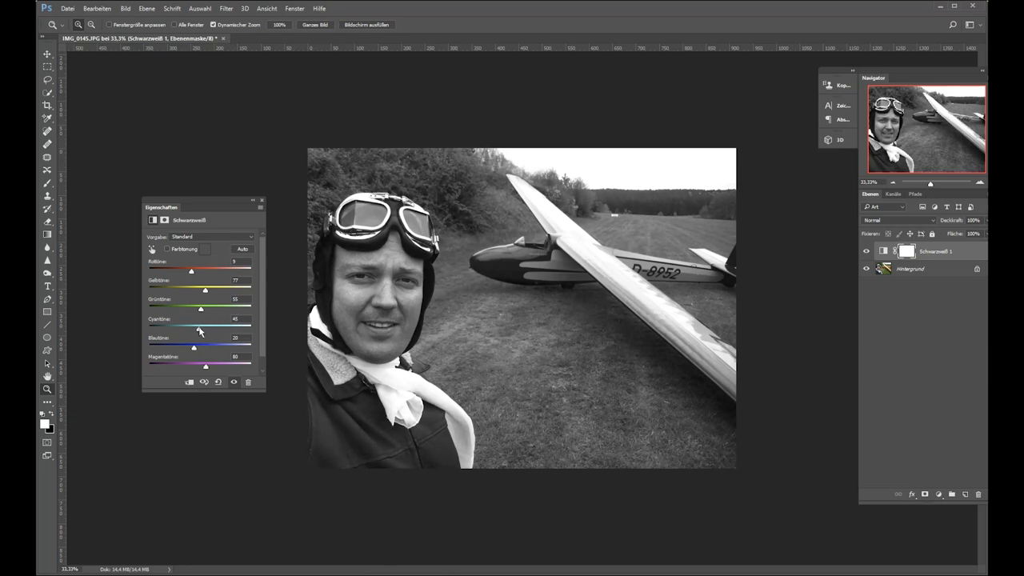
{"action": "left_click_drag", "start_coordinate": [202, 330], "coordinate": [199, 329]}
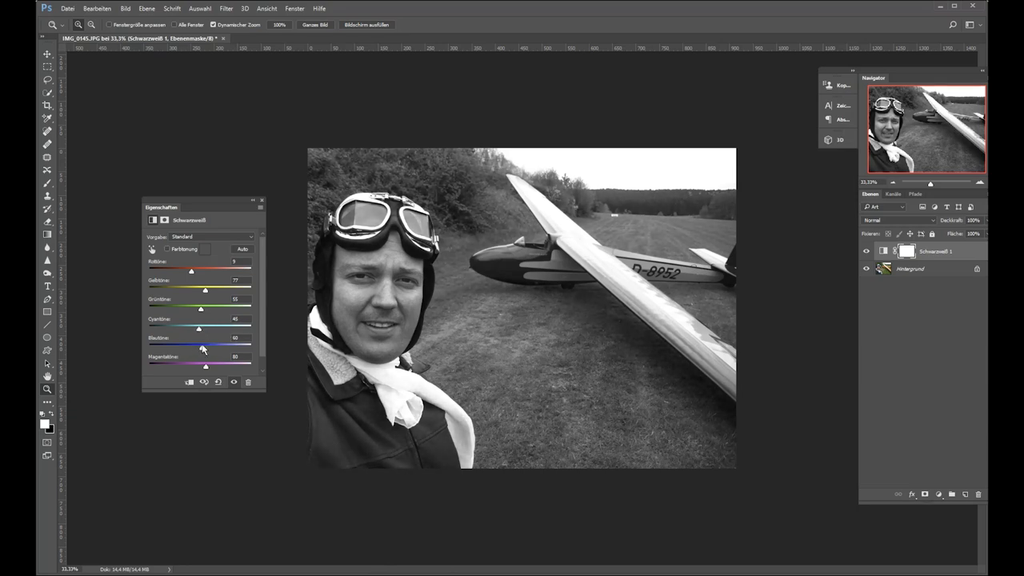
{"action": "left_click_drag", "start_coordinate": [198, 345], "coordinate": [210, 345]}
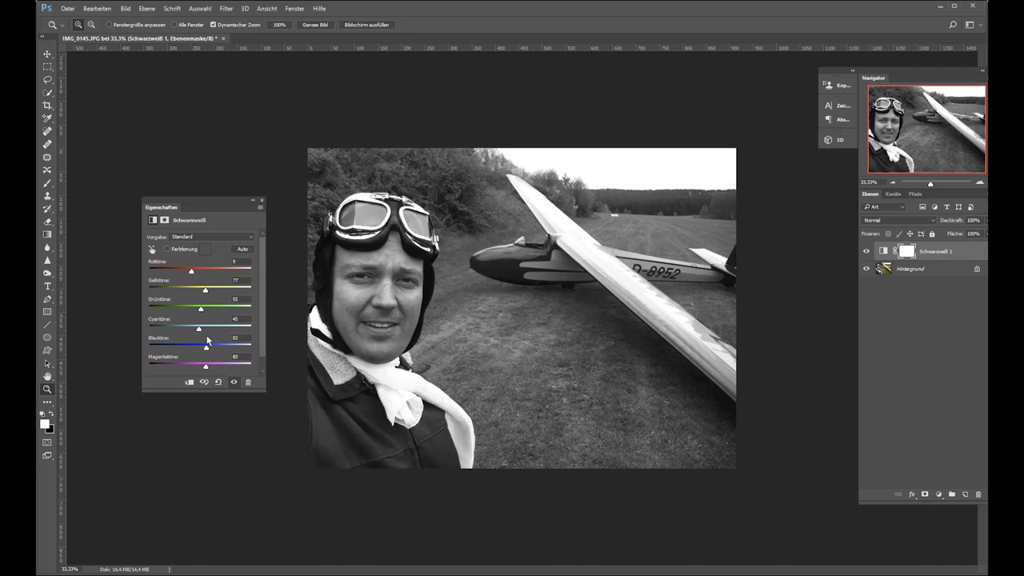
{"action": "left_click_drag", "start_coordinate": [208, 345], "coordinate": [209, 346]}
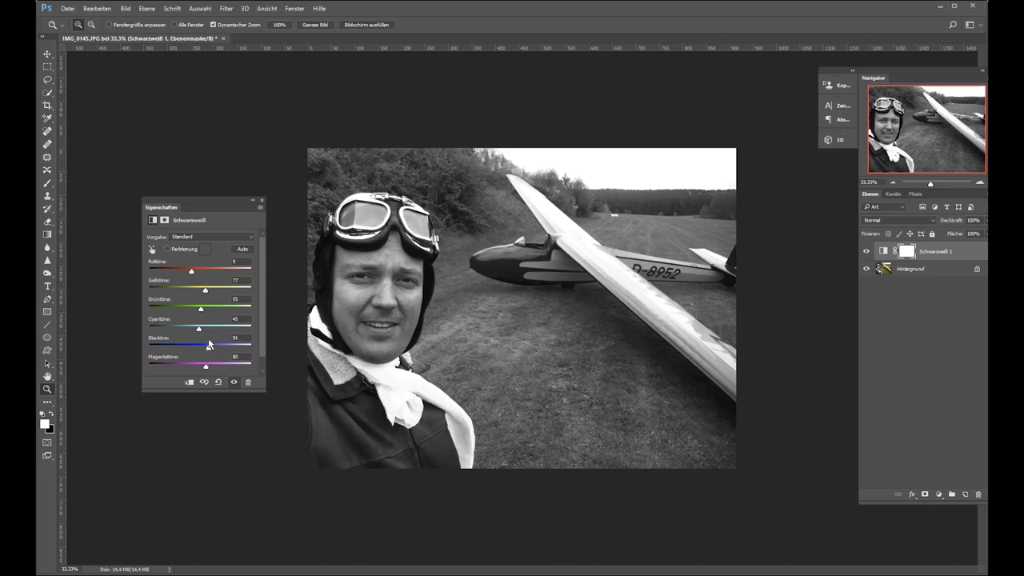
{"action": "left_click_drag", "start_coordinate": [204, 367], "coordinate": [192, 367]}
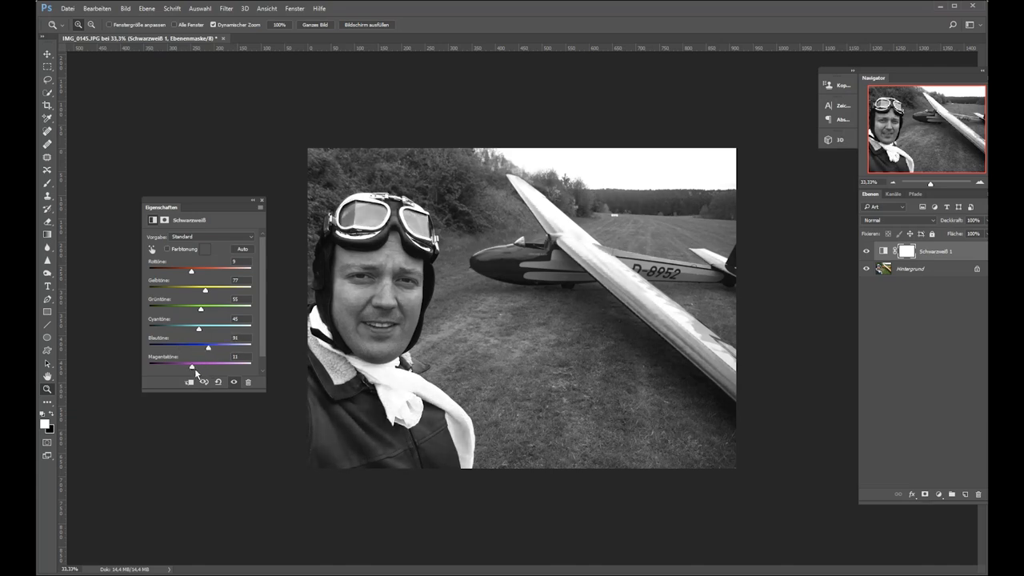
{"action": "left_click_drag", "start_coordinate": [208, 366], "coordinate": [182, 367]}
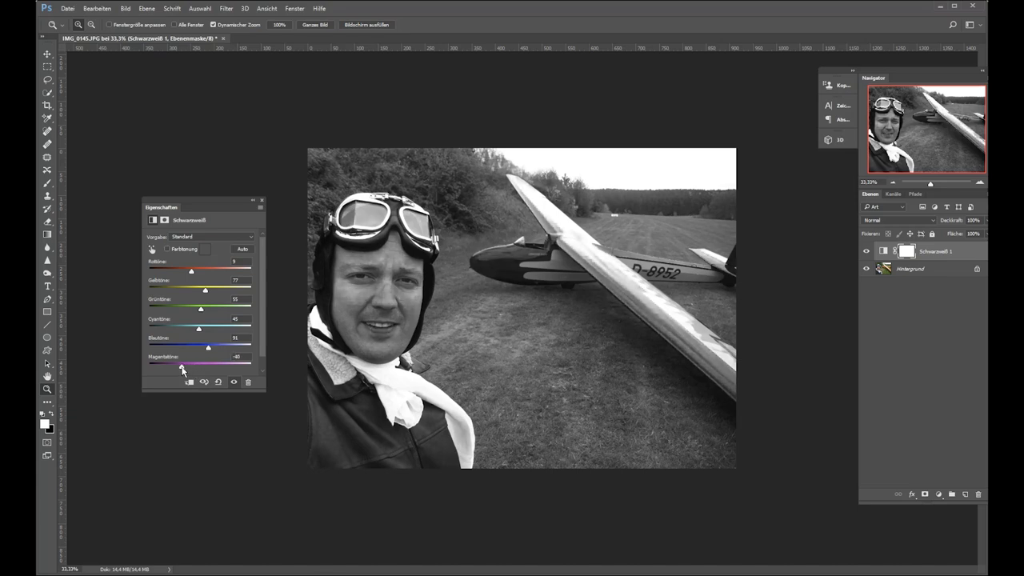
{"action": "left_click_drag", "start_coordinate": [208, 366], "coordinate": [176, 366]}
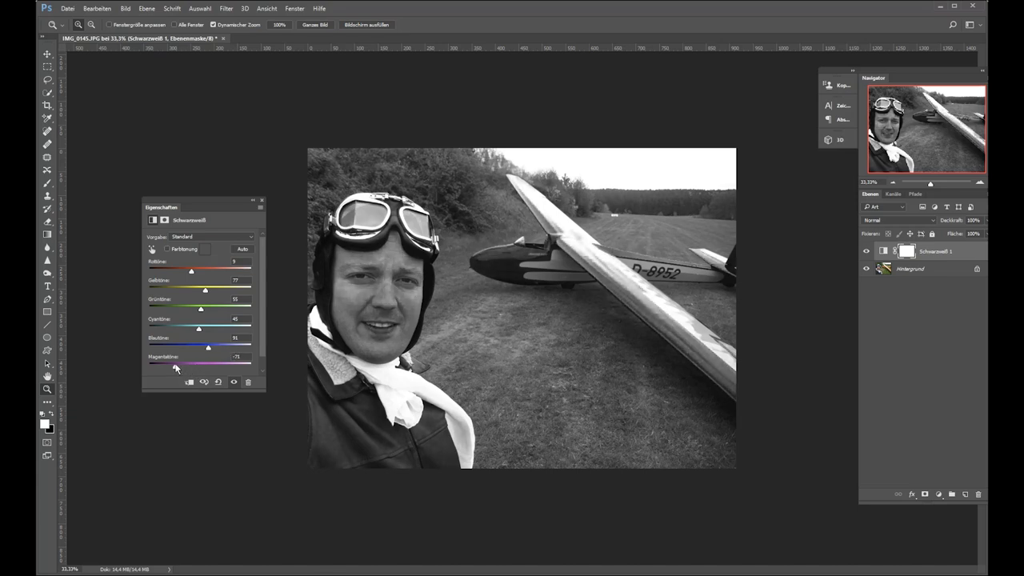
{"action": "left_click_drag", "start_coordinate": [150, 365], "coordinate": [179, 365]}
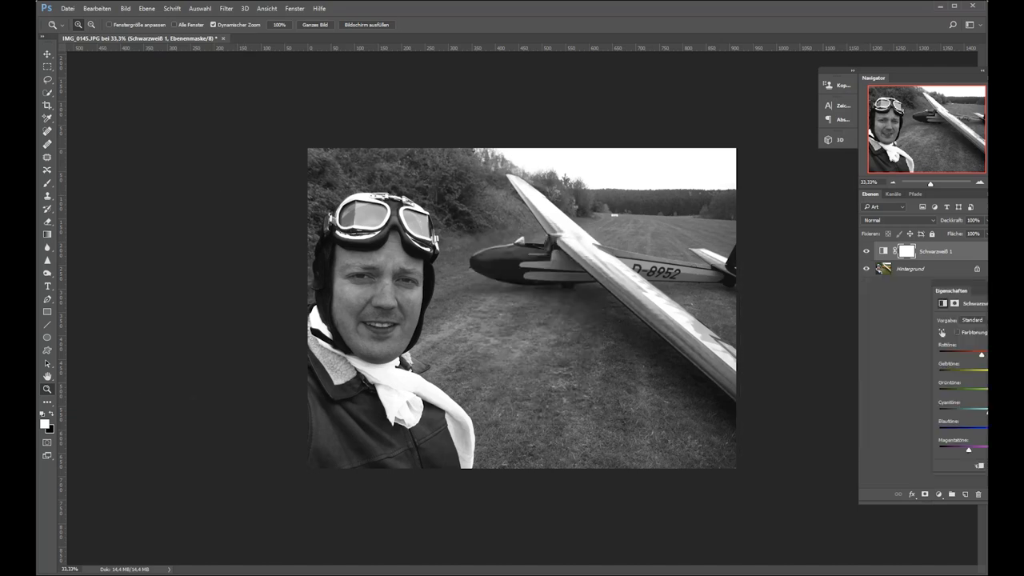
Show the Histogram panel and move it to the left of the canvas away from the photo.
{"action": "left_click", "coordinate": [937, 493]}
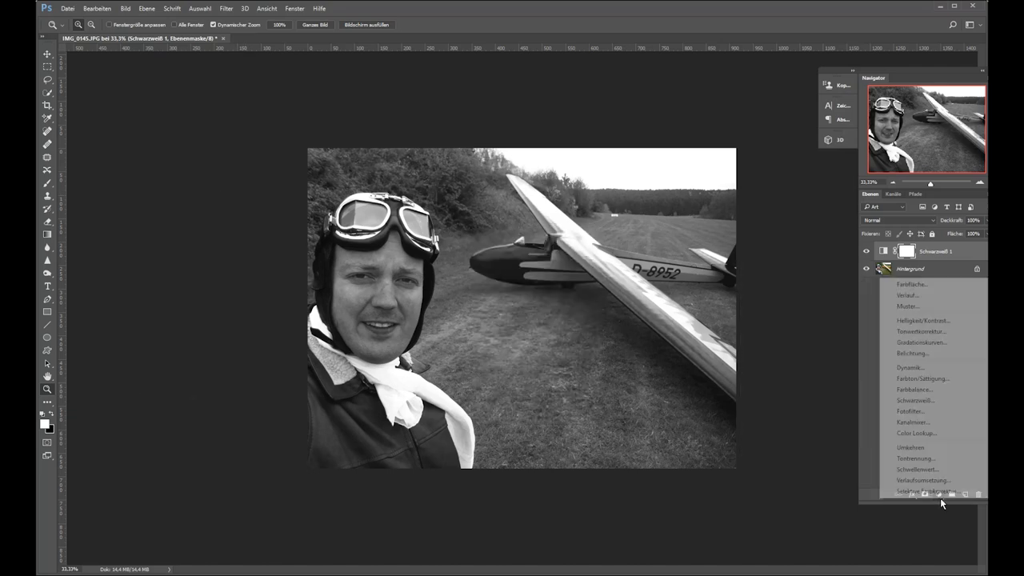
{"action": "mouse_move", "coordinate": [920, 331]}
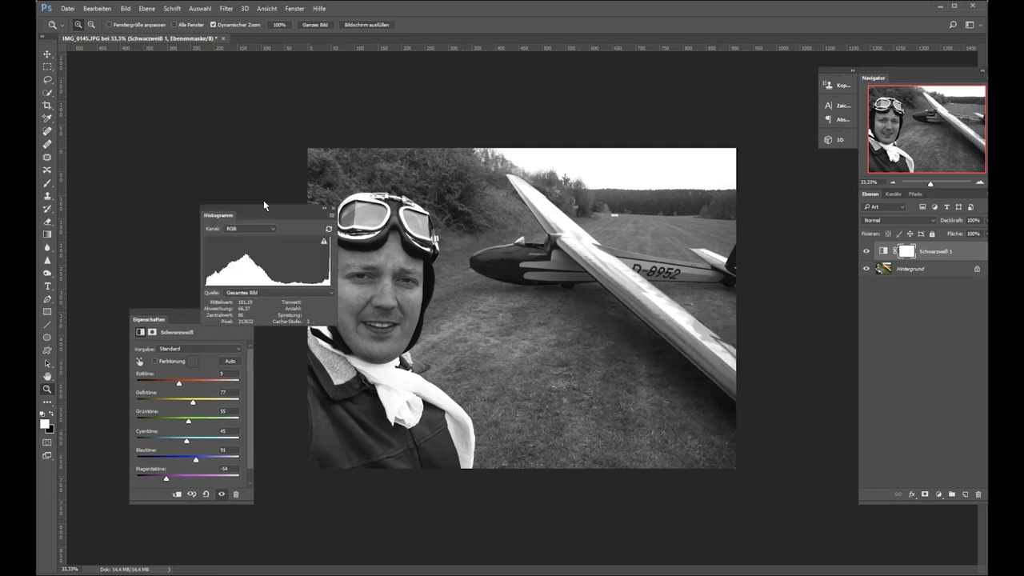
{"action": "left_click_drag", "start_coordinate": [269, 214], "coordinate": [188, 135]}
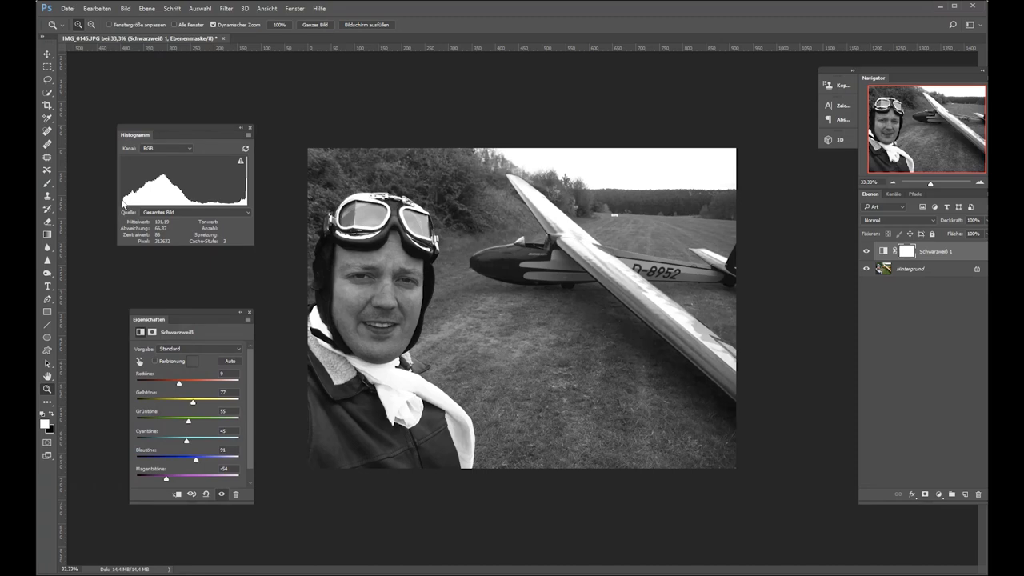
{"action": "mouse_move", "coordinate": [937, 531]}
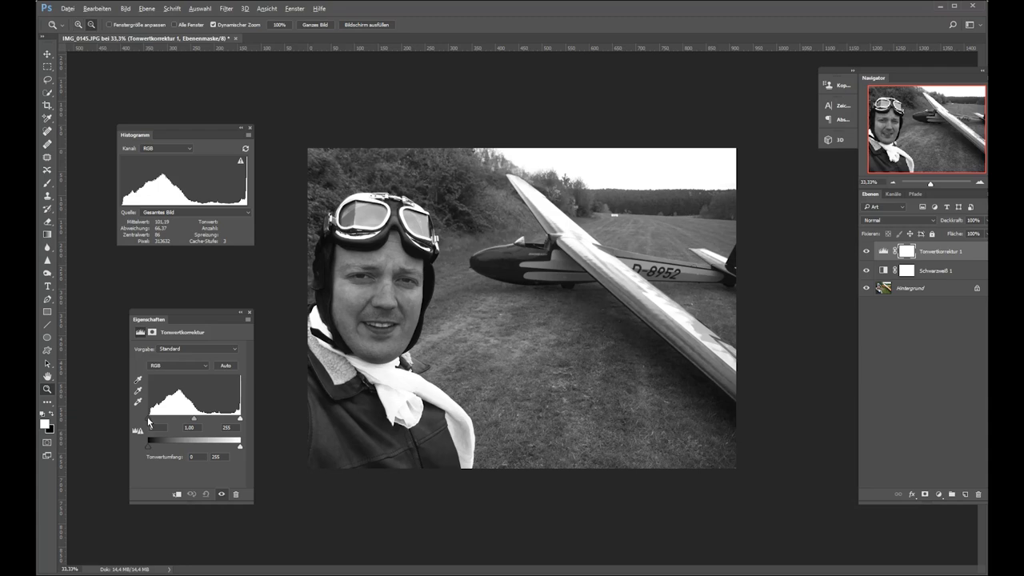
{"action": "mouse_move", "coordinate": [166, 409]}
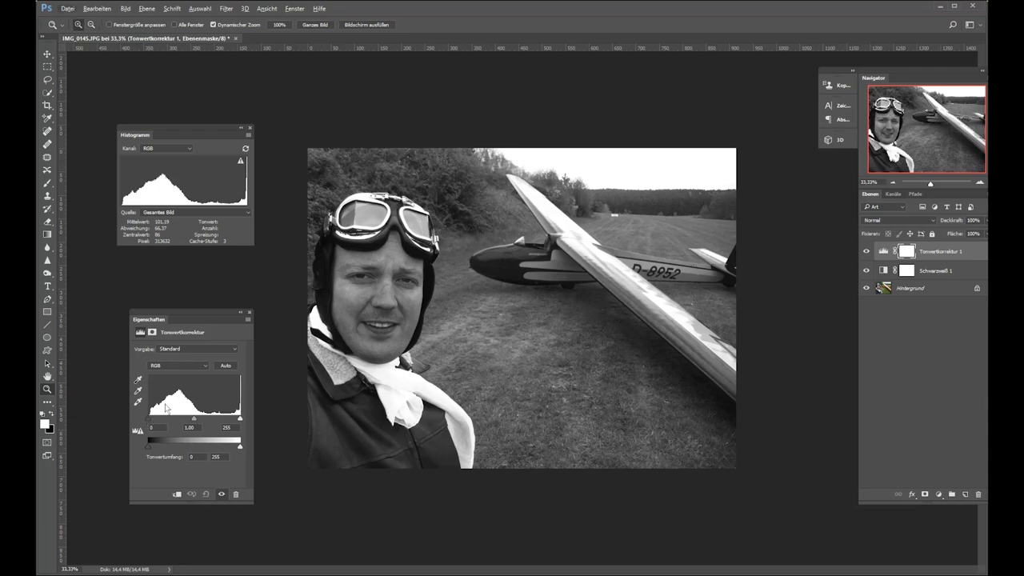
{"action": "mouse_move", "coordinate": [166, 411]}
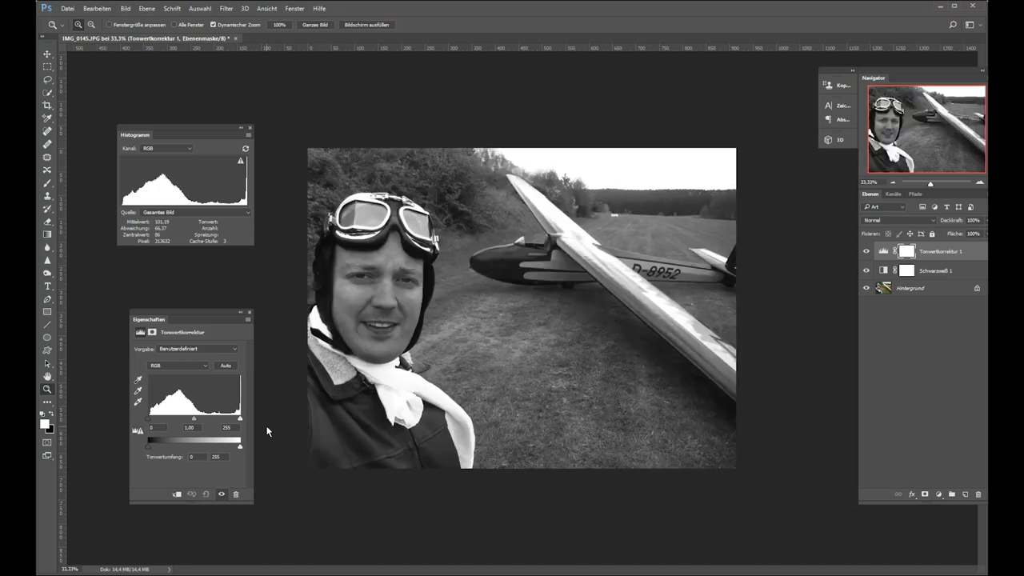
Set the Levels black point just before clipping and fine-tune the midtone brightness.
{"action": "left_click_drag", "start_coordinate": [242, 419], "coordinate": [237, 419]}
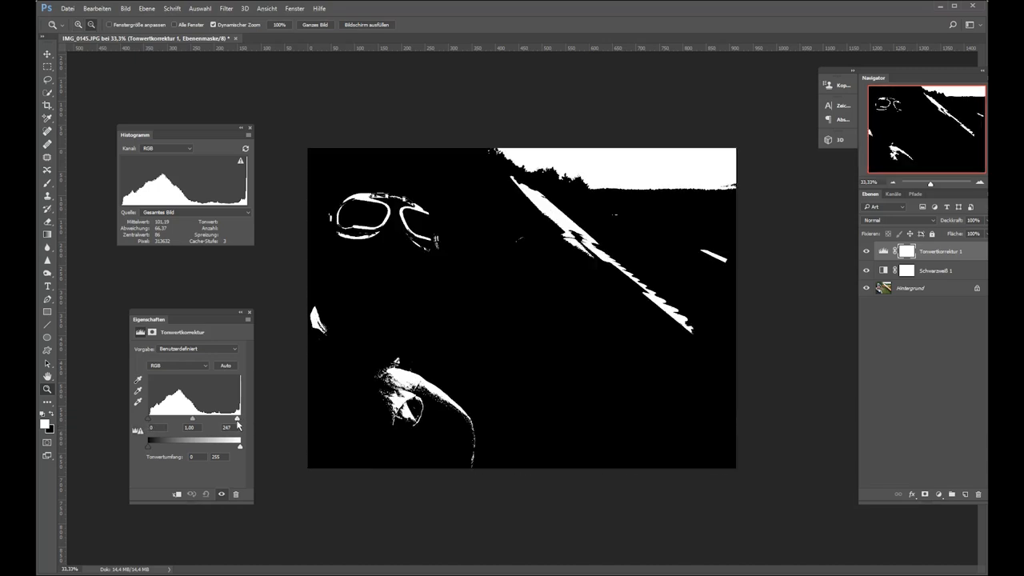
{"action": "left_click_drag", "start_coordinate": [237, 419], "coordinate": [227, 419]}
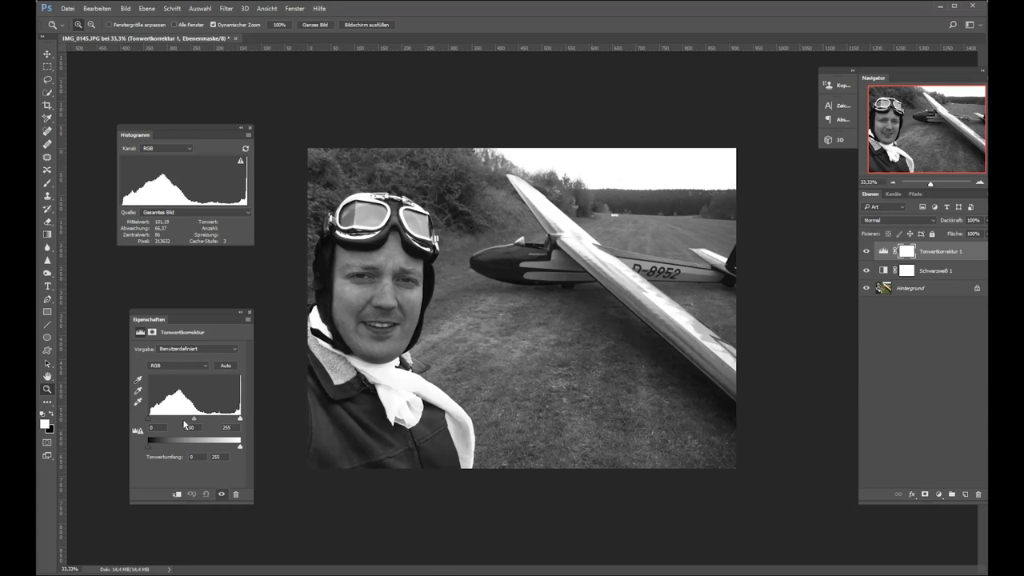
{"action": "left_click_drag", "start_coordinate": [192, 419], "coordinate": [196, 419]}
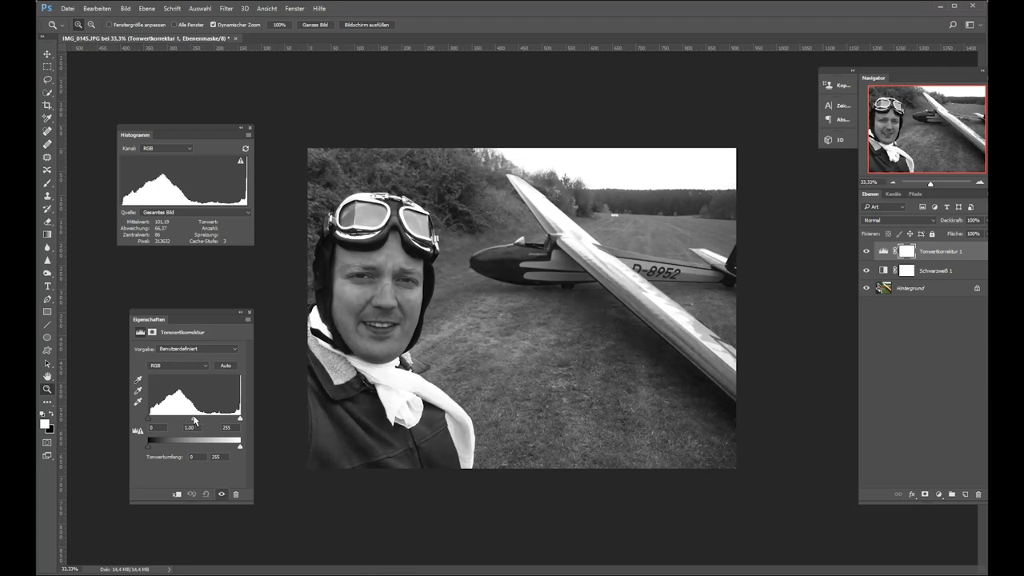
{"action": "mouse_move", "coordinate": [205, 358]}
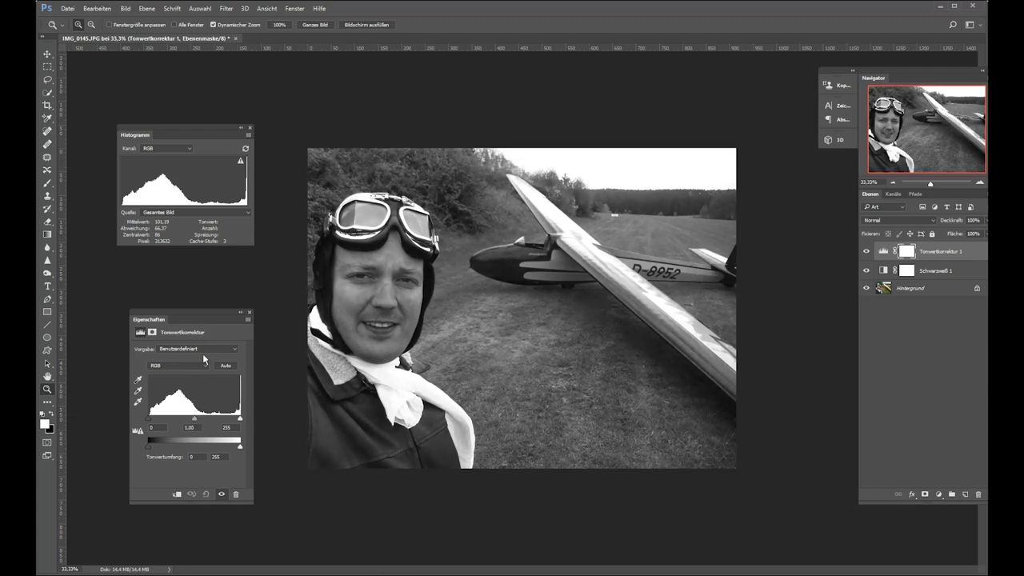
{"action": "left_click_drag", "start_coordinate": [193, 419], "coordinate": [198, 419]}
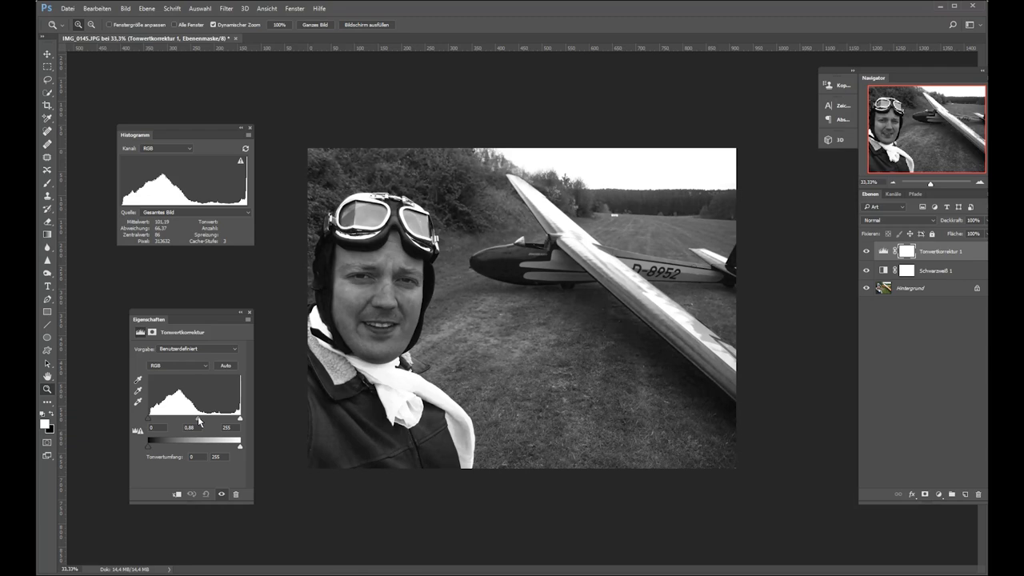
{"action": "left_click_drag", "start_coordinate": [189, 419], "coordinate": [198, 419]}
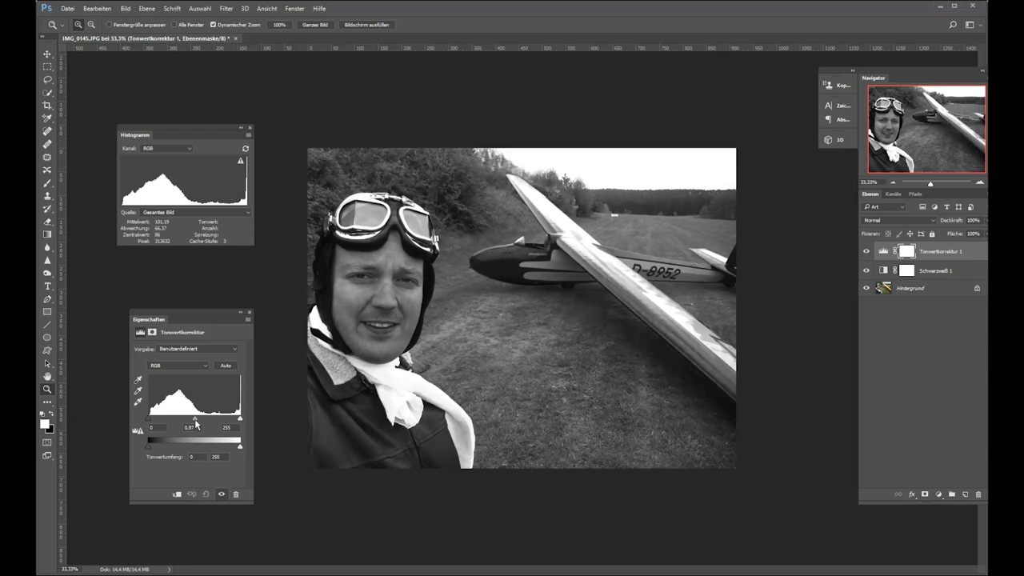
{"action": "left_click", "coordinate": [67, 8]}
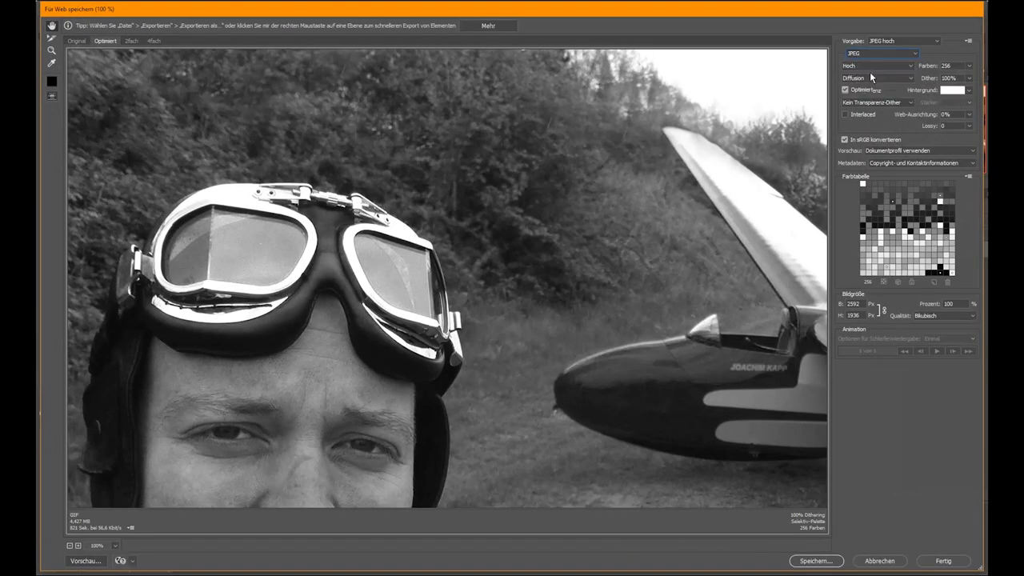
Export the photo via Save for Web as a JPEG into the lithophane folder.
{"action": "left_click", "coordinate": [877, 53]}
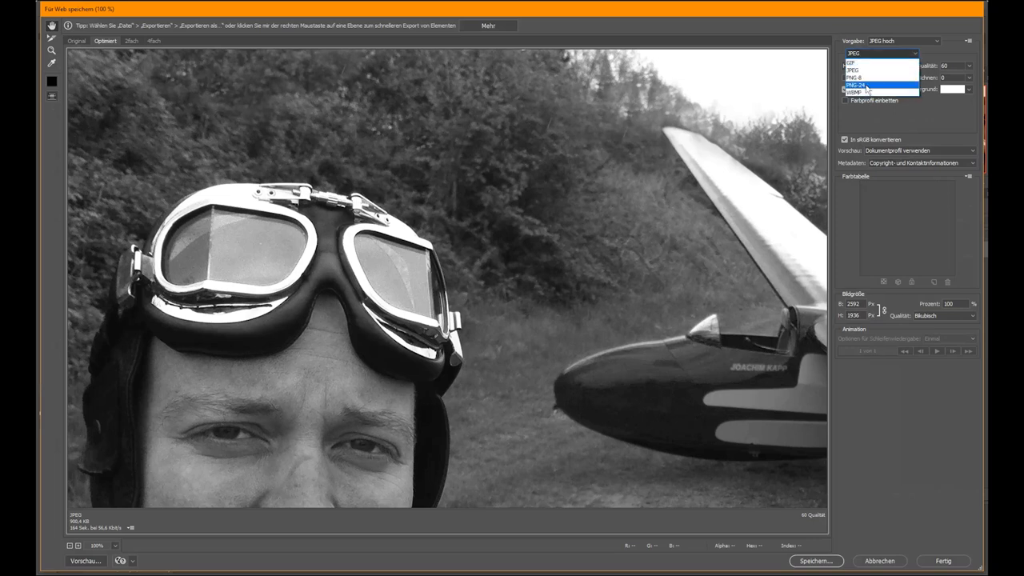
{"action": "left_click", "coordinate": [854, 70]}
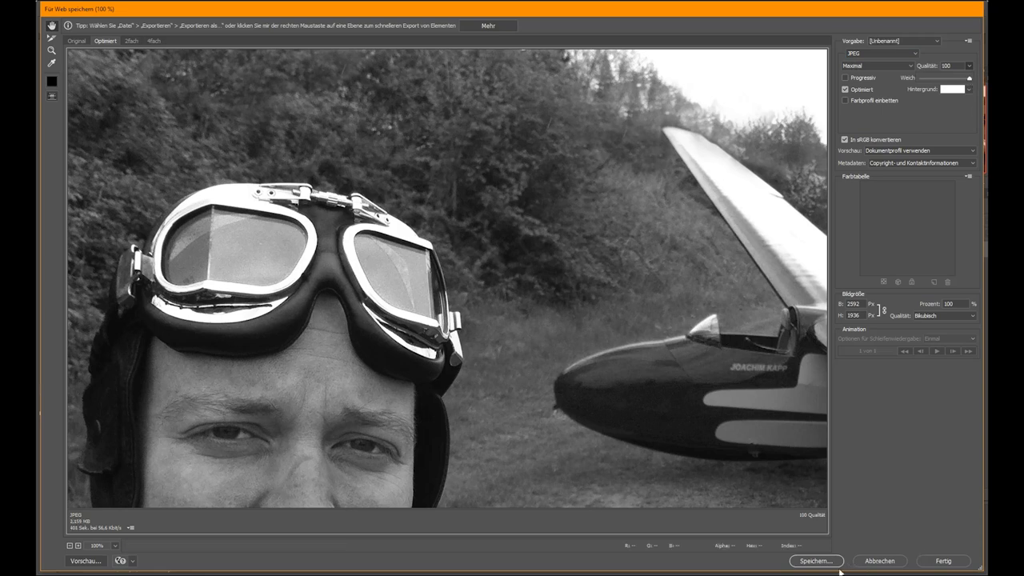
{"action": "left_click", "coordinate": [816, 560]}
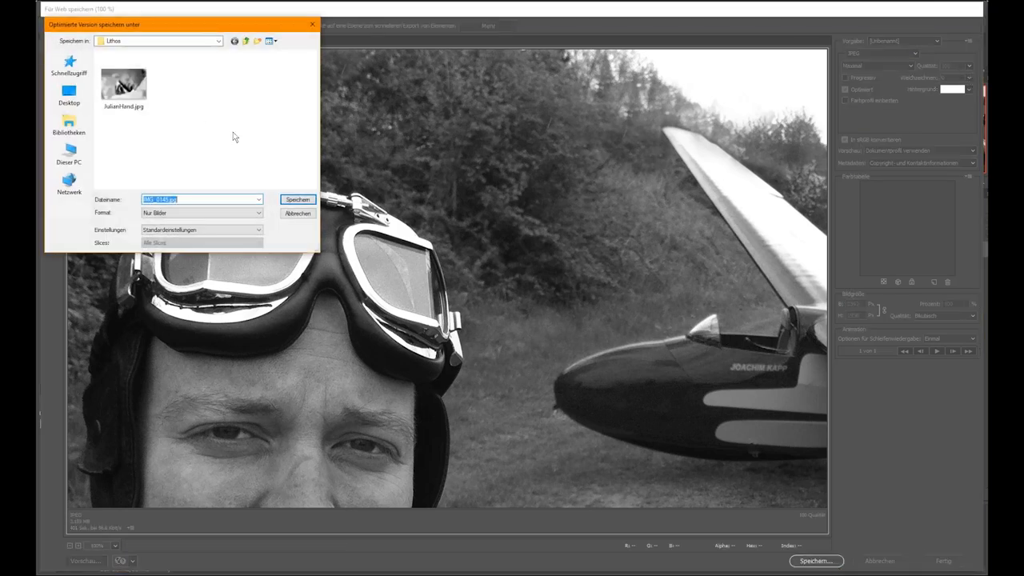
{"action": "left_click", "coordinate": [297, 212]}
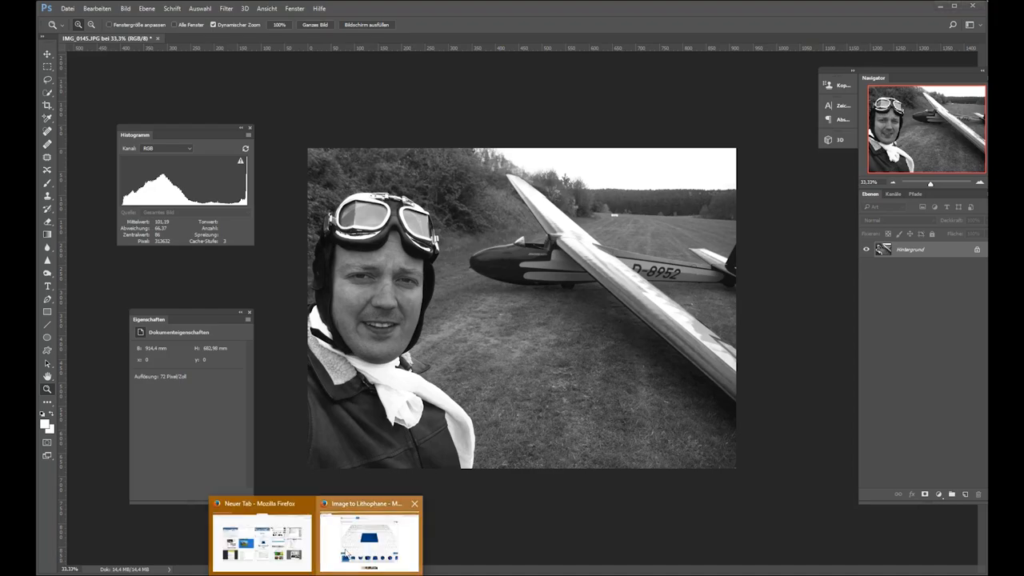
Load the exported JPEG into Image to Lithophane and regenerate it as a flat plate.
{"action": "left_click", "coordinate": [368, 541]}
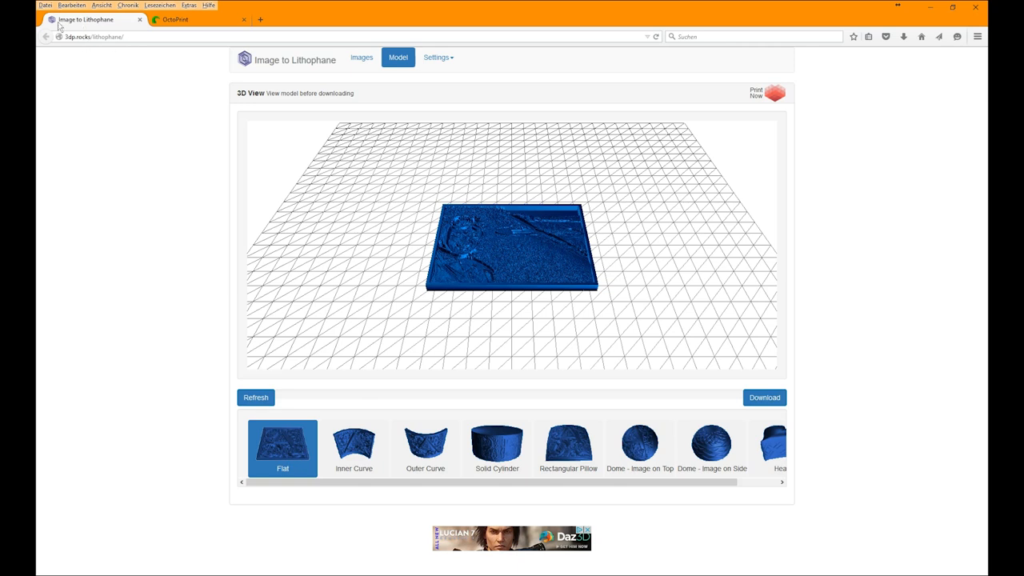
{"action": "mouse_move", "coordinate": [403, 128]}
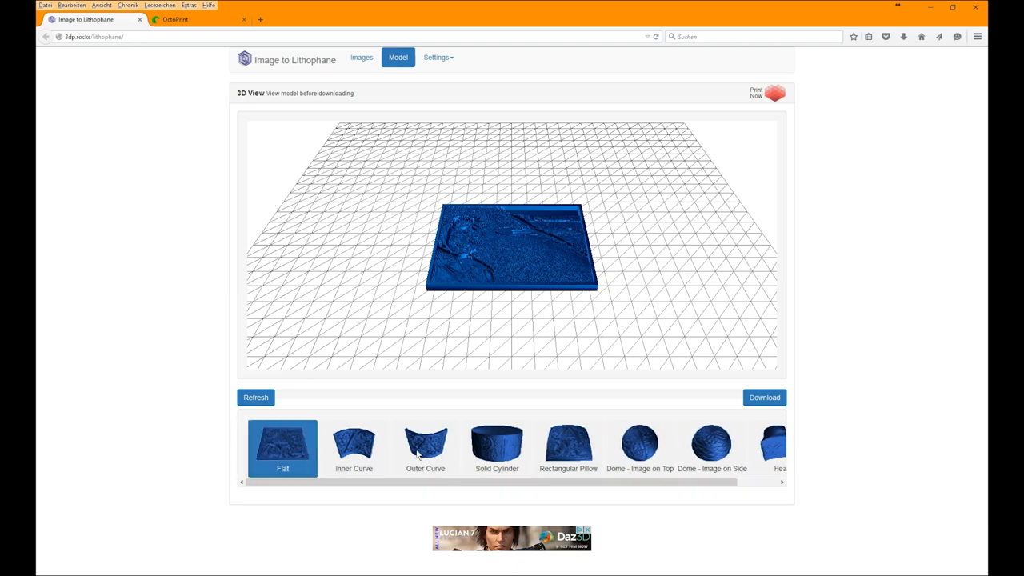
{"action": "mouse_move", "coordinate": [348, 249]}
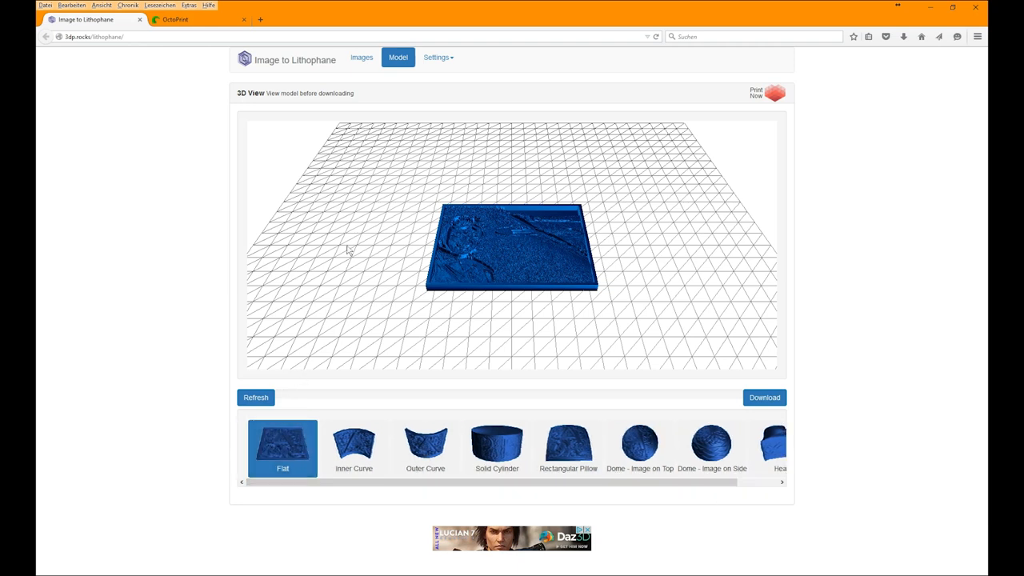
{"action": "left_click", "coordinate": [361, 58]}
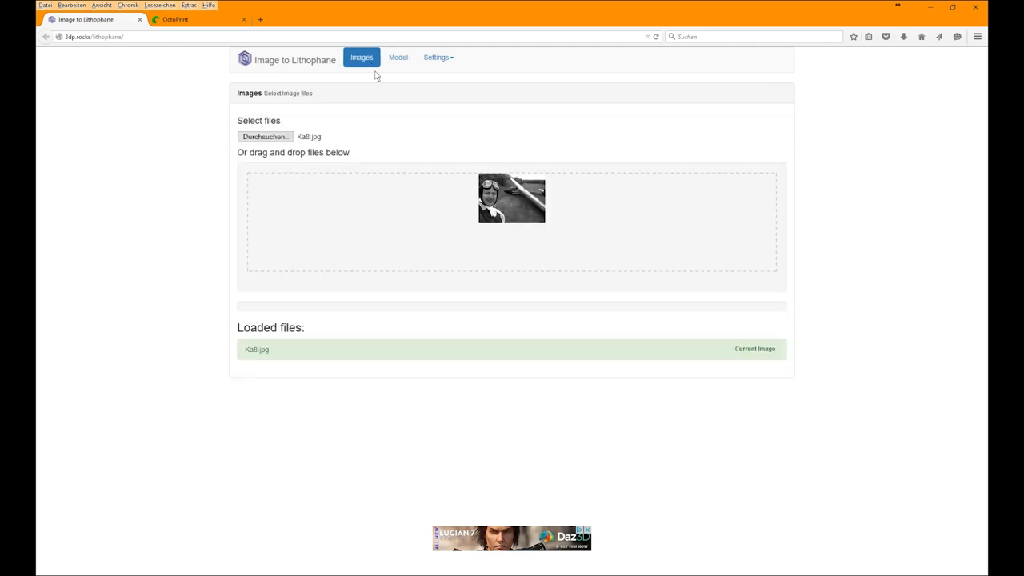
{"action": "left_click", "coordinate": [265, 136]}
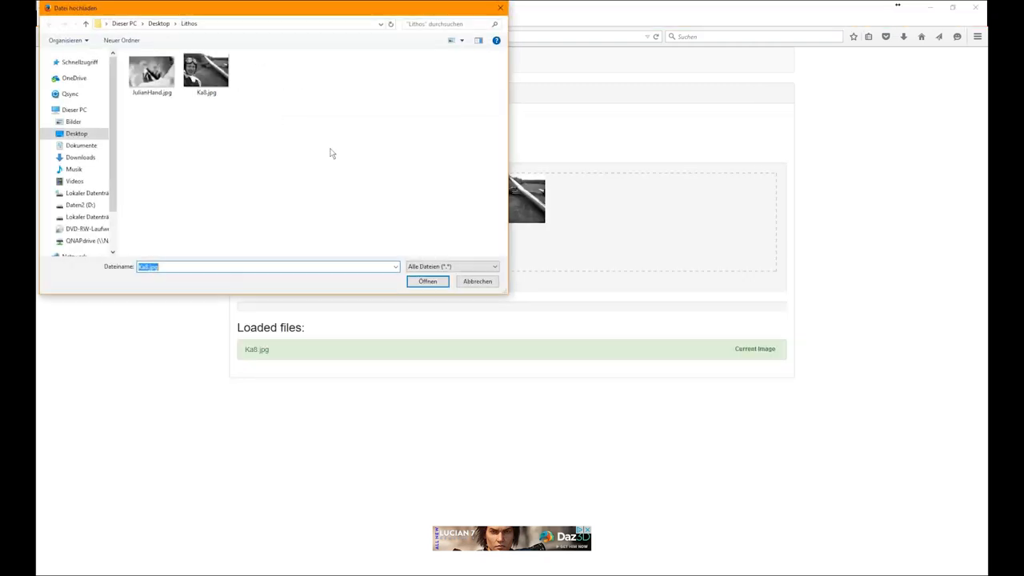
{"action": "left_click", "coordinate": [427, 281]}
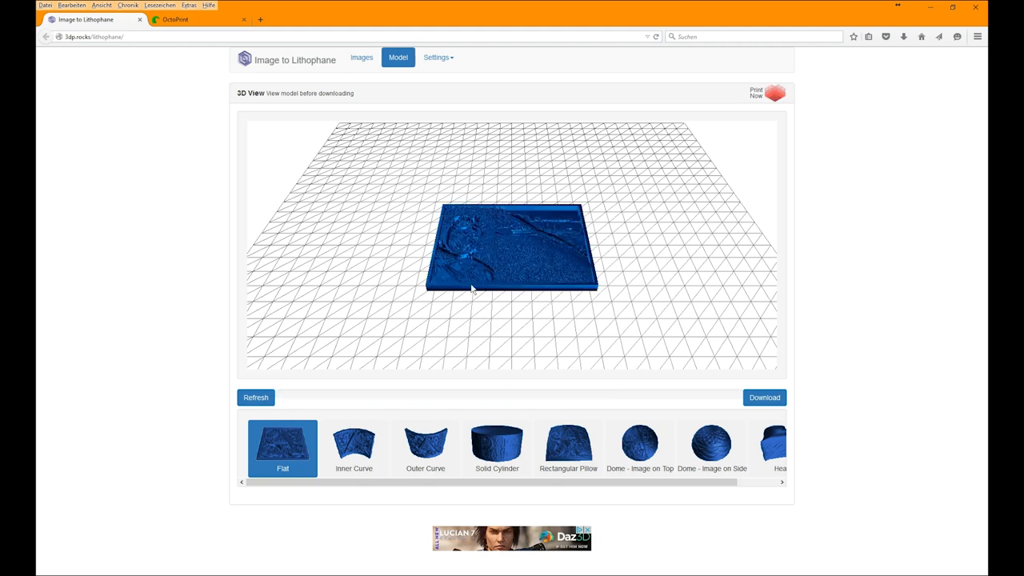
{"action": "mouse_move", "coordinate": [333, 375]}
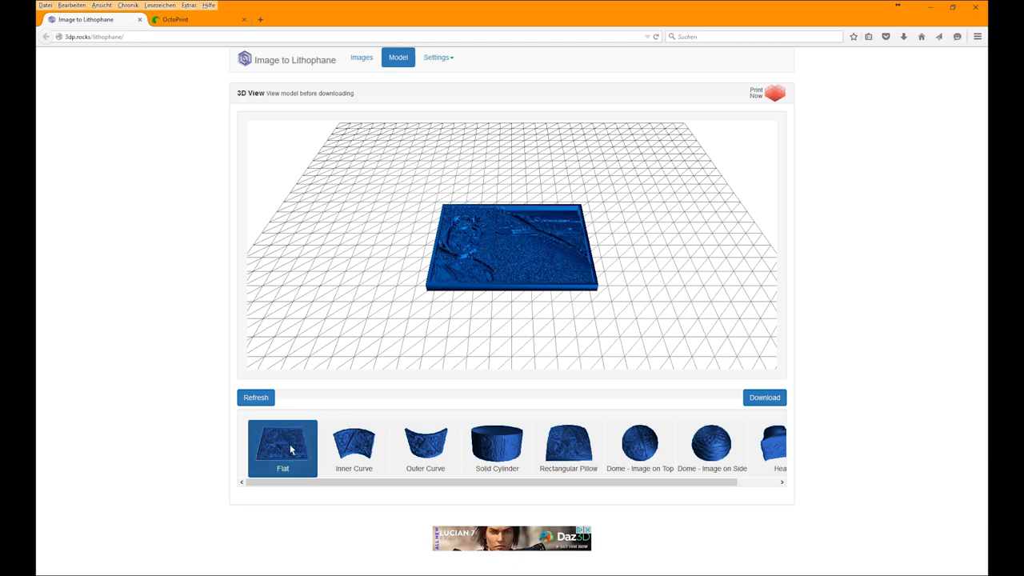
{"action": "left_click", "coordinate": [256, 397]}
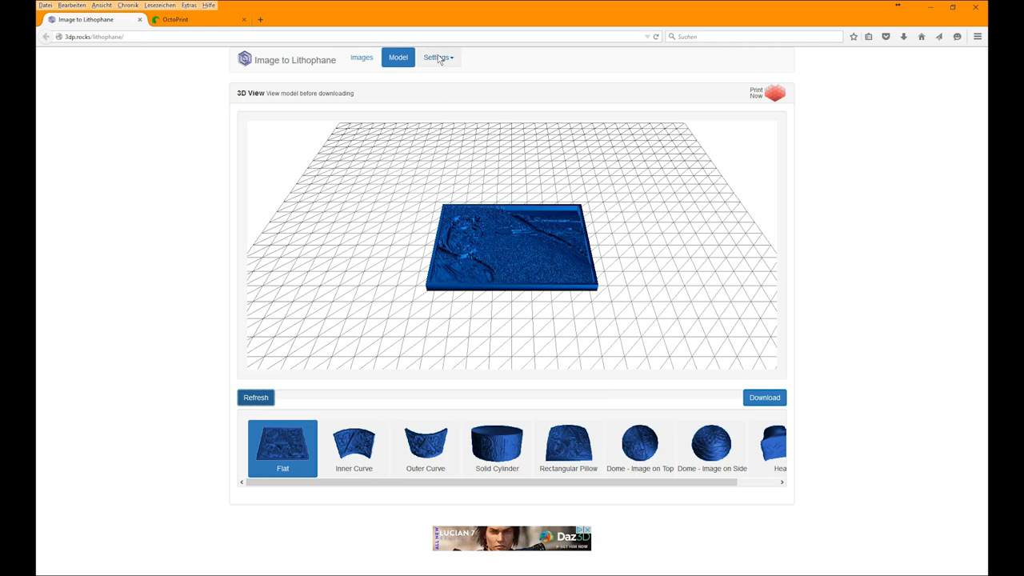
{"action": "left_click", "coordinate": [435, 58]}
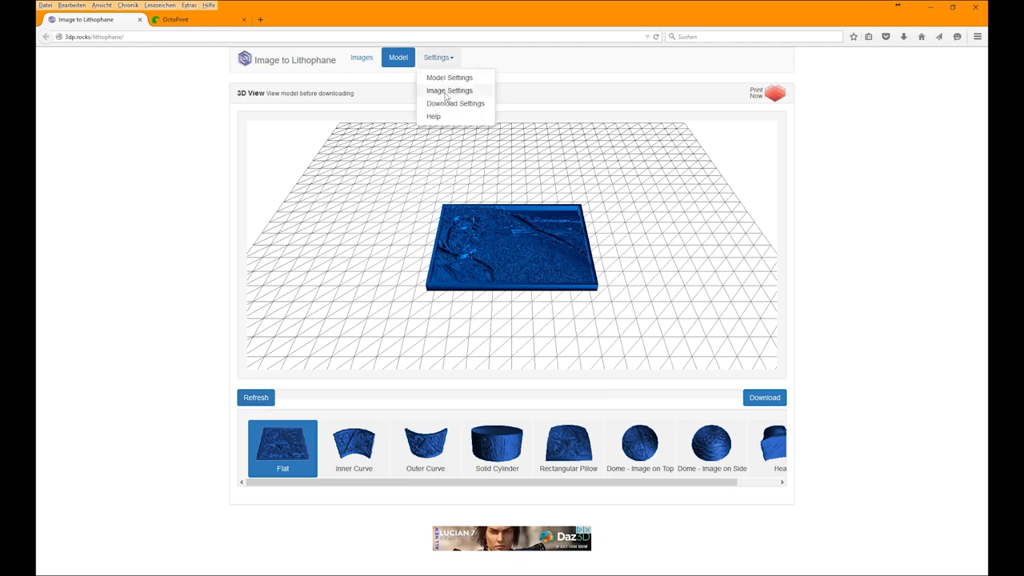
{"action": "left_click", "coordinate": [450, 89]}
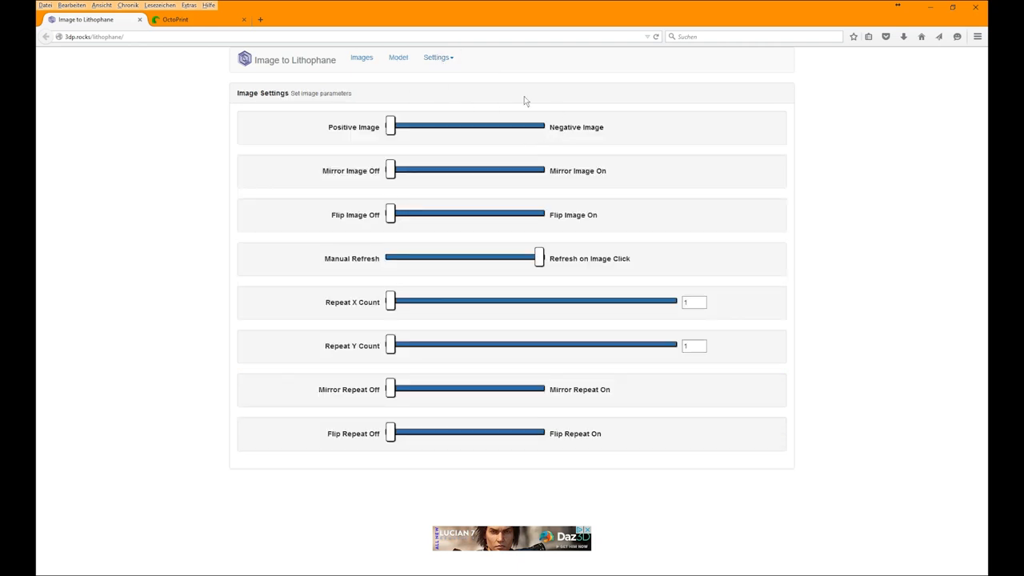
{"action": "mouse_move", "coordinate": [553, 134]}
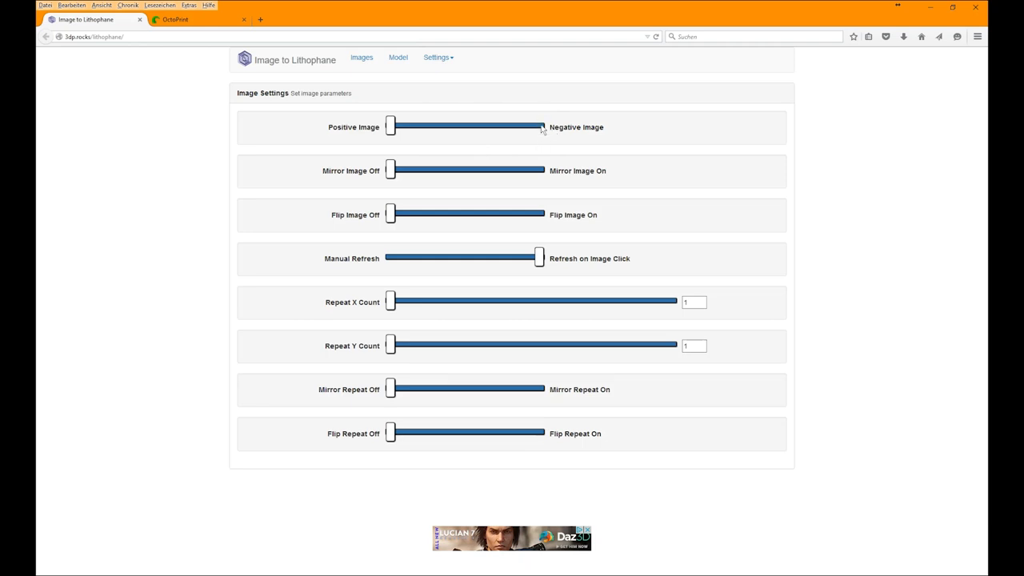
{"action": "left_click_drag", "start_coordinate": [540, 127], "coordinate": [390, 127]}
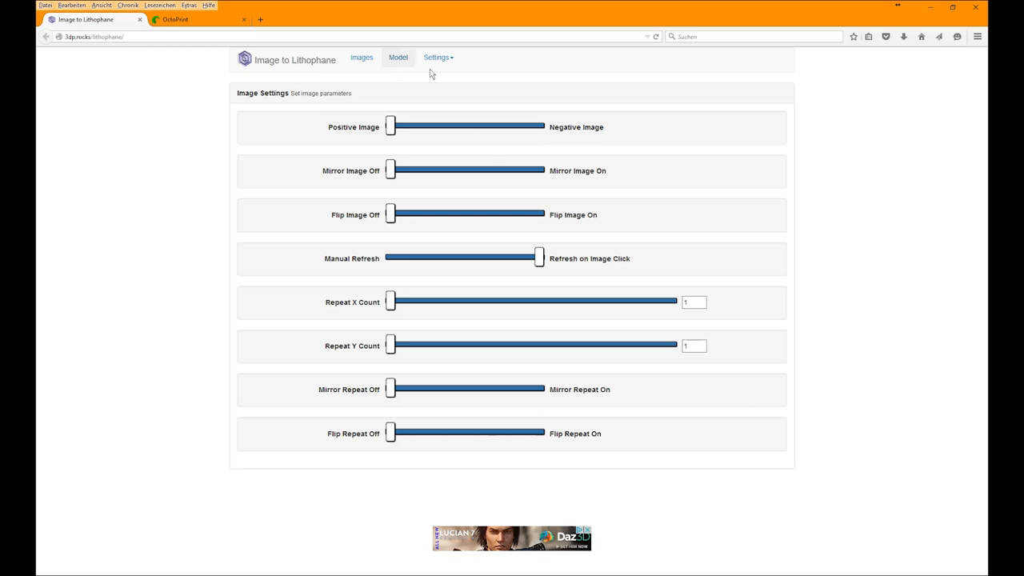
{"action": "left_click", "coordinate": [397, 58]}
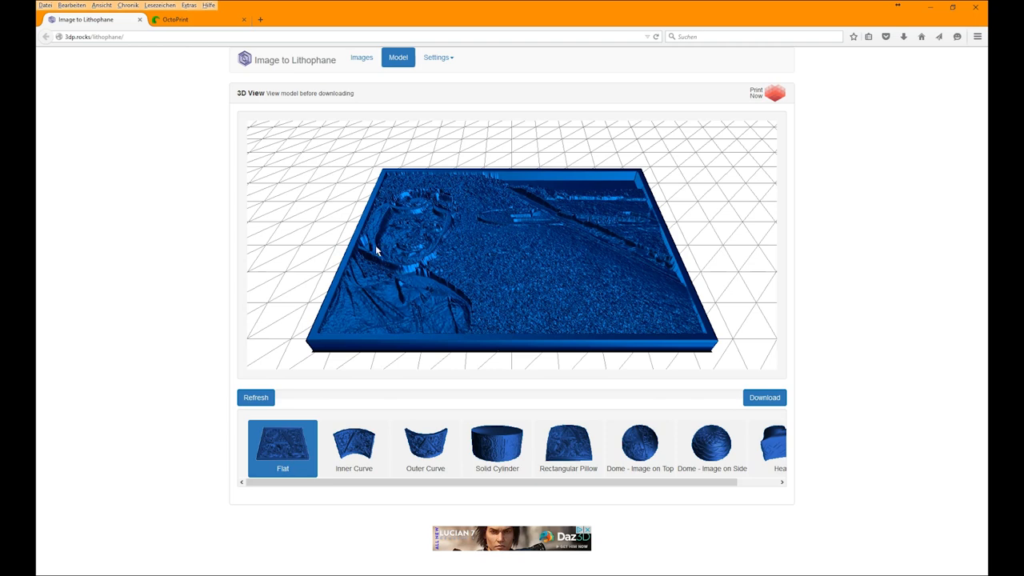
{"action": "left_click", "coordinate": [438, 58]}
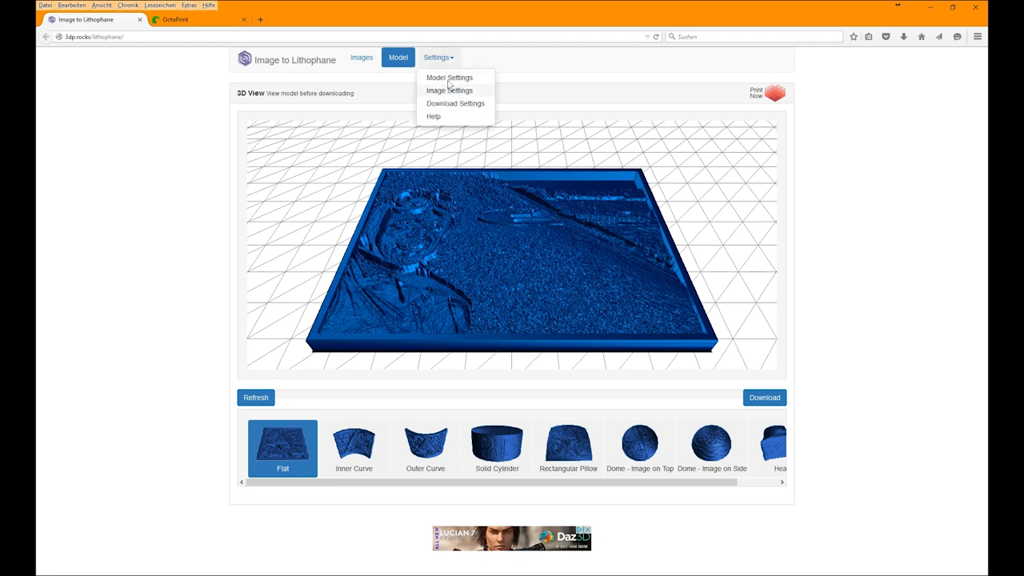
Set the lithophane's Maximum Size to 65 mm in the model settings and view the preview.
{"action": "left_click", "coordinate": [448, 77]}
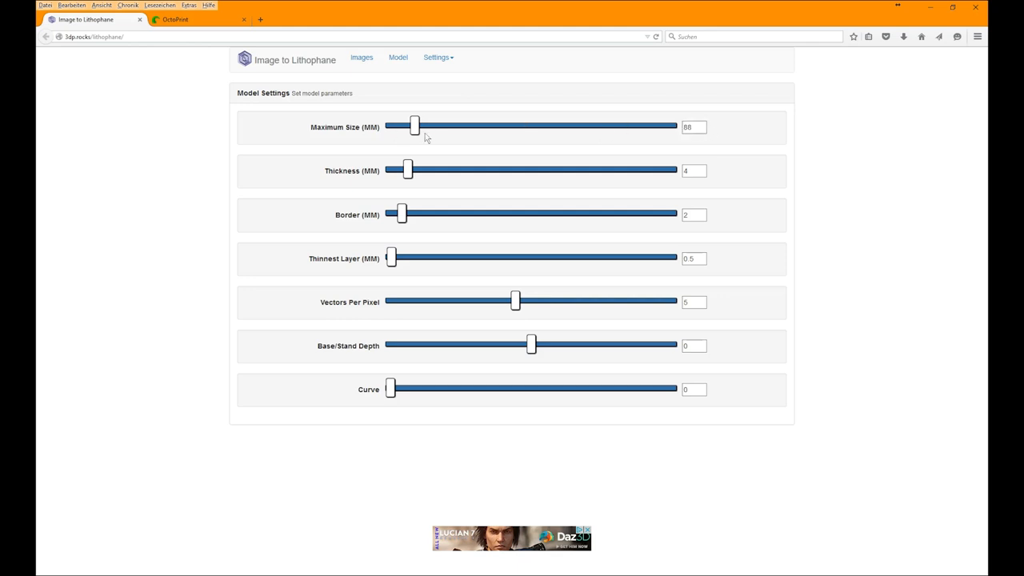
{"action": "mouse_move", "coordinate": [694, 131]}
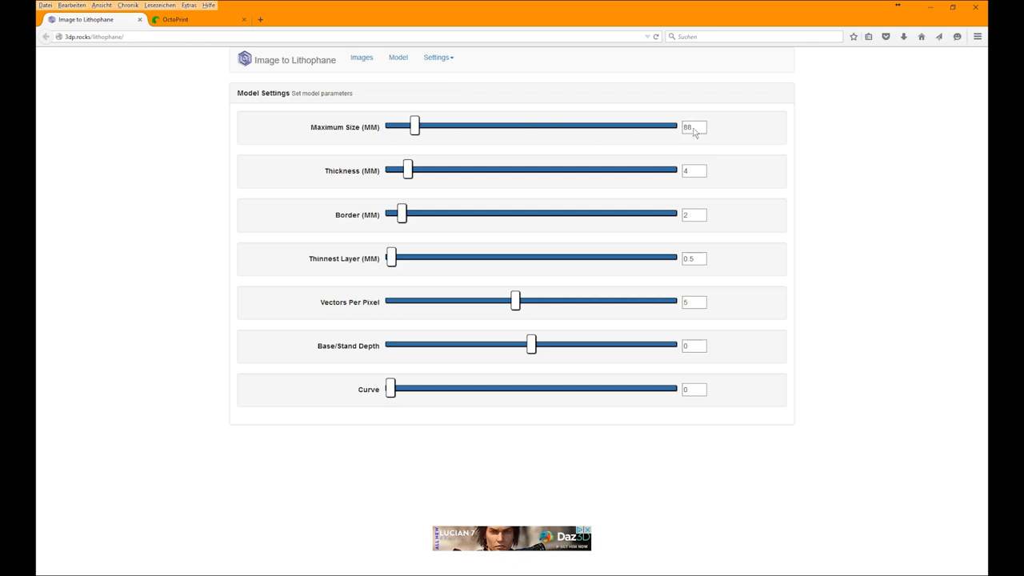
{"action": "left_click", "coordinate": [694, 128]}
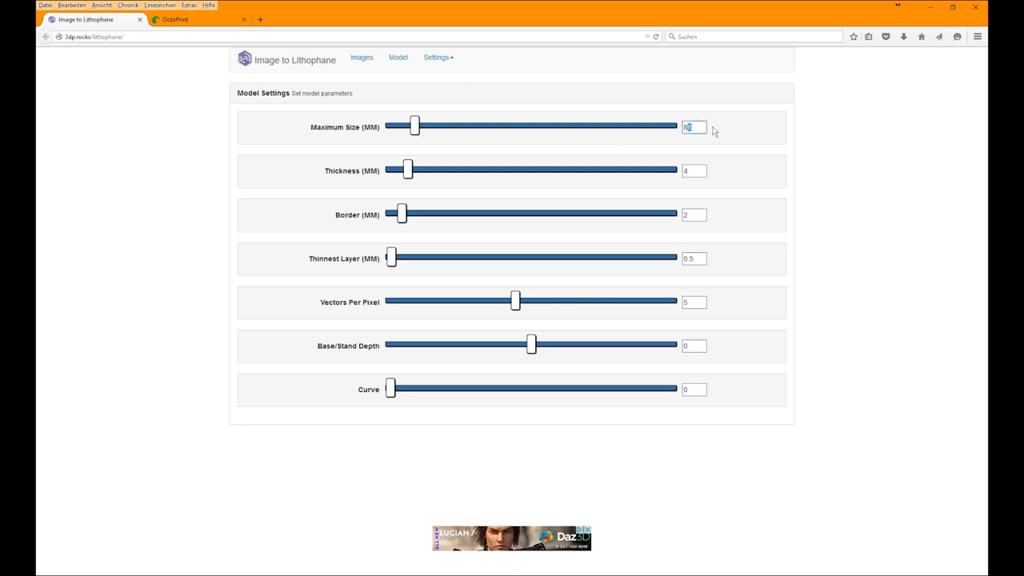
{"action": "type", "text": "5"}
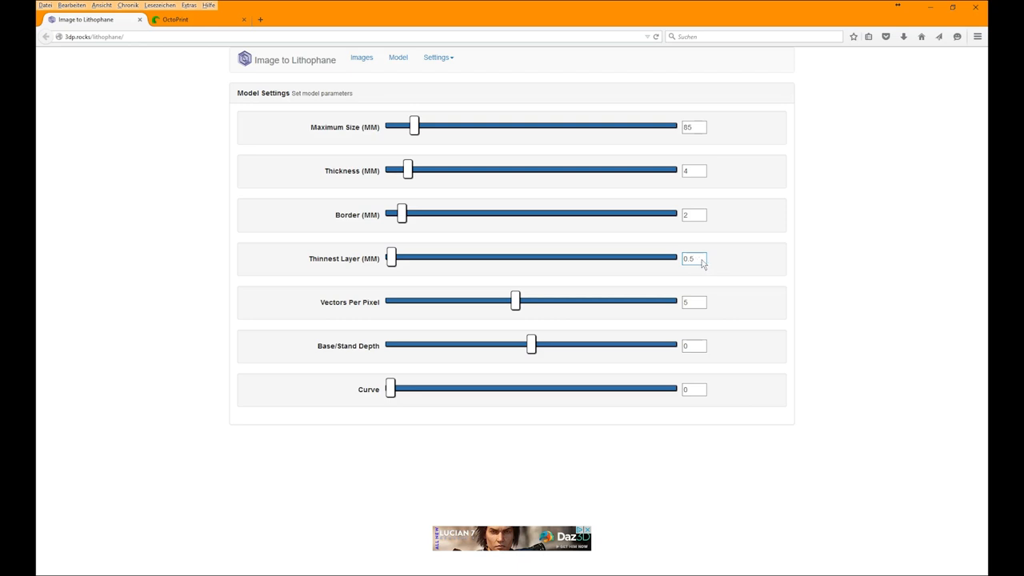
{"action": "mouse_move", "coordinate": [689, 284]}
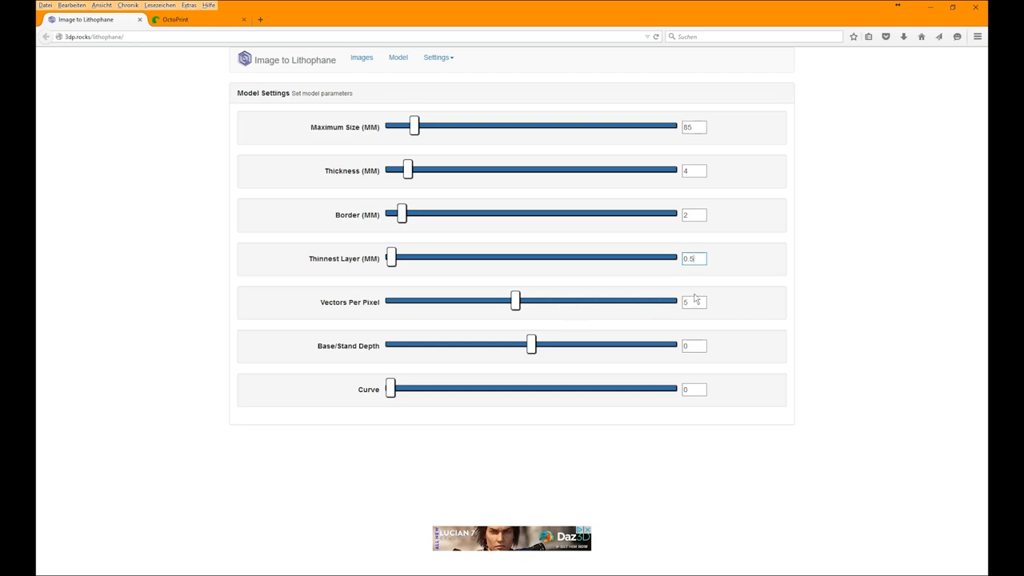
{"action": "mouse_move", "coordinate": [521, 312]}
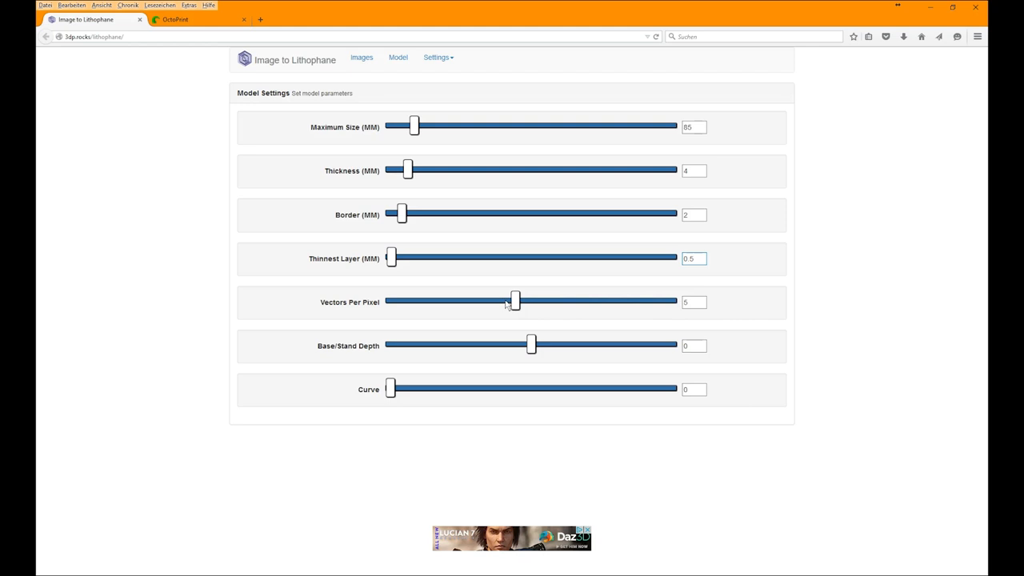
{"action": "mouse_move", "coordinate": [482, 303]}
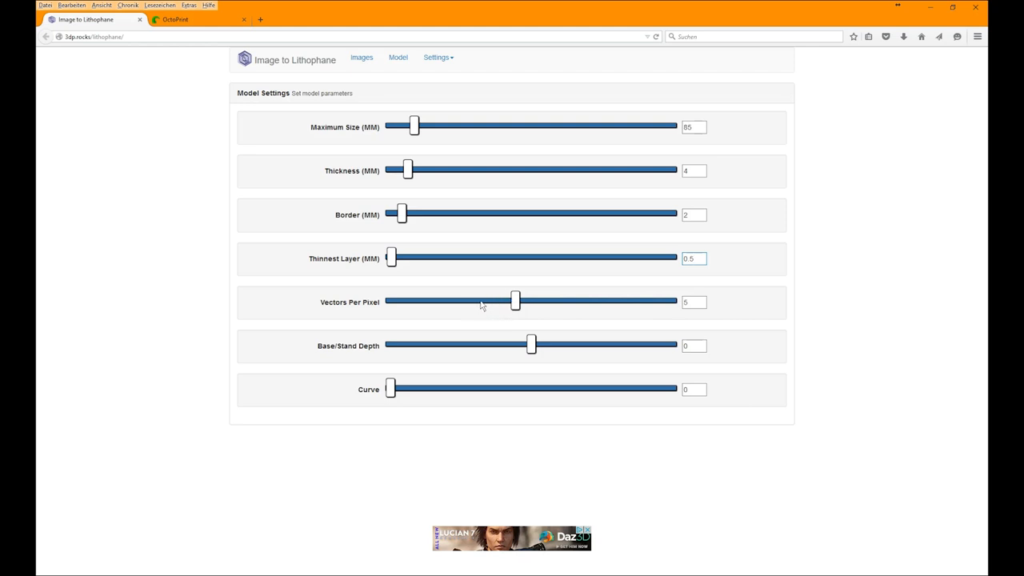
{"action": "mouse_move", "coordinate": [483, 307]}
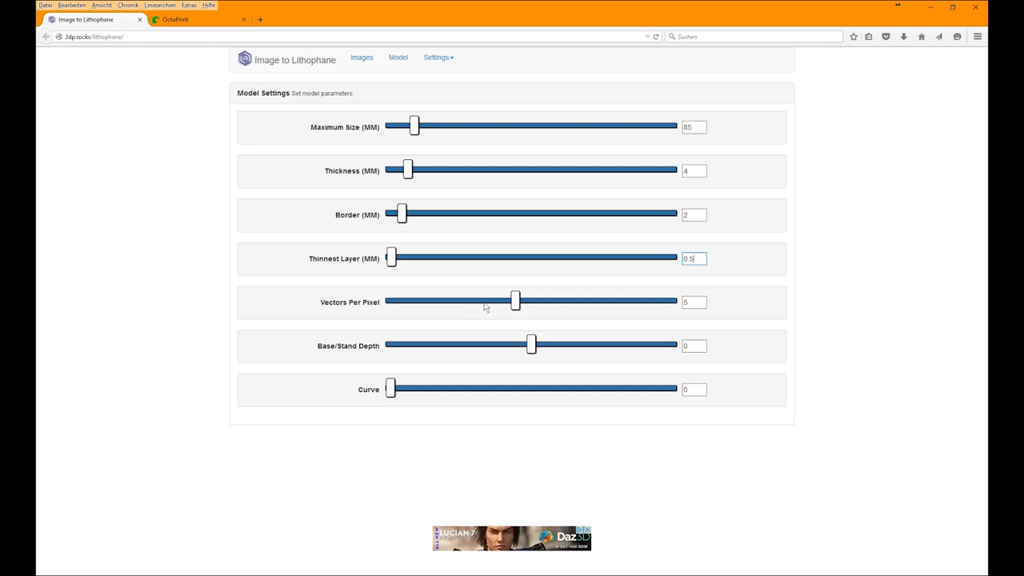
{"action": "mouse_move", "coordinate": [508, 294]}
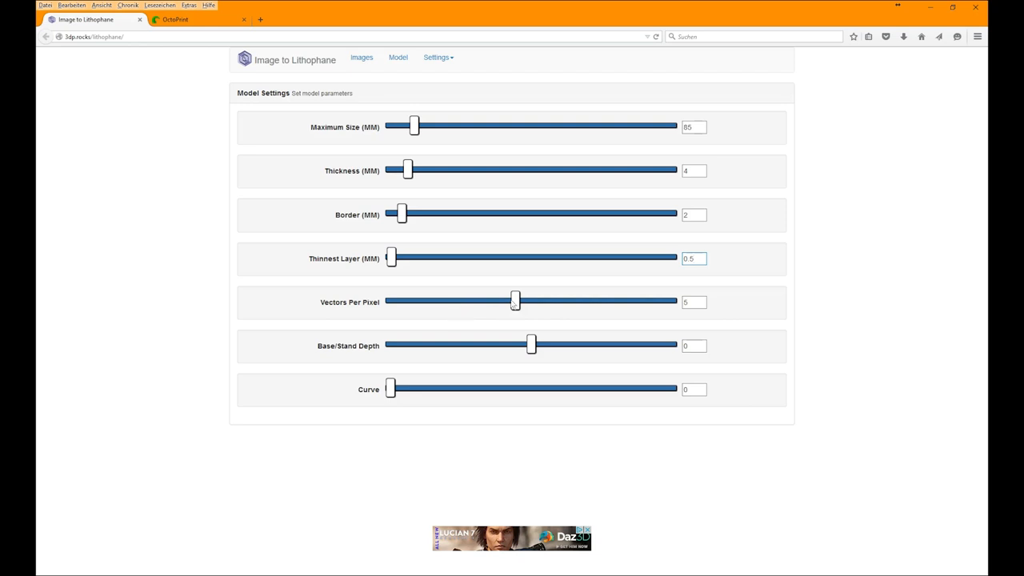
{"action": "mouse_move", "coordinate": [526, 319]}
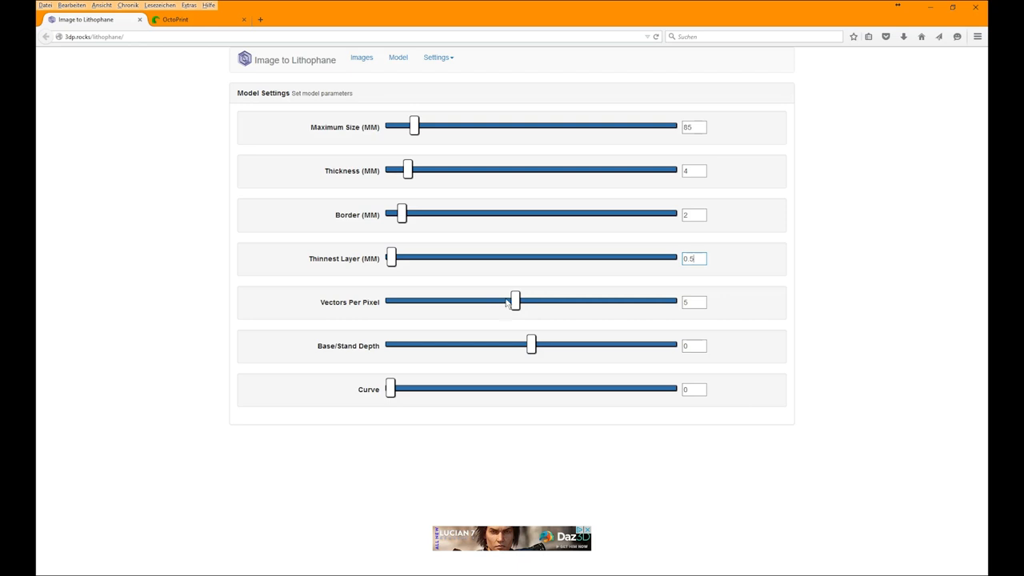
{"action": "mouse_move", "coordinate": [509, 304]}
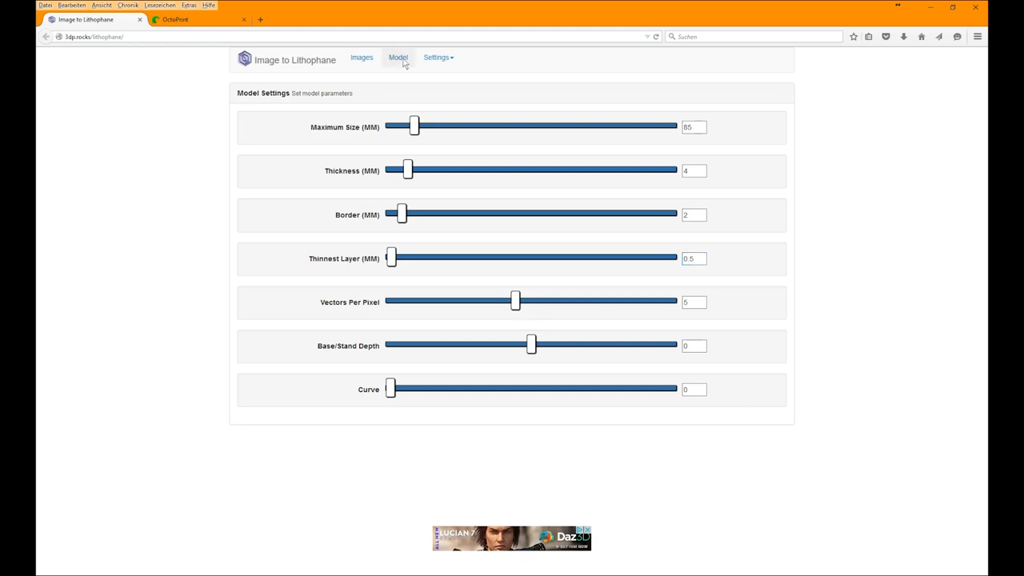
{"action": "left_click", "coordinate": [397, 57]}
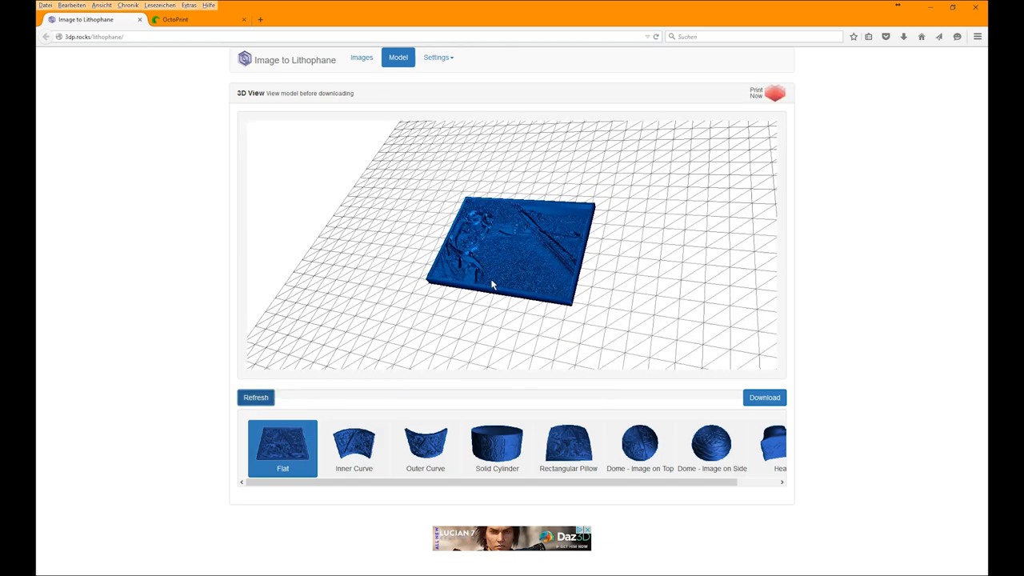
Set Base/Stand Depth to -10 and refresh so the lithophane stands upright on a base.
{"action": "left_click", "coordinate": [436, 58]}
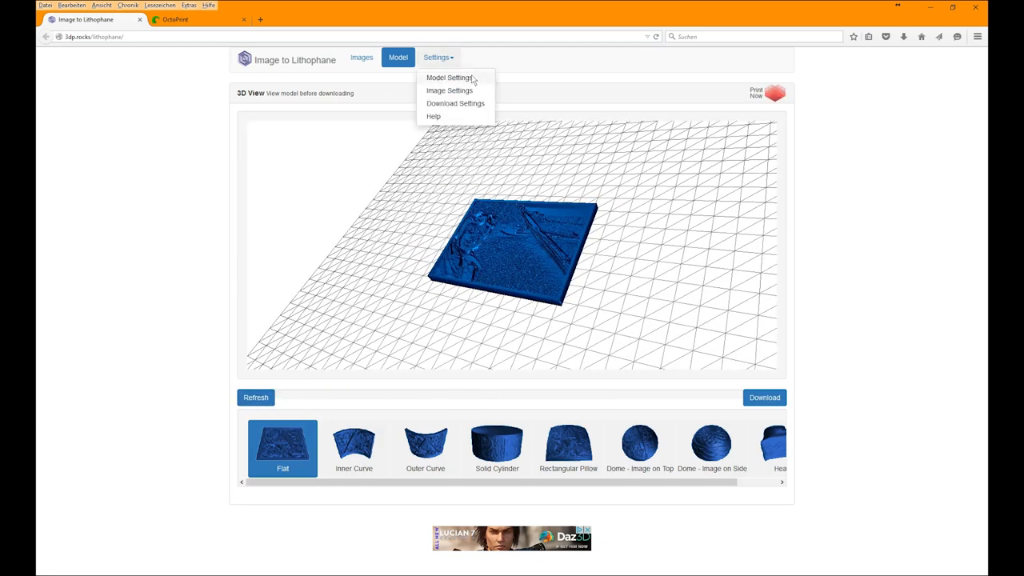
{"action": "left_click", "coordinate": [450, 77]}
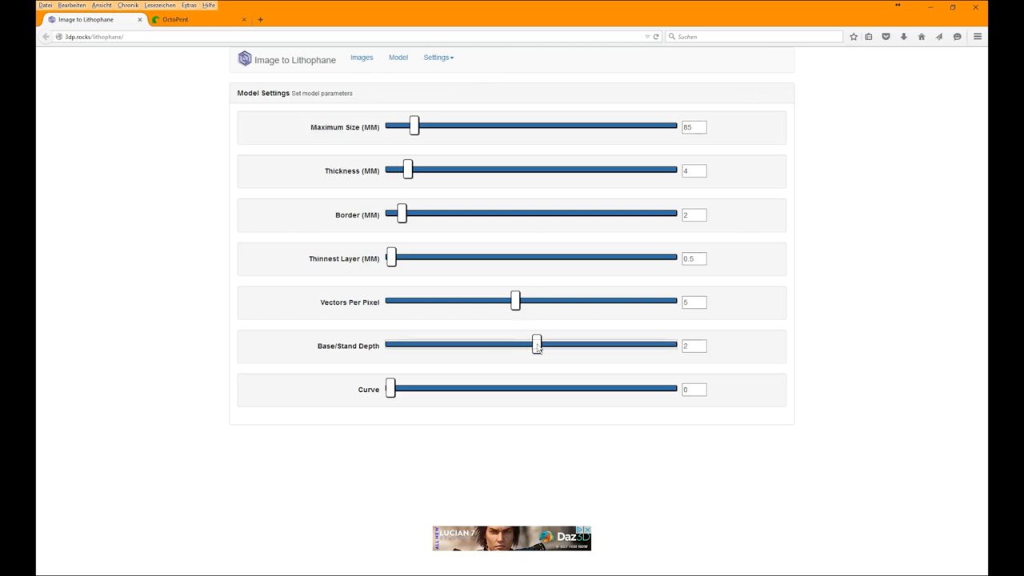
{"action": "left_click_drag", "start_coordinate": [535, 345], "coordinate": [554, 345]}
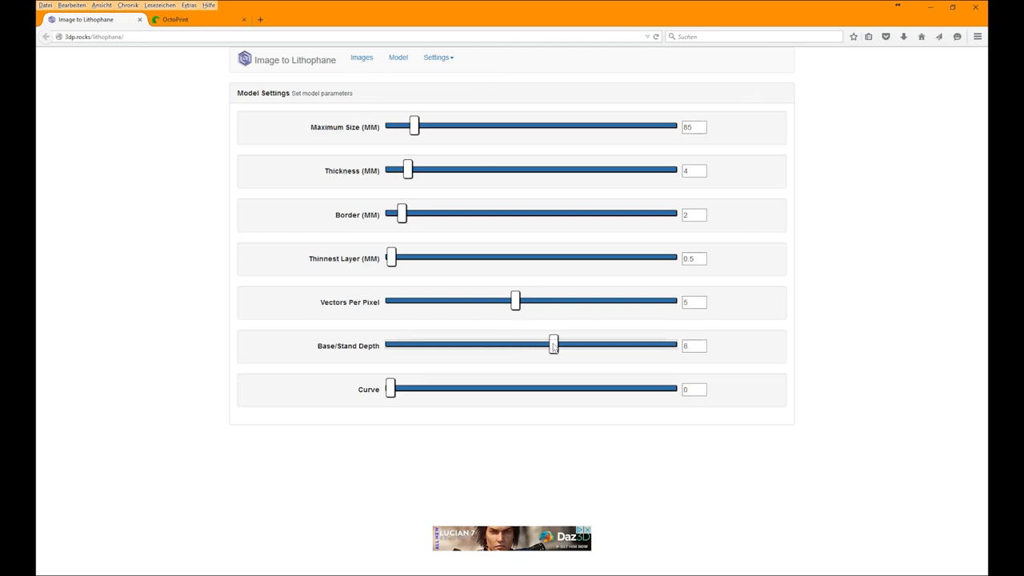
{"action": "left_click_drag", "start_coordinate": [553, 346], "coordinate": [547, 346]}
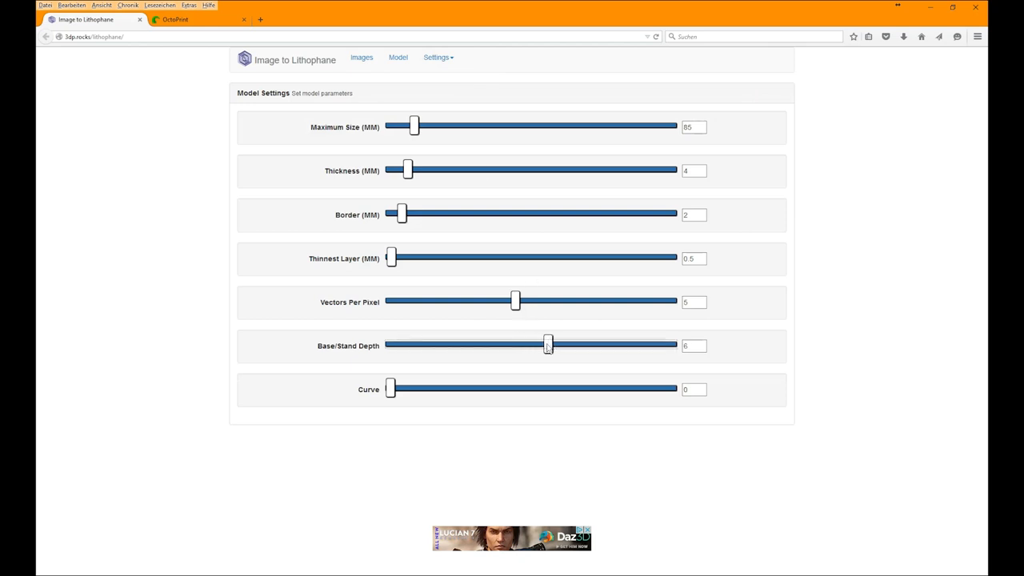
{"action": "left_click_drag", "start_coordinate": [546, 346], "coordinate": [494, 346]}
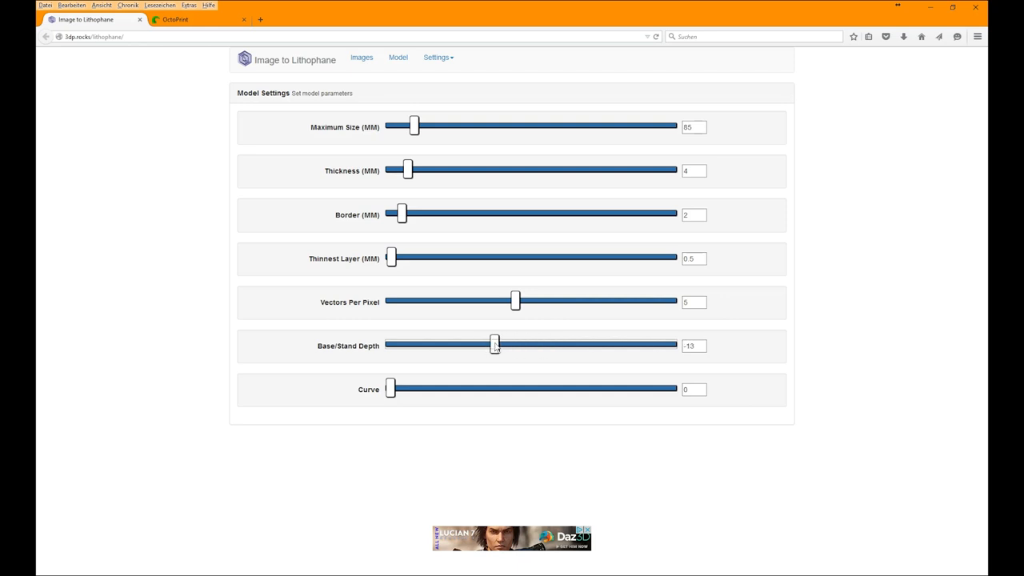
{"action": "left_click_drag", "start_coordinate": [494, 346], "coordinate": [502, 345]}
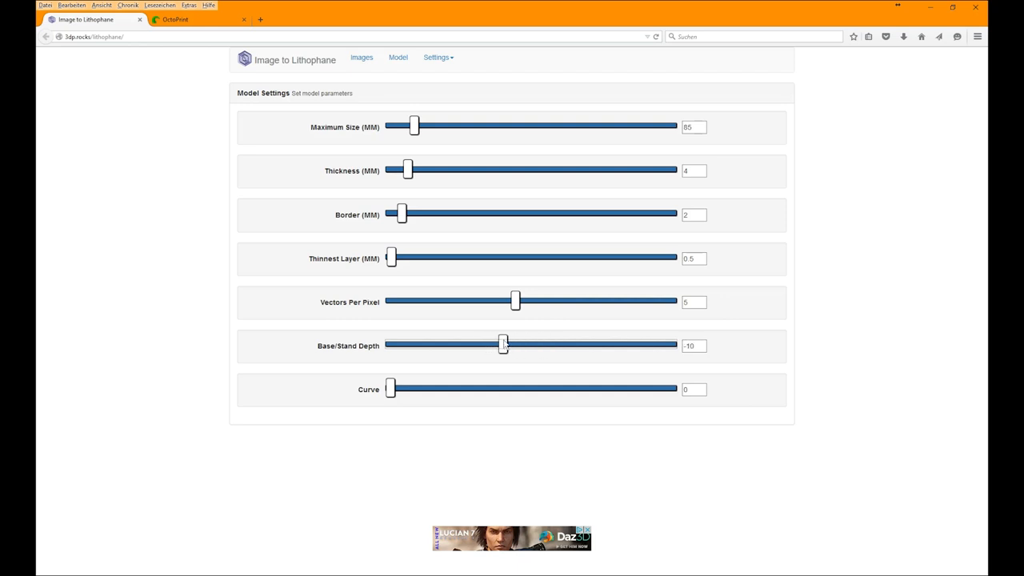
{"action": "mouse_move", "coordinate": [525, 382]}
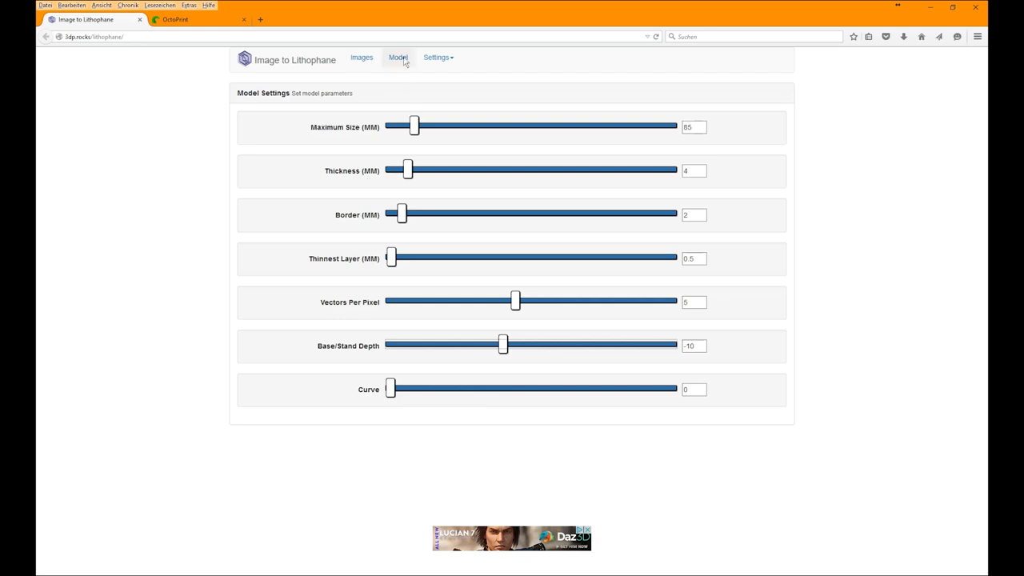
{"action": "left_click", "coordinate": [397, 58]}
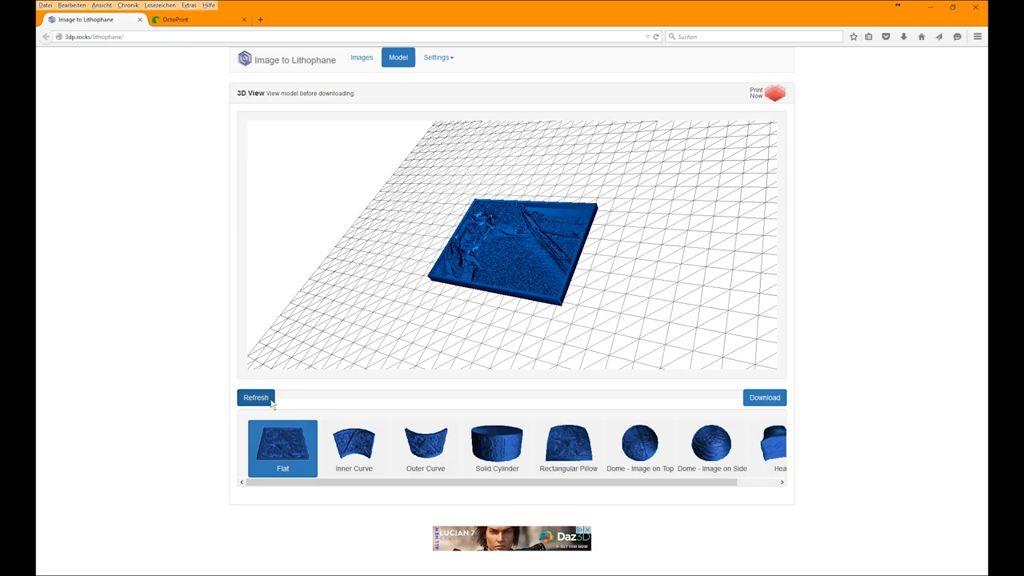
{"action": "left_click", "coordinate": [256, 397]}
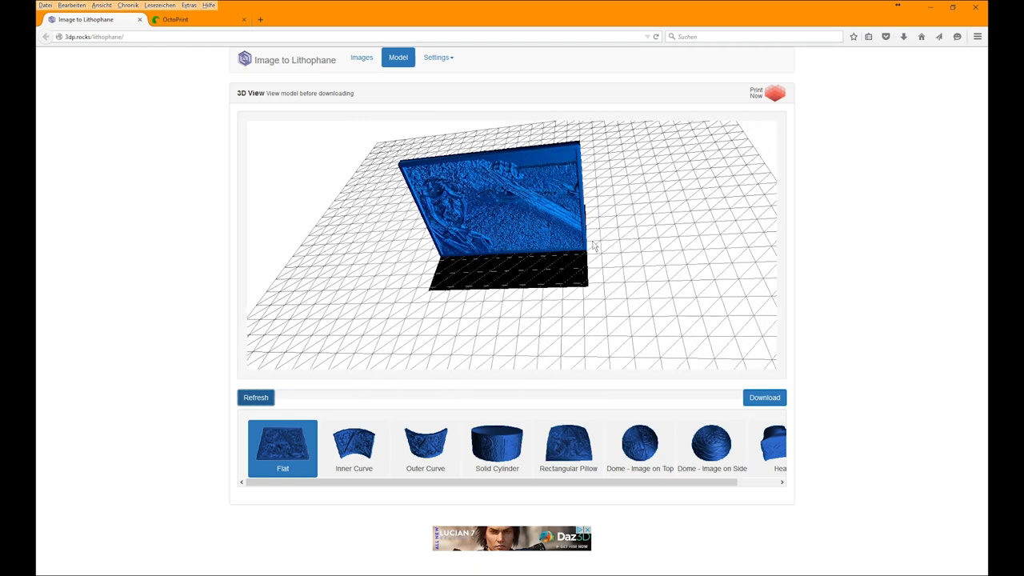
{"action": "mouse_move", "coordinate": [574, 262]}
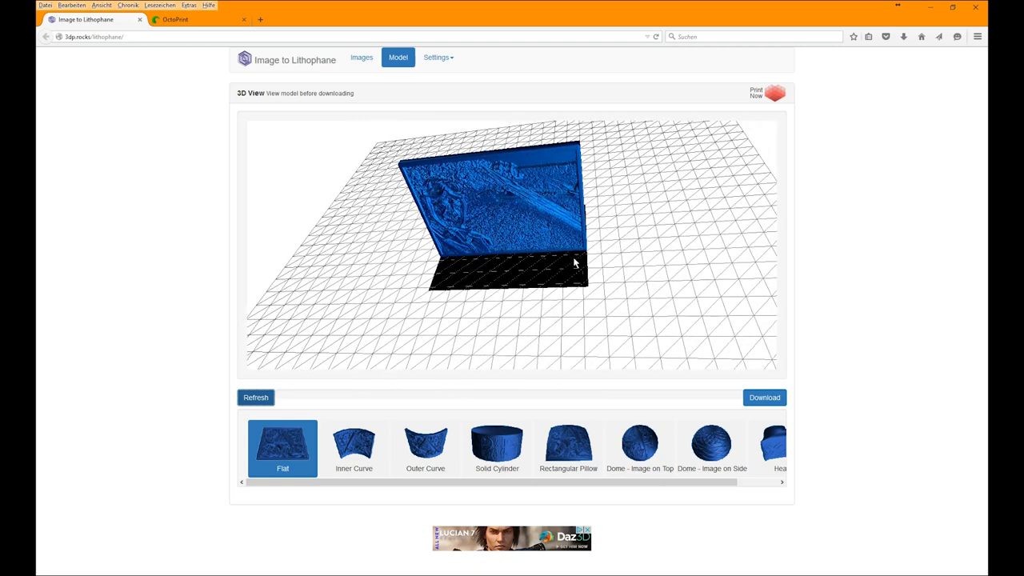
Reset Base/Stand Depth to 0 so the lithophane is a flat plate again.
{"action": "left_click", "coordinate": [438, 58]}
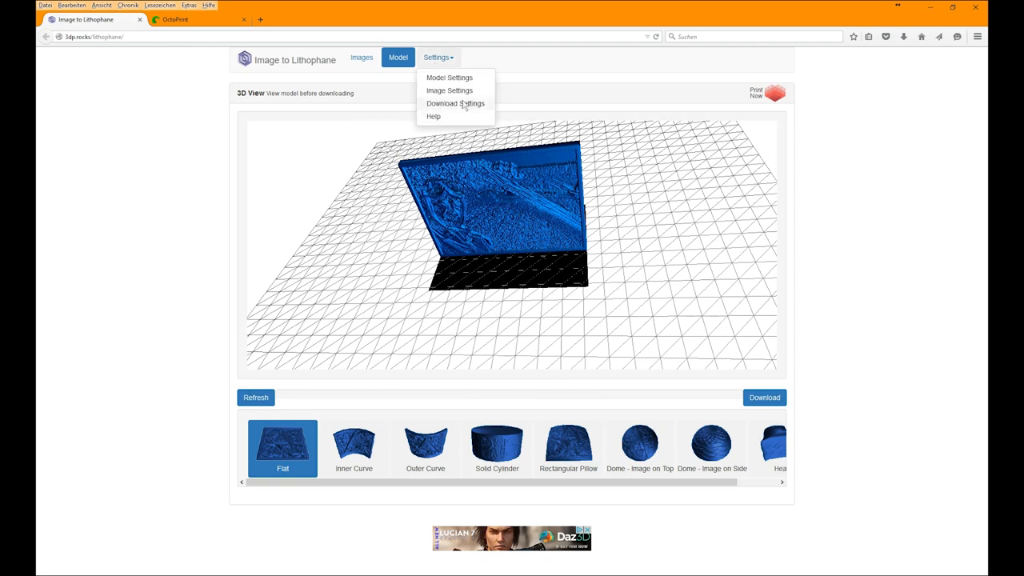
{"action": "left_click", "coordinate": [448, 77]}
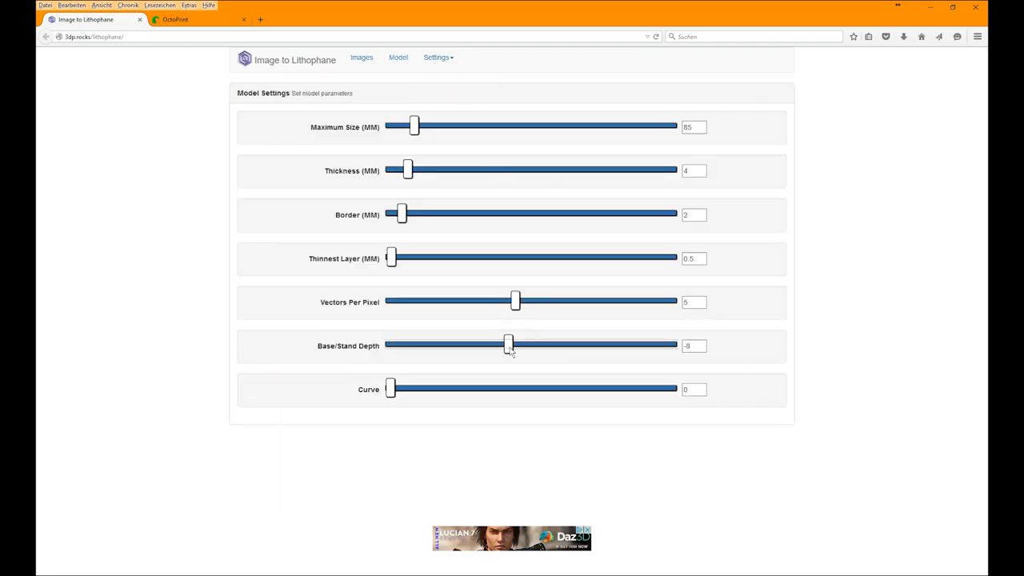
{"action": "left_click_drag", "start_coordinate": [508, 346], "coordinate": [531, 345]}
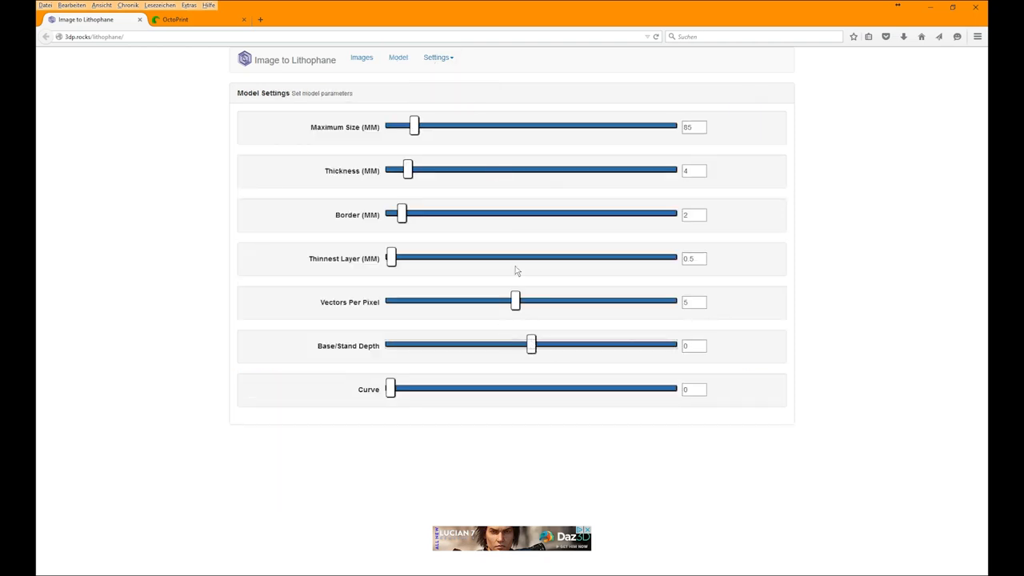
{"action": "left_click", "coordinate": [396, 58]}
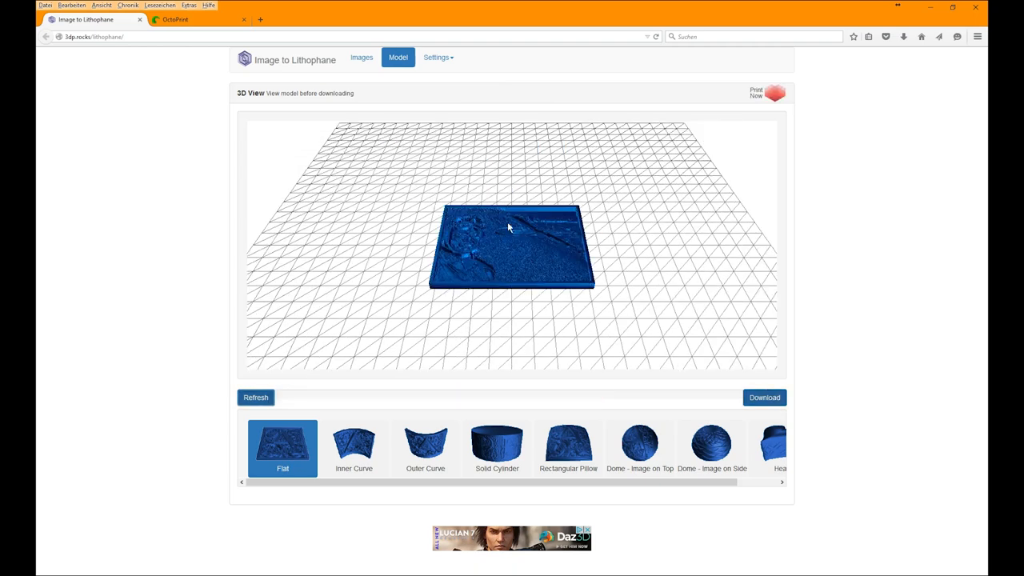
Zoom in on the relief detail and download the finished lithophane model.
{"action": "left_click_drag", "start_coordinate": [512, 232], "coordinate": [512, 247]}
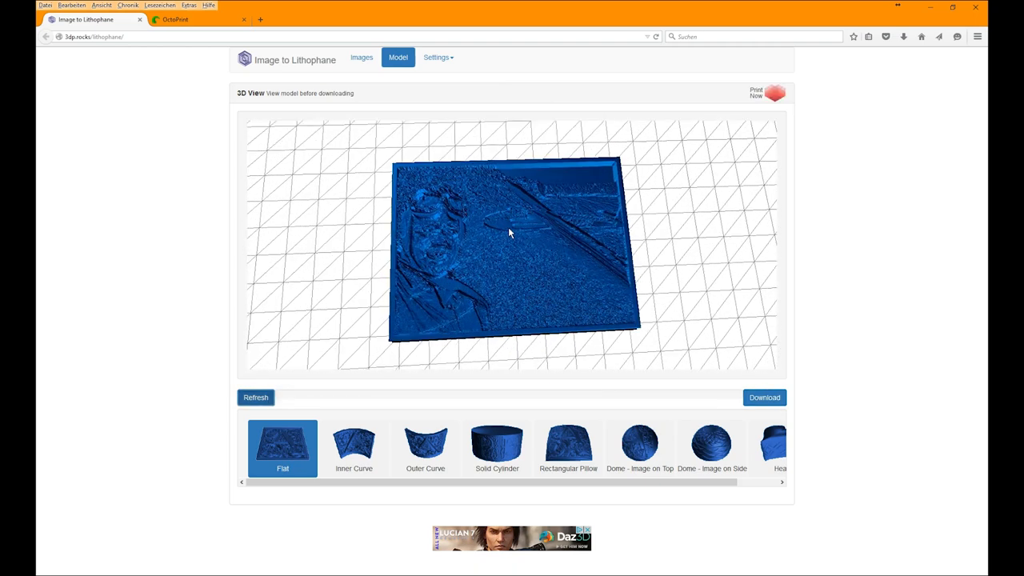
{"action": "left_click_drag", "start_coordinate": [512, 248], "coordinate": [495, 221]}
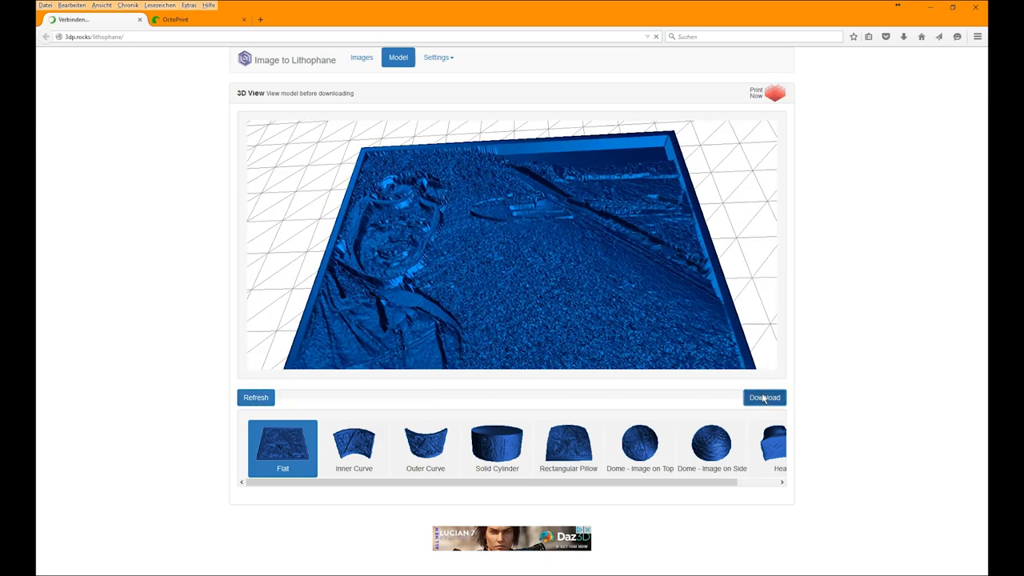
{"action": "left_click", "coordinate": [762, 396]}
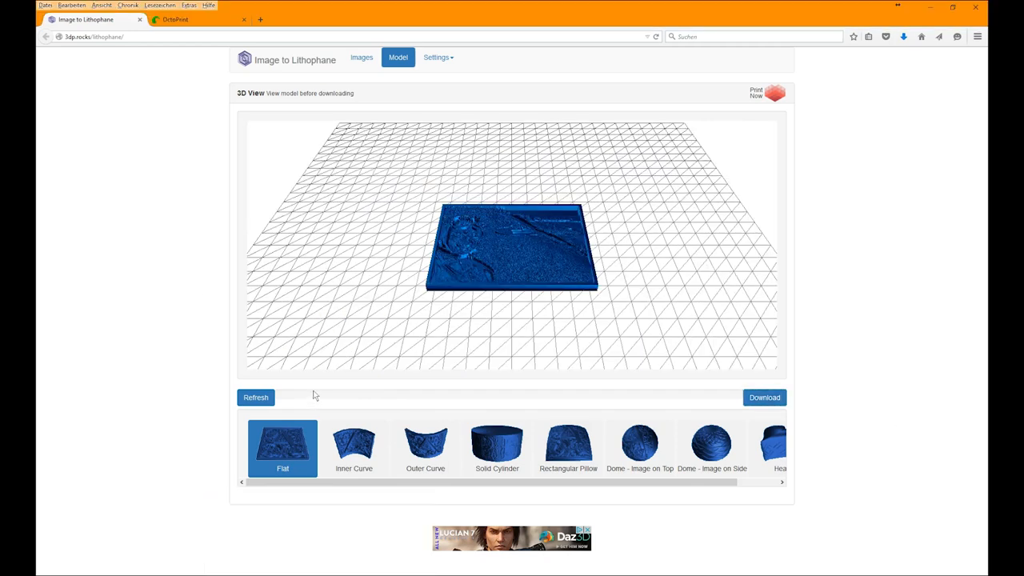
Import the lithophane onto the Simplify3D build plate, orbit around it and open its process settings.
{"action": "left_click", "coordinate": [902, 37]}
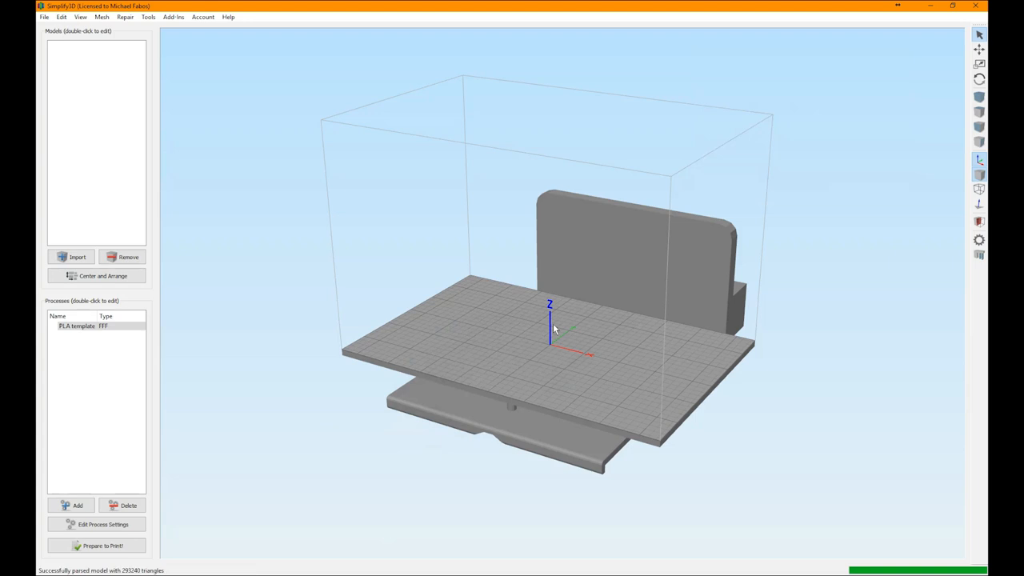
{"action": "left_click", "coordinate": [77, 256]}
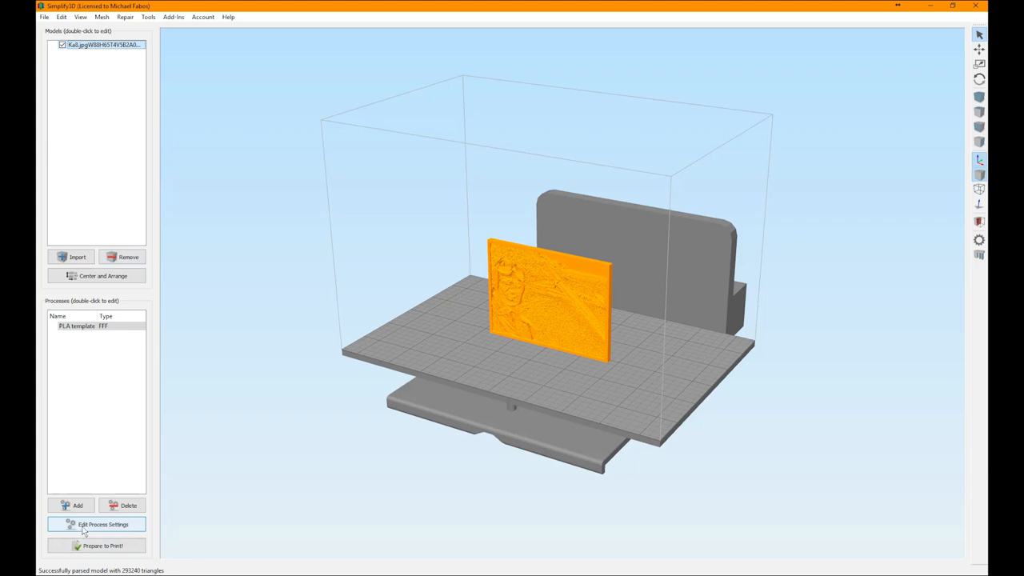
{"action": "mouse_move", "coordinate": [103, 524]}
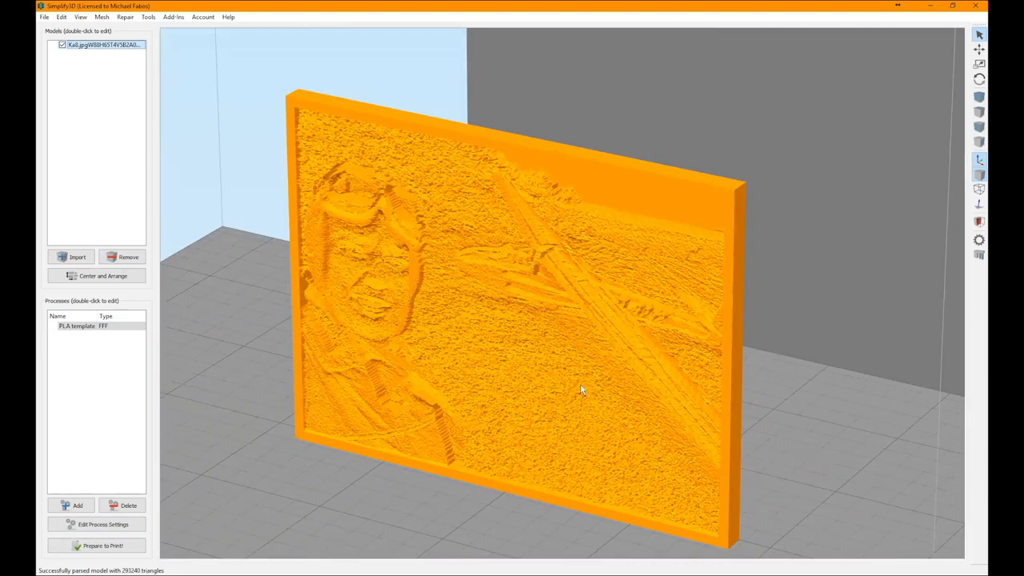
{"action": "left_click_drag", "start_coordinate": [582, 390], "coordinate": [536, 403]}
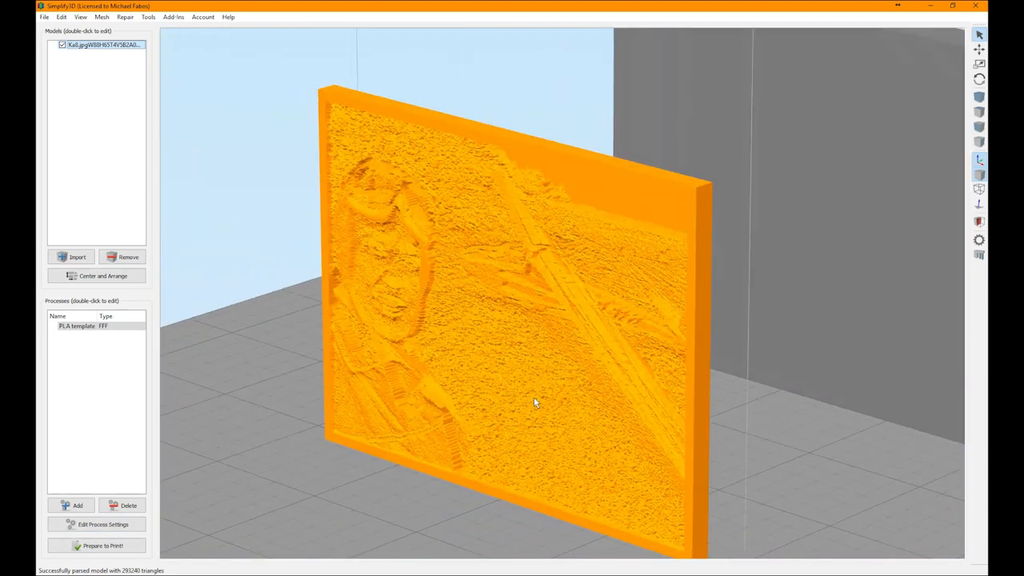
{"action": "left_click", "coordinate": [102, 524]}
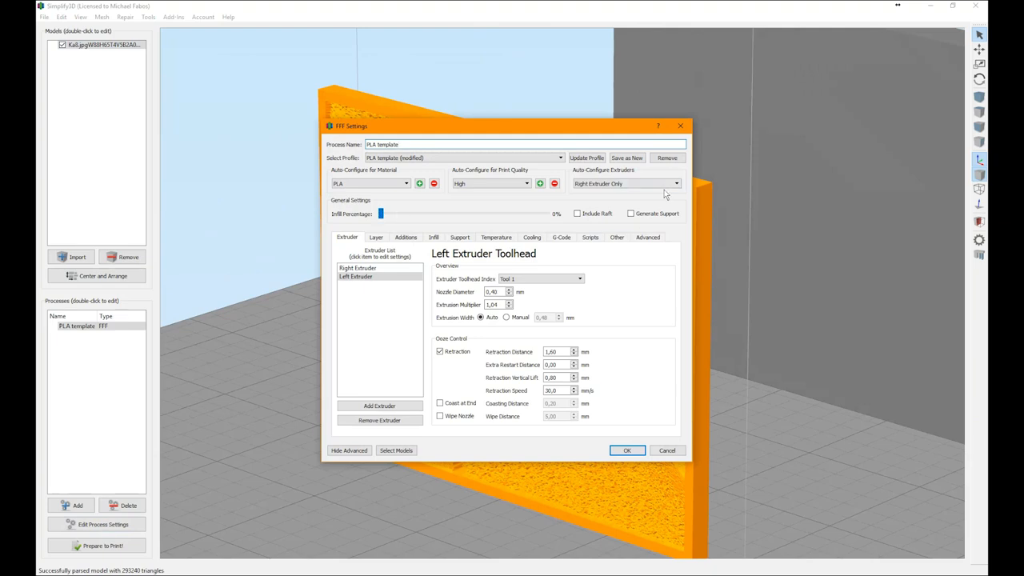
Show the Layer settings of the PLA process and focus the Outline/Perimeter Shells count.
{"action": "left_click", "coordinate": [376, 237]}
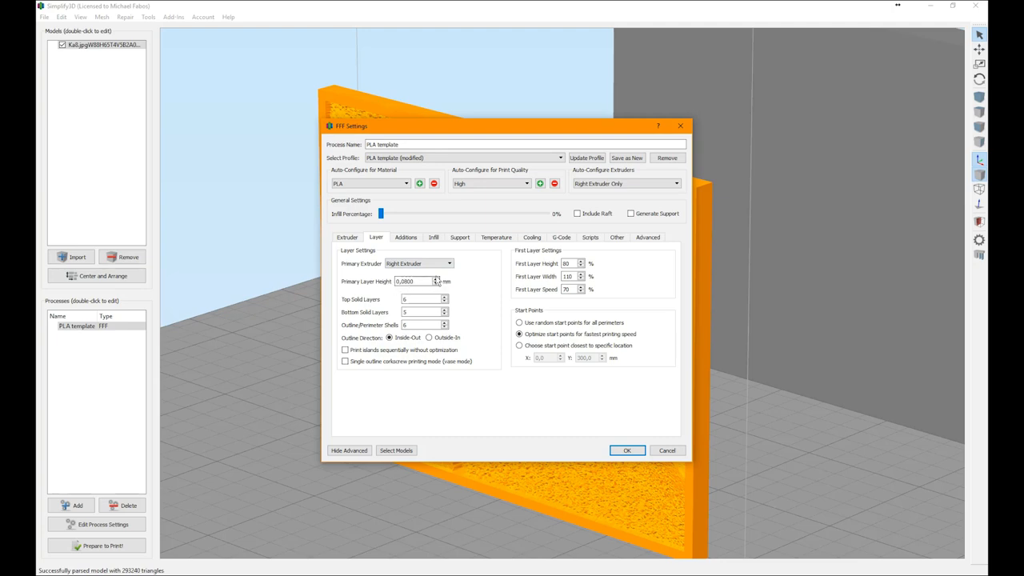
{"action": "mouse_move", "coordinate": [457, 309]}
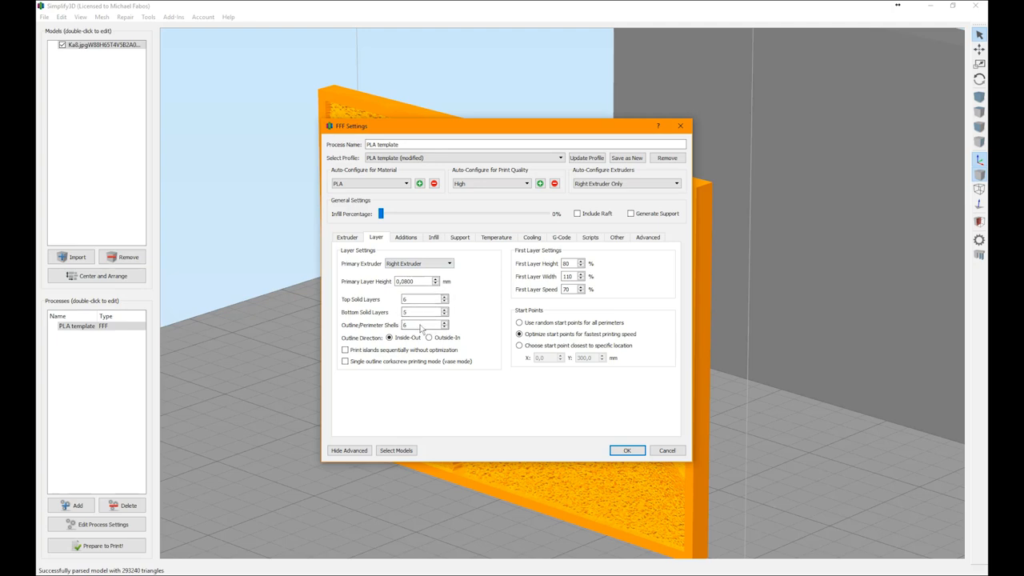
{"action": "mouse_move", "coordinate": [416, 328]}
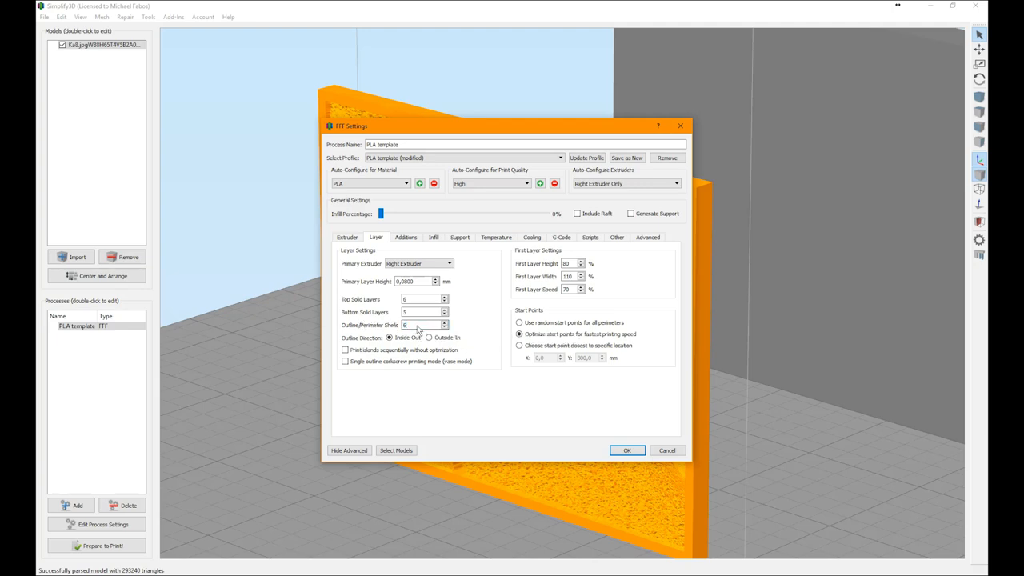
{"action": "mouse_move", "coordinate": [416, 330]}
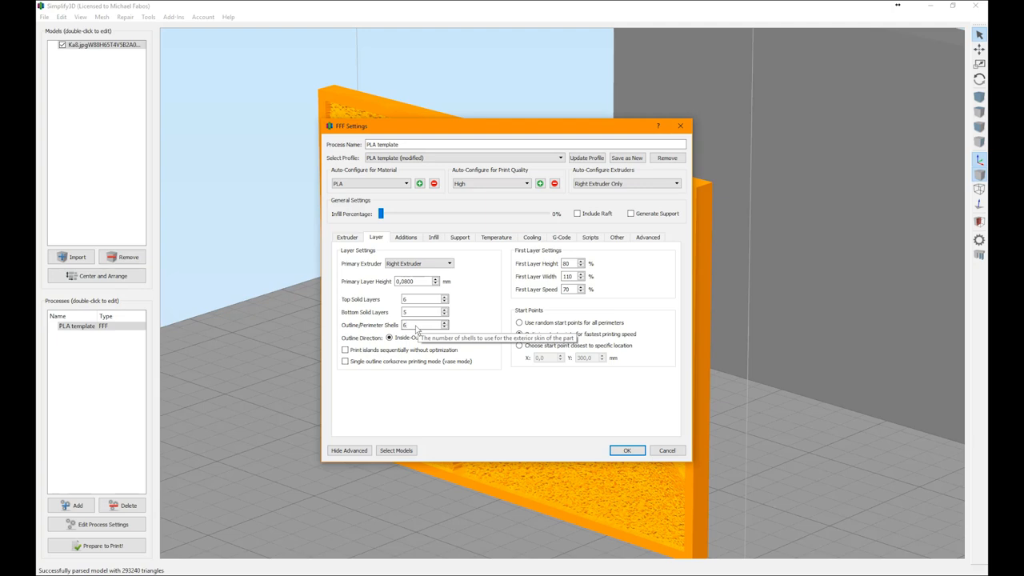
{"action": "left_click", "coordinate": [518, 335]}
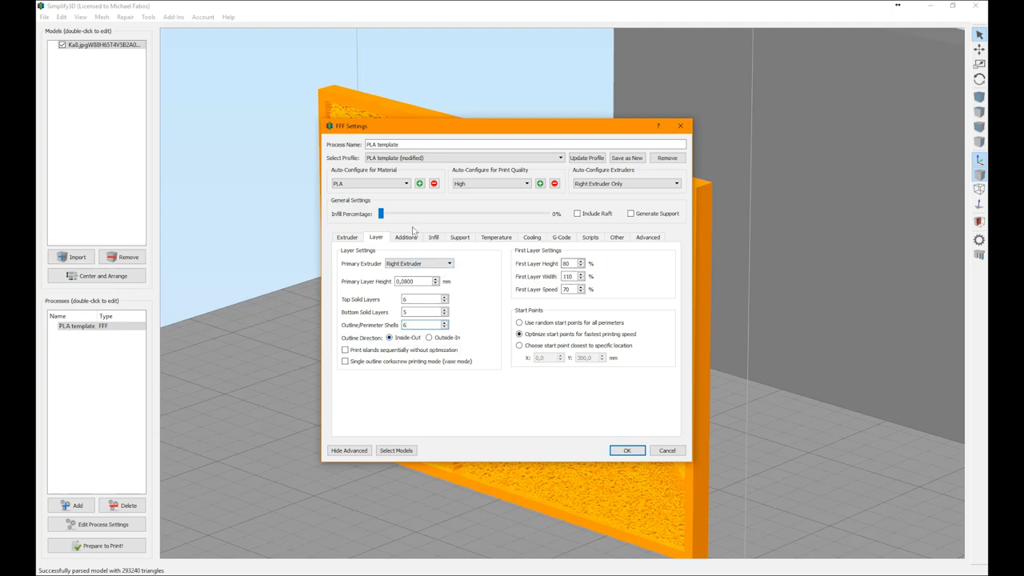
Review the PLA template's additions, infill, support and temperature pages.
{"action": "left_click", "coordinate": [406, 237]}
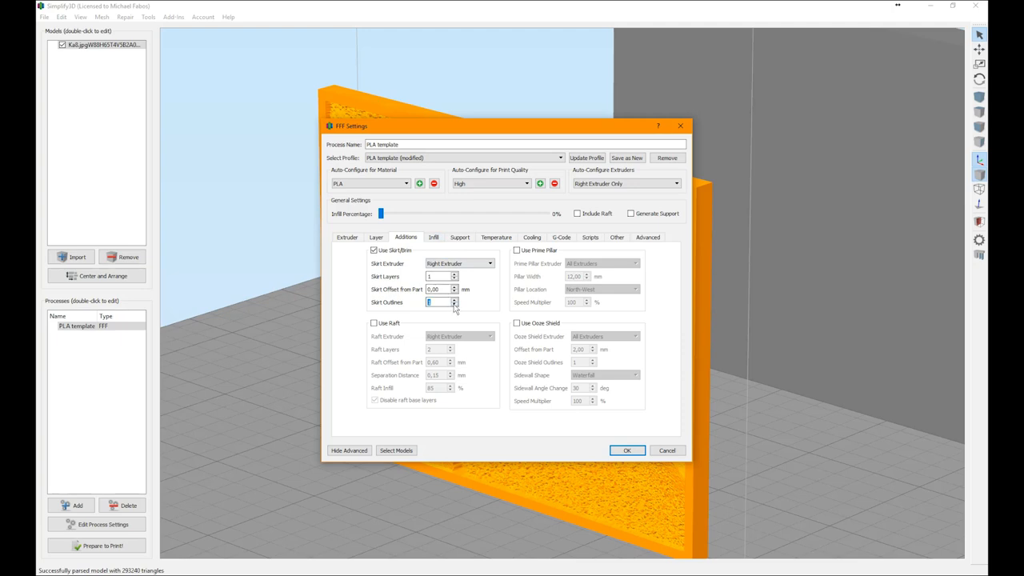
{"action": "left_click", "coordinate": [433, 236]}
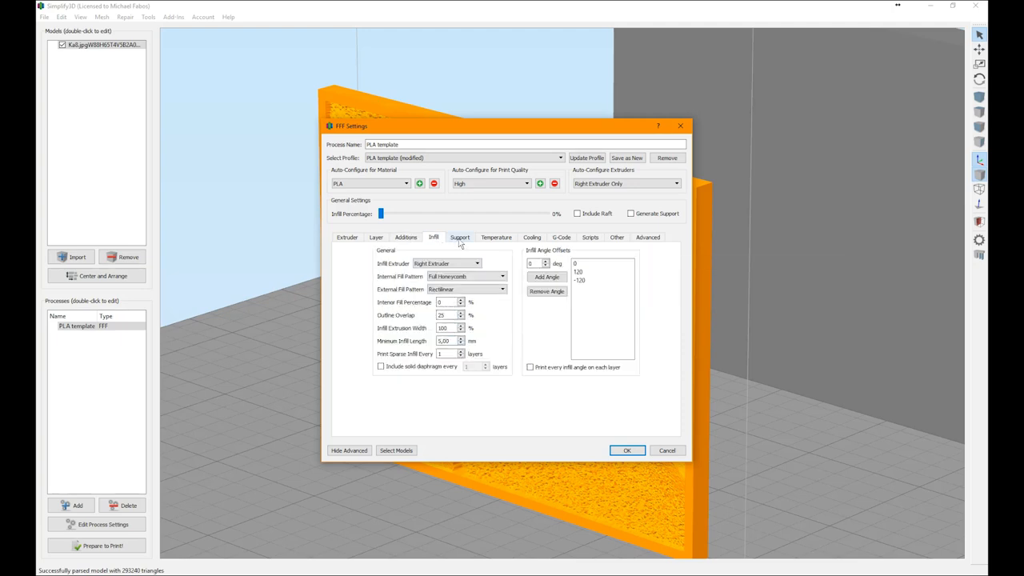
{"action": "left_click", "coordinate": [459, 236]}
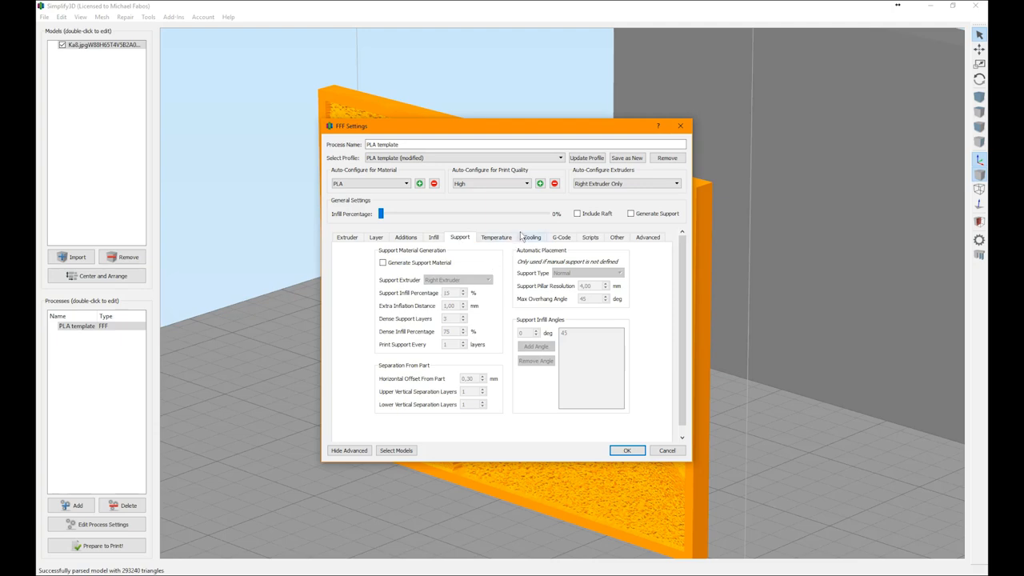
{"action": "left_click", "coordinate": [496, 236]}
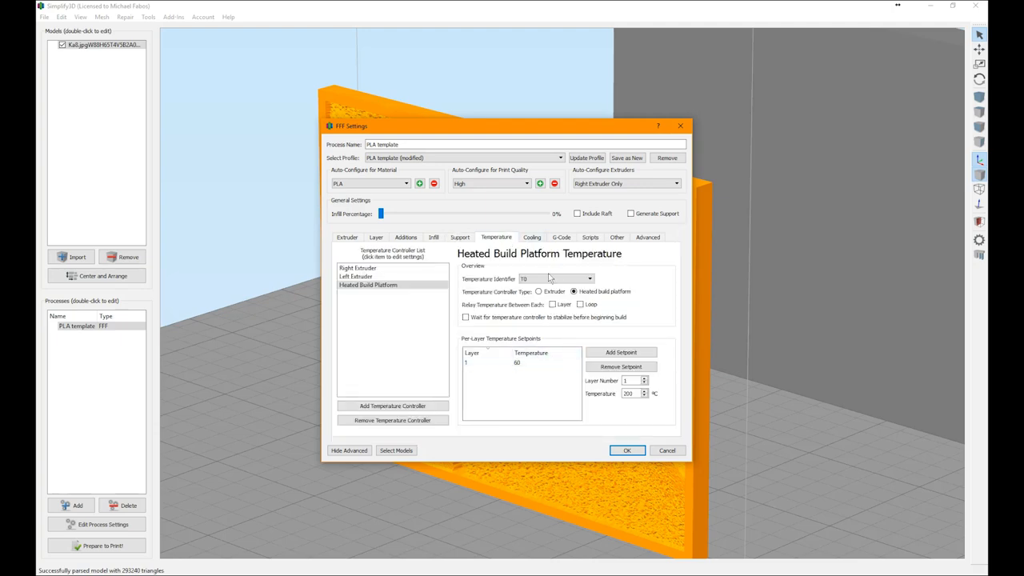
Review the other and cooling pages, then accept the process settings.
{"action": "left_click", "coordinate": [615, 236]}
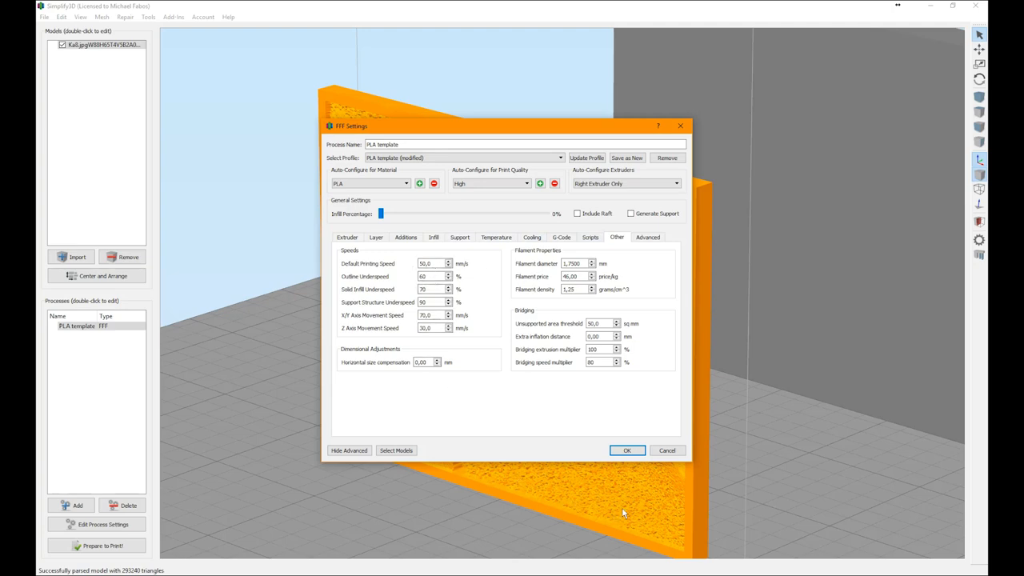
{"action": "mouse_move", "coordinate": [584, 392]}
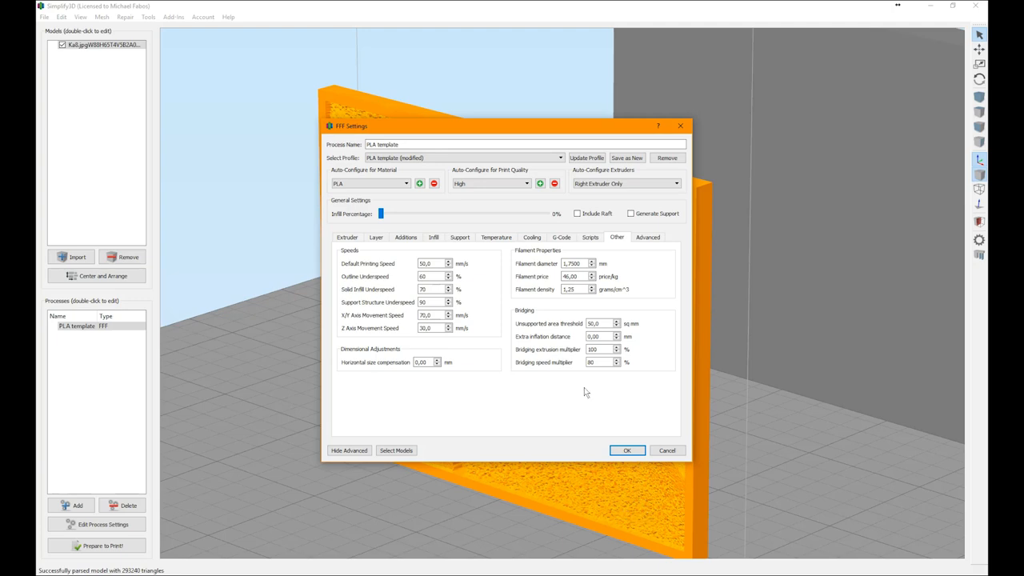
{"action": "mouse_move", "coordinate": [561, 236]}
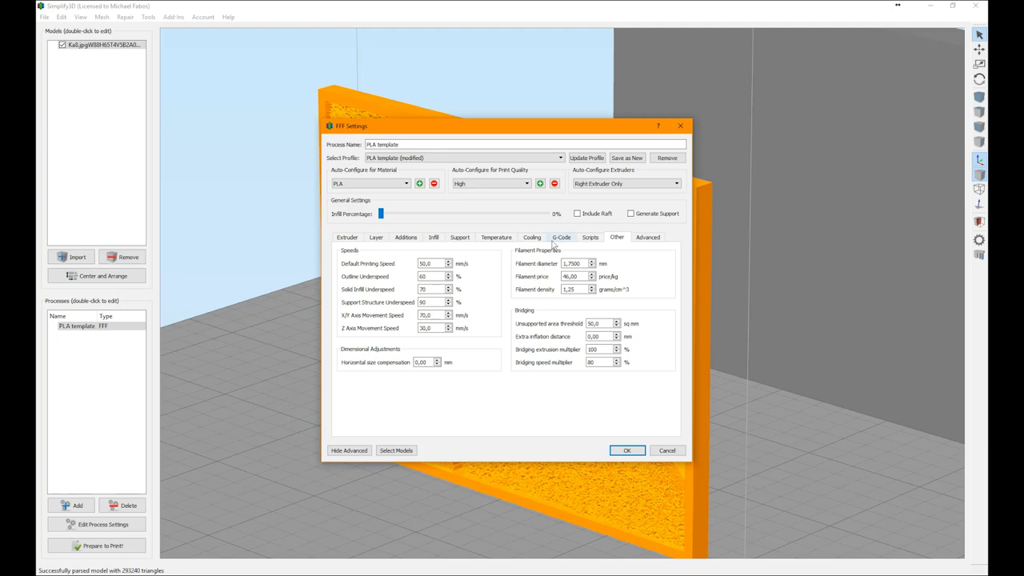
{"action": "left_click", "coordinate": [531, 236]}
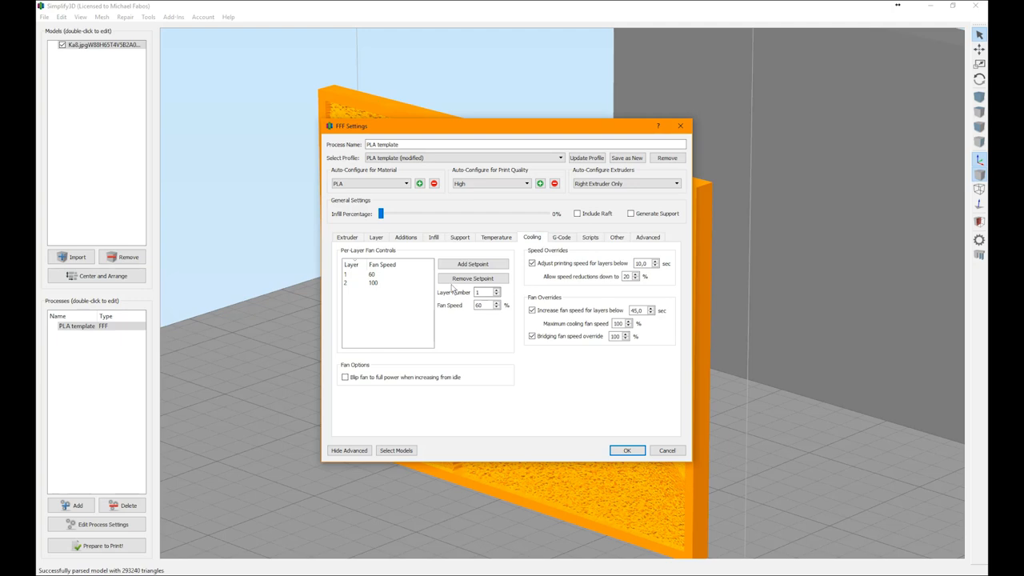
{"action": "left_click", "coordinate": [626, 450]}
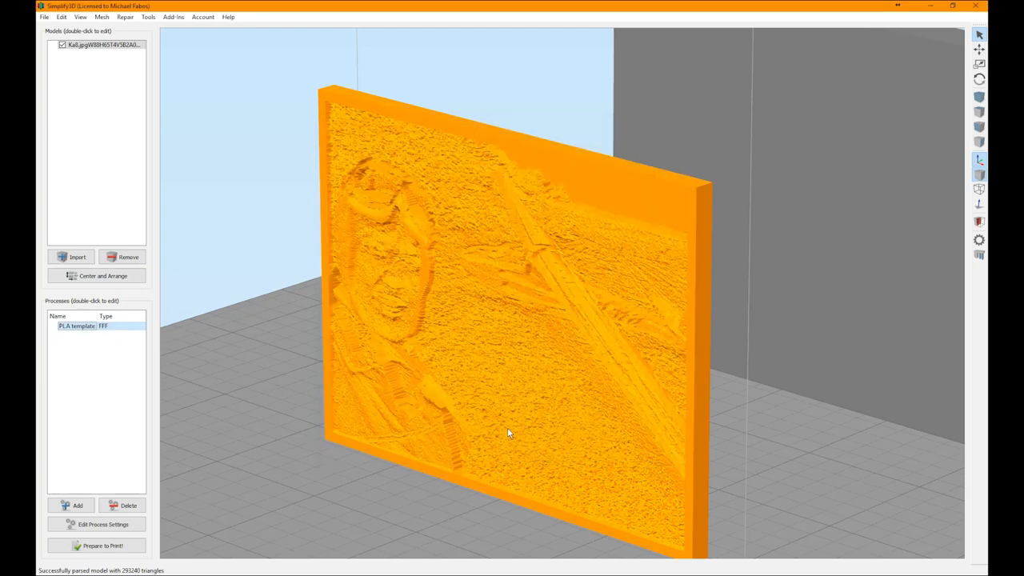
Prepare the lithophane for printing, slicing it into the layered toolpath preview.
{"action": "left_click", "coordinate": [103, 544]}
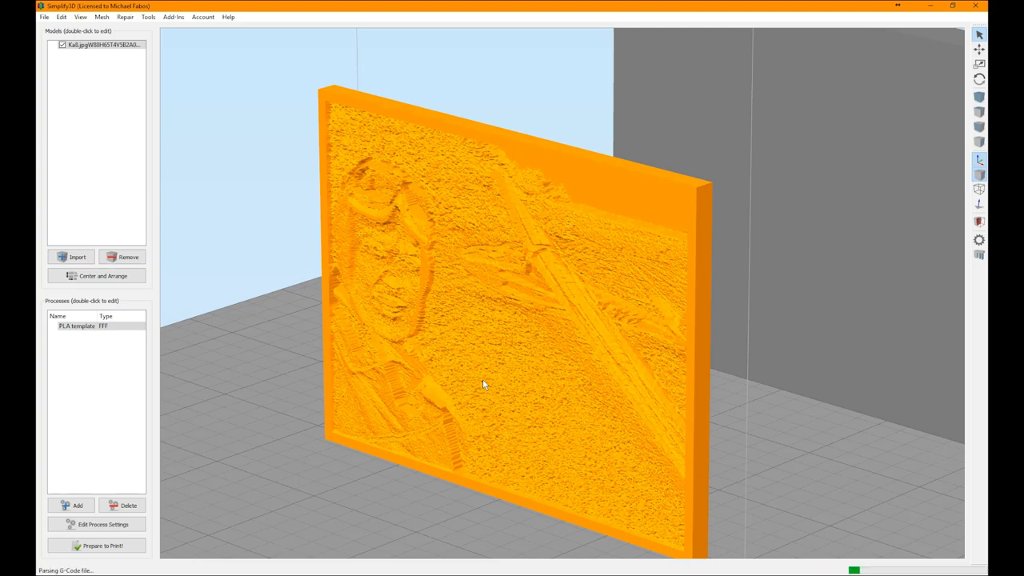
{"action": "left_click", "coordinate": [102, 544]}
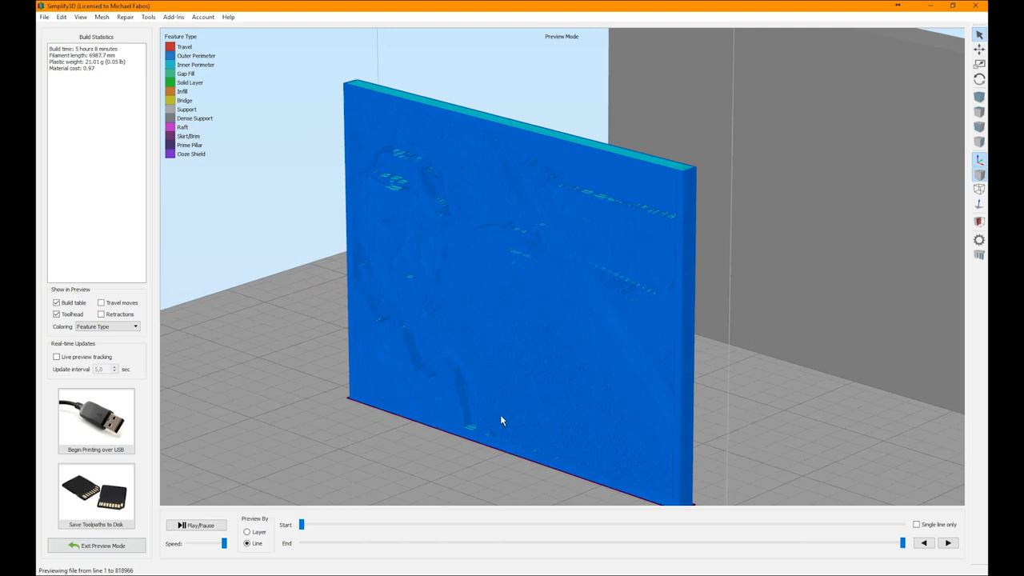
{"action": "left_click_drag", "start_coordinate": [502, 419], "coordinate": [153, 384]}
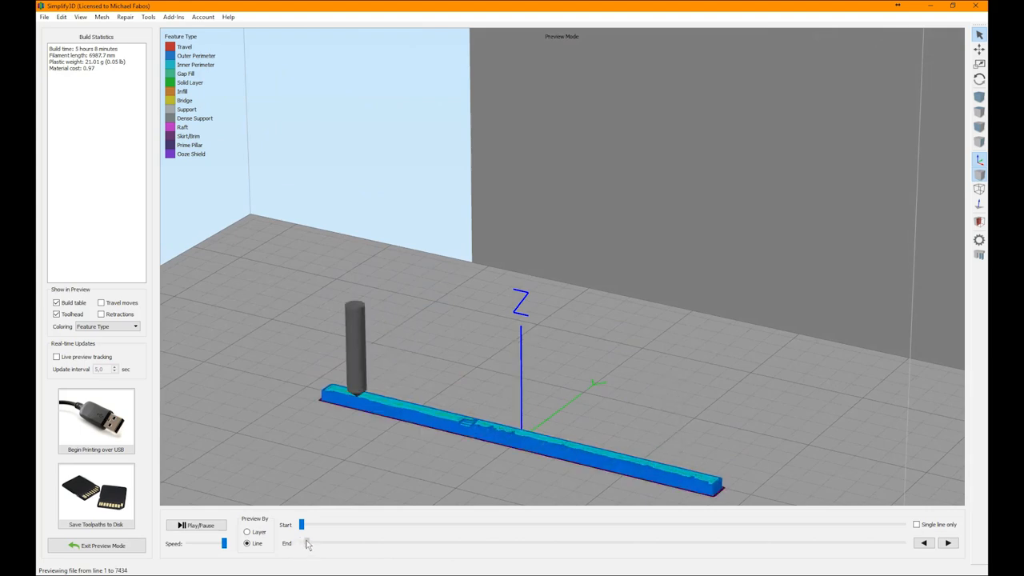
{"action": "left_click_drag", "start_coordinate": [301, 544], "coordinate": [333, 544]}
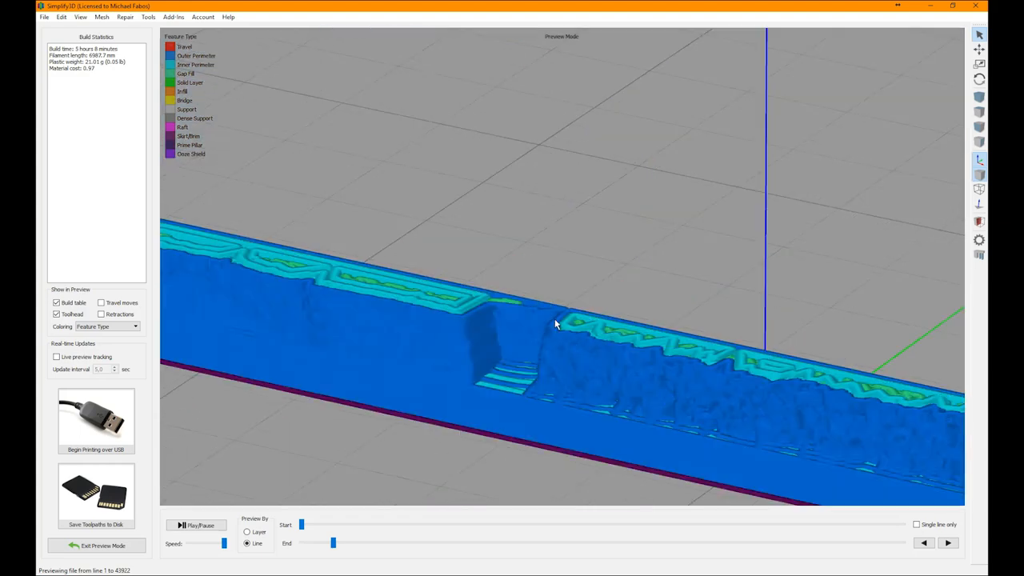
{"action": "mouse_move", "coordinate": [569, 317]}
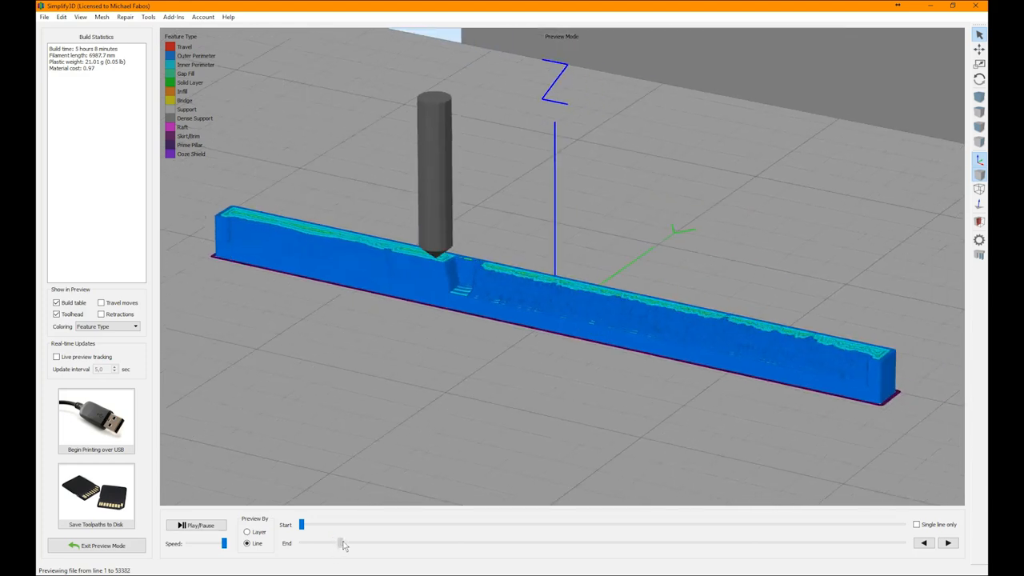
{"action": "left_click_drag", "start_coordinate": [339, 544], "coordinate": [464, 543]}
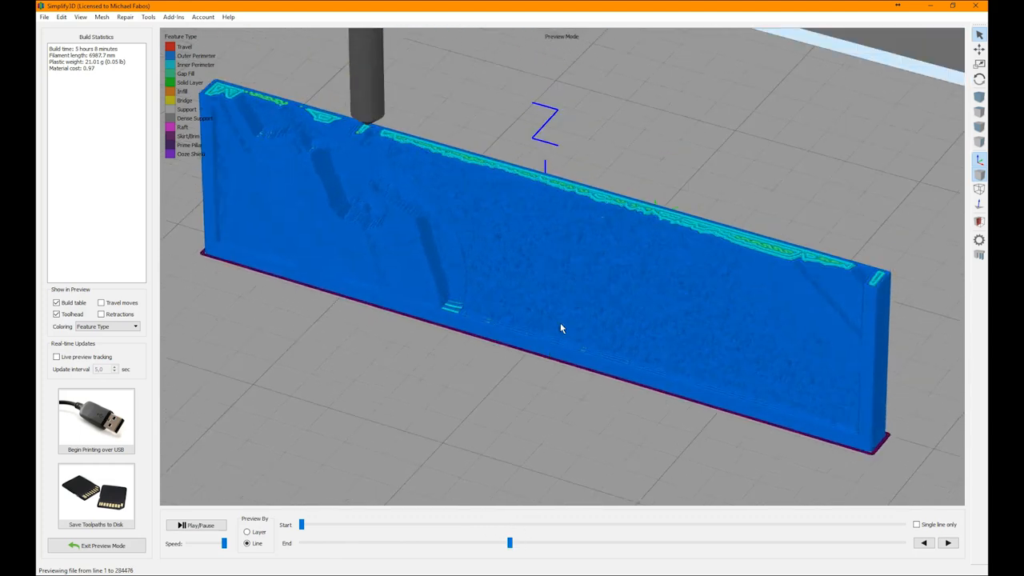
{"action": "left_click_drag", "start_coordinate": [510, 544], "coordinate": [525, 543]}
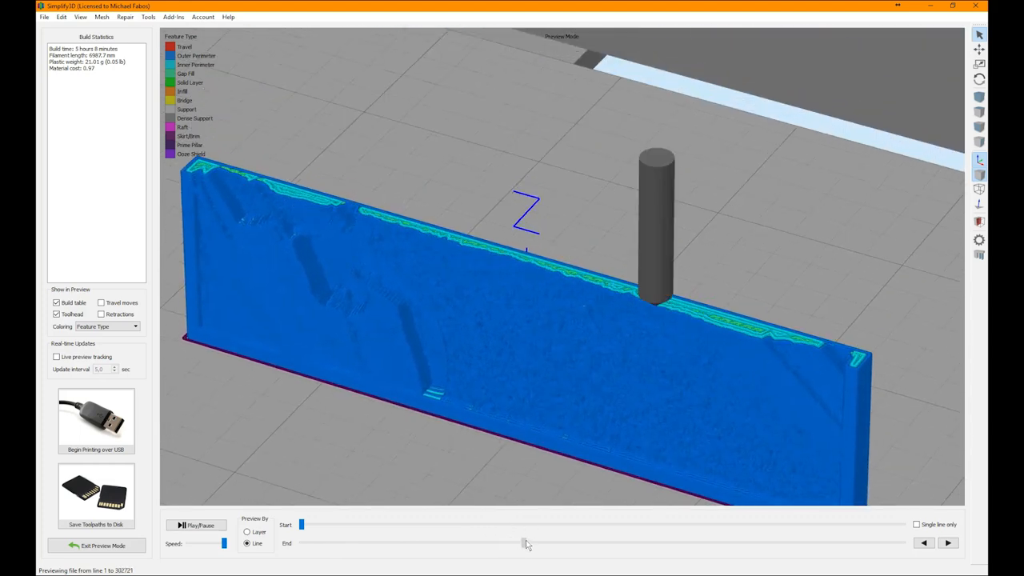
{"action": "left_click_drag", "start_coordinate": [525, 542], "coordinate": [624, 542]}
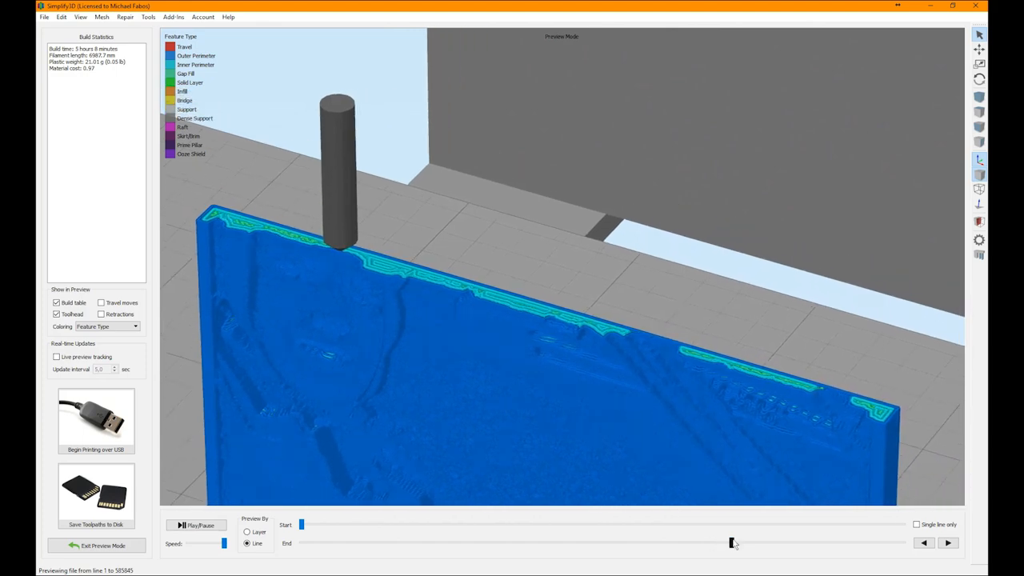
{"action": "left_click_drag", "start_coordinate": [733, 542], "coordinate": [796, 542]}
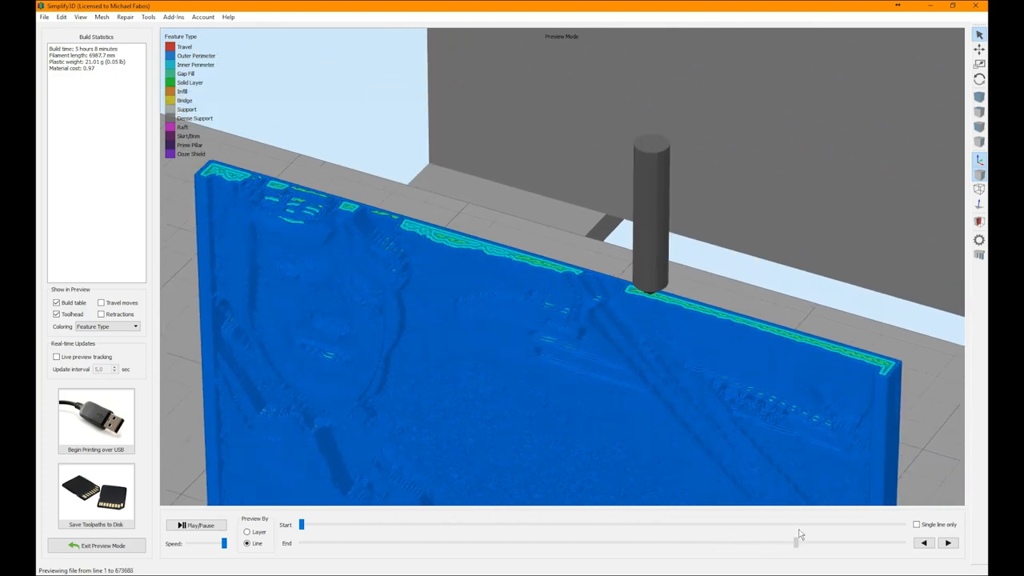
{"action": "left_click_drag", "start_coordinate": [797, 542], "coordinate": [873, 542]}
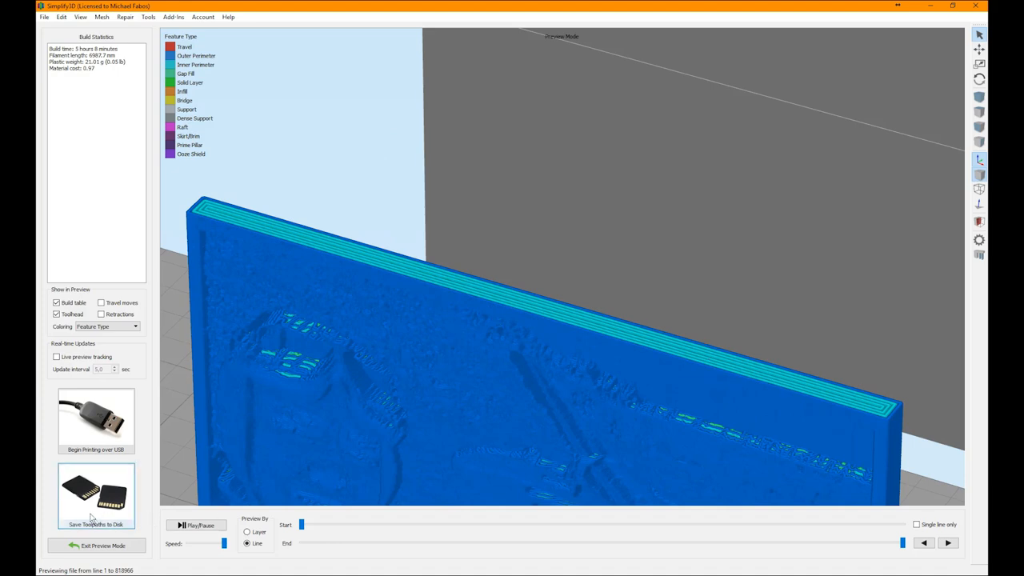
Save the sliced toolpaths as an X3G file, overwriting the existing file.
{"action": "left_click", "coordinate": [96, 495]}
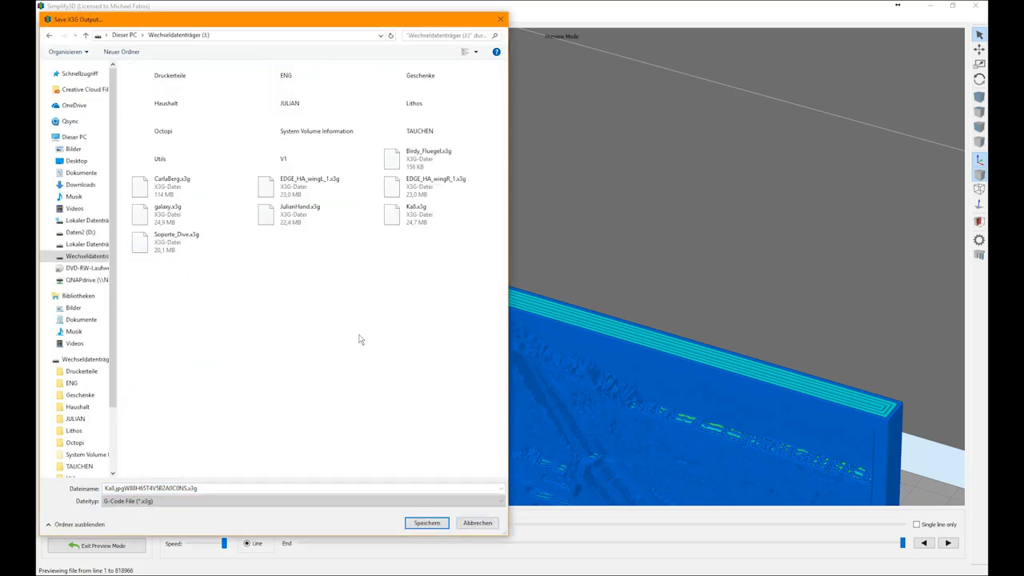
{"action": "left_click", "coordinate": [426, 522]}
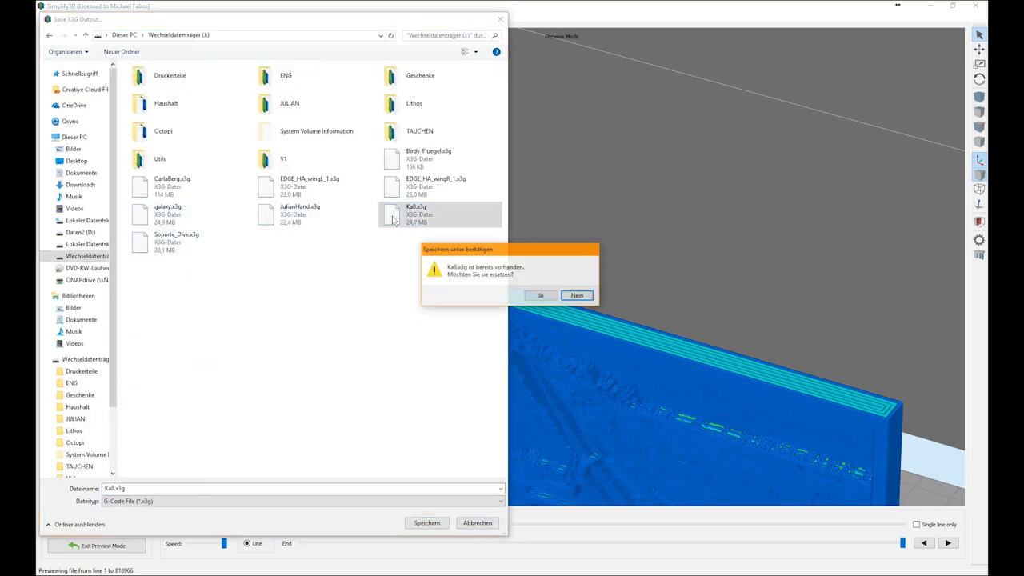
{"action": "left_click", "coordinate": [540, 294]}
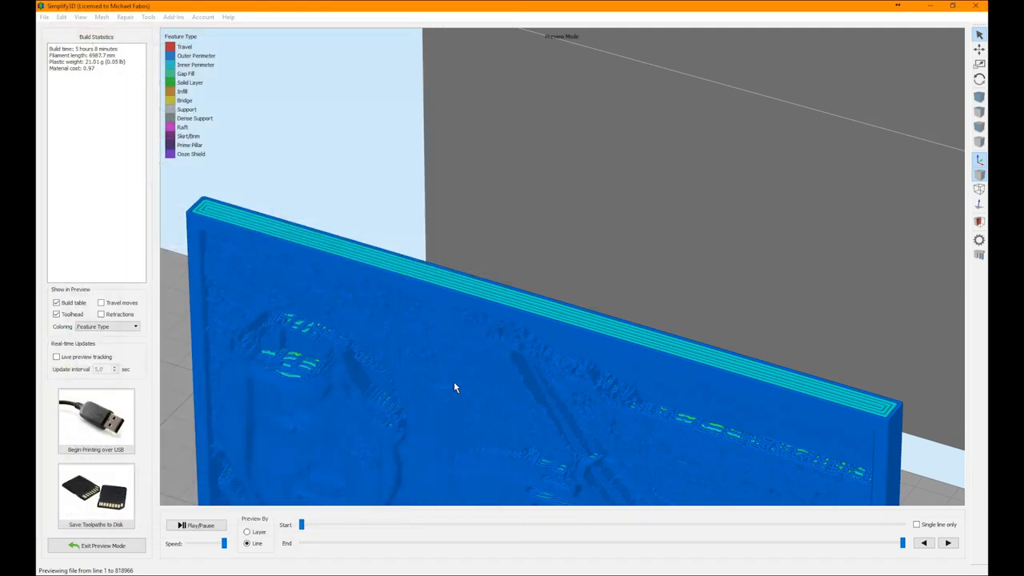
{"action": "mouse_move", "coordinate": [513, 224]}
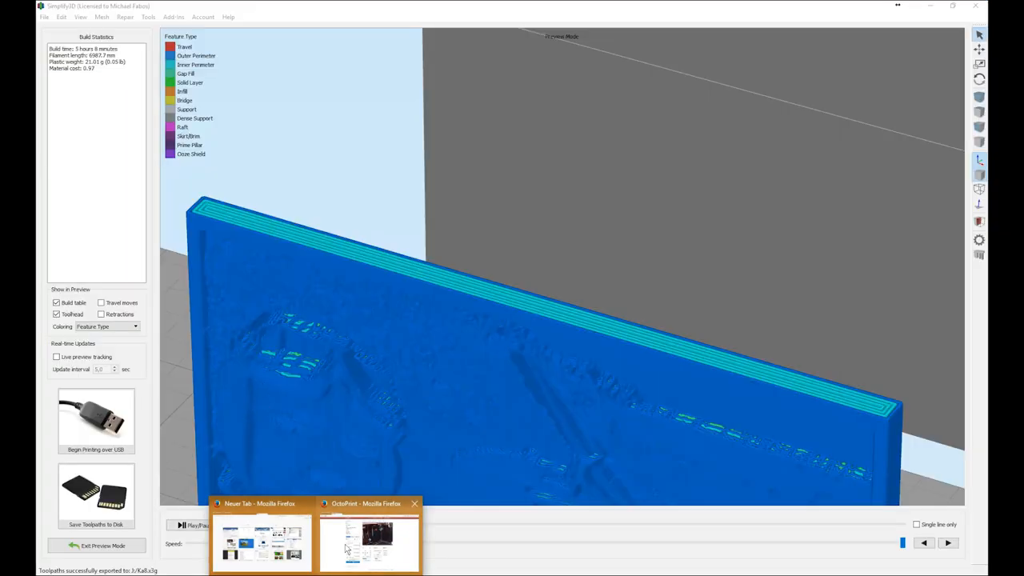
Show the OctoPrint Temperatur graph with the current tool and bed temperatures.
{"action": "left_click", "coordinate": [368, 535]}
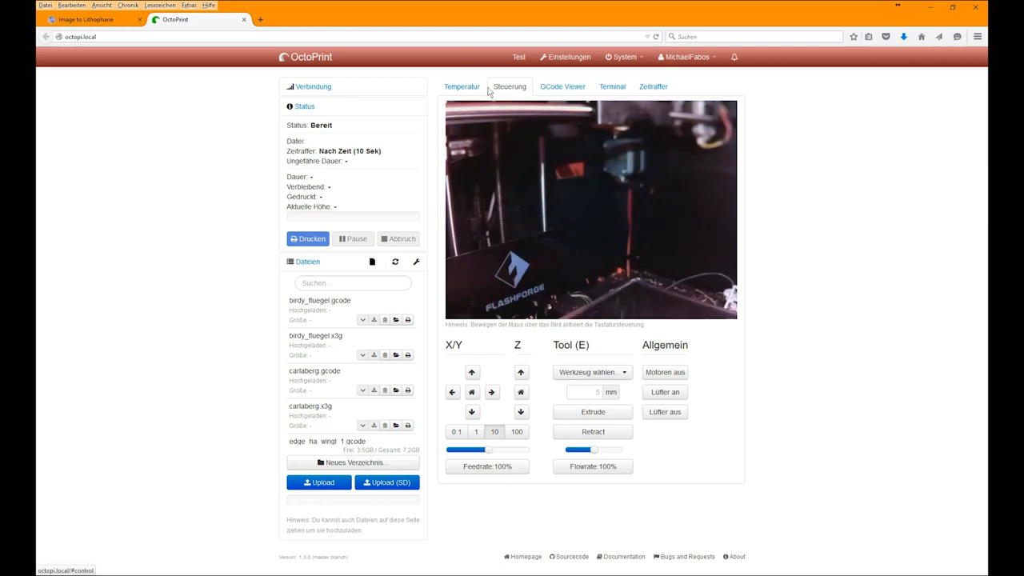
{"action": "left_click", "coordinate": [460, 86]}
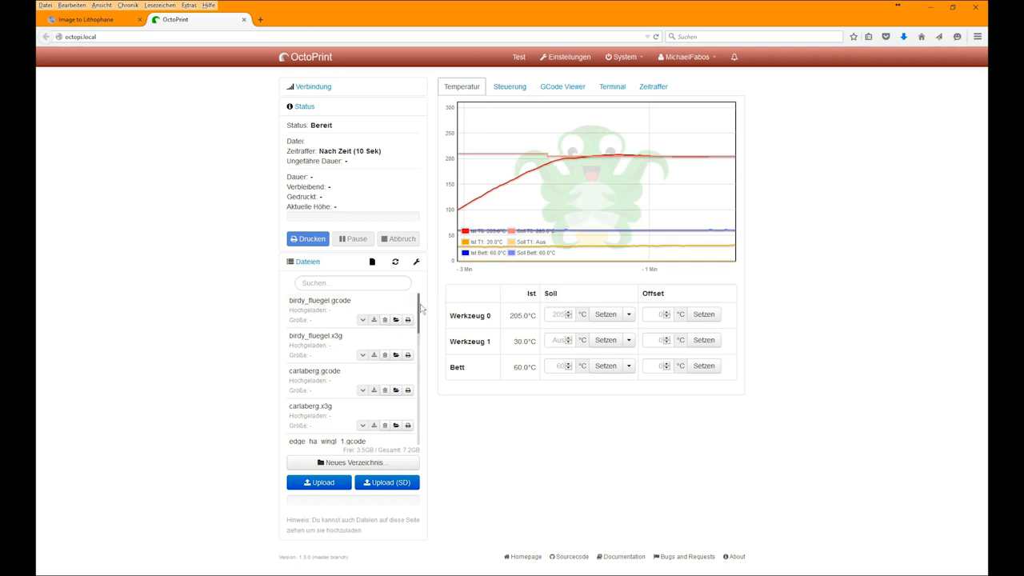
{"action": "scroll", "scroll_direction": "down", "scroll_amount": 3}
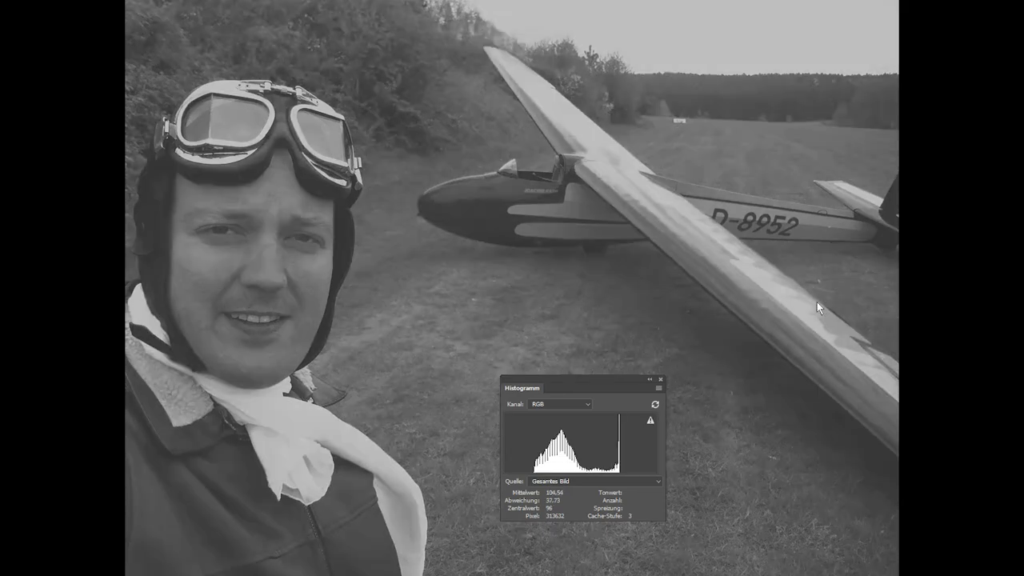
{"action": "mouse_move", "coordinate": [691, 198]}
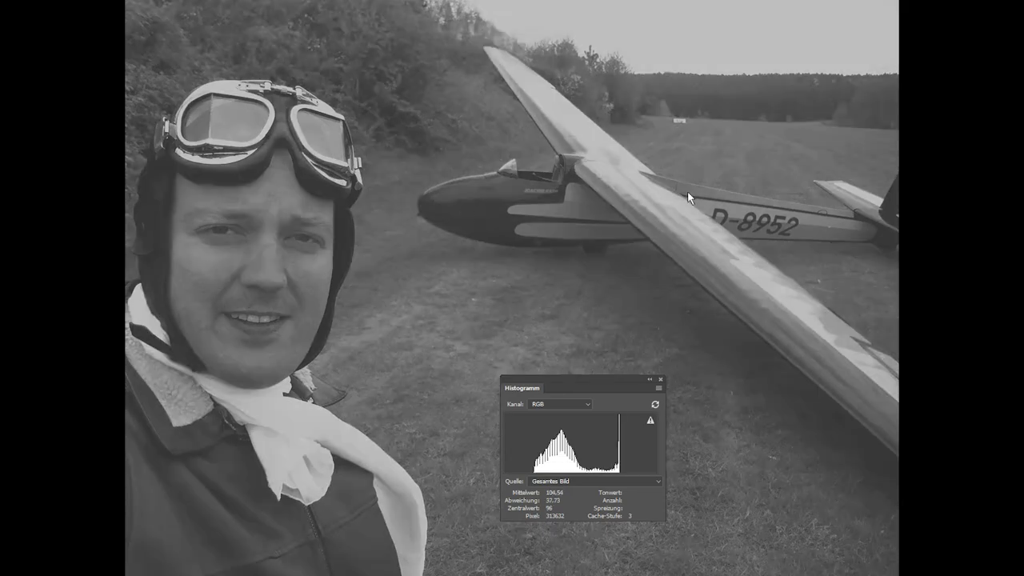
{"action": "mouse_move", "coordinate": [249, 198]}
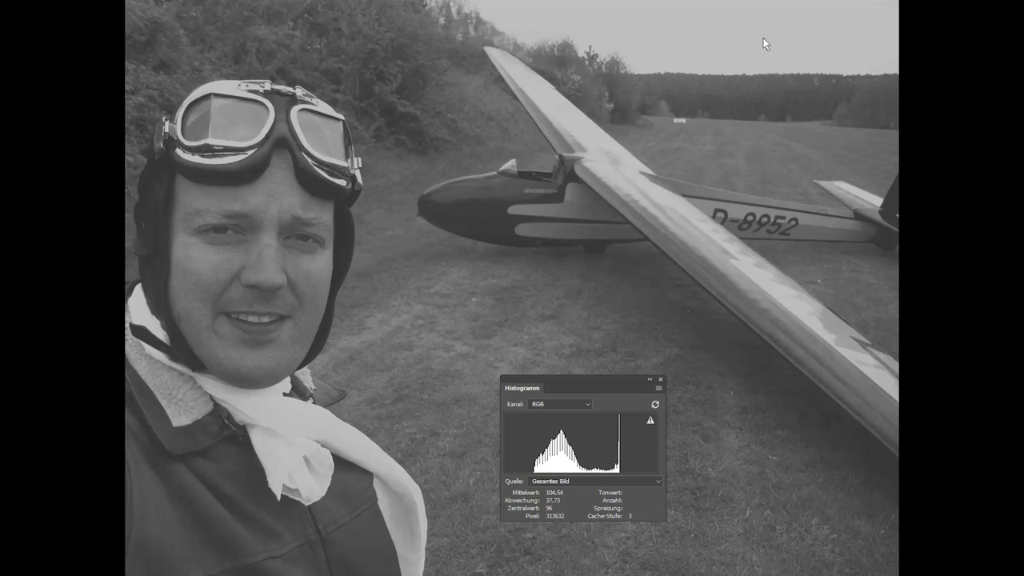
{"action": "mouse_move", "coordinate": [857, 44]}
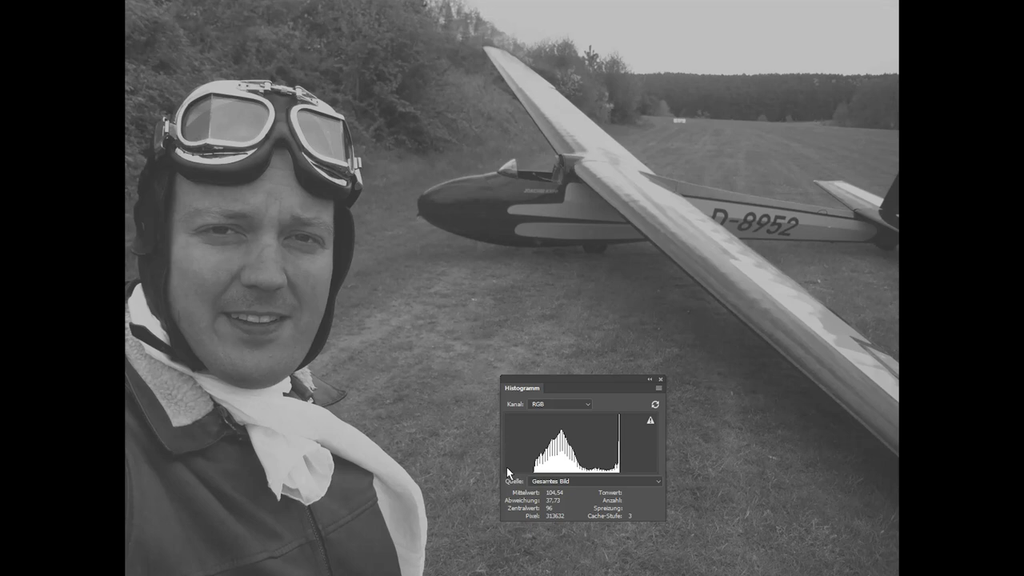
{"action": "mouse_move", "coordinate": [531, 476]}
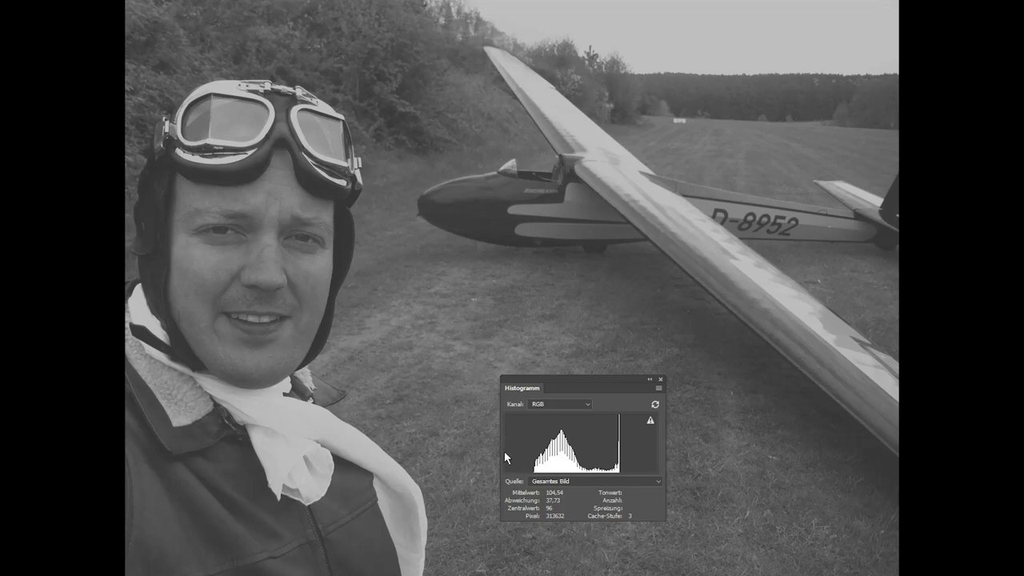
{"action": "mouse_move", "coordinate": [518, 475]}
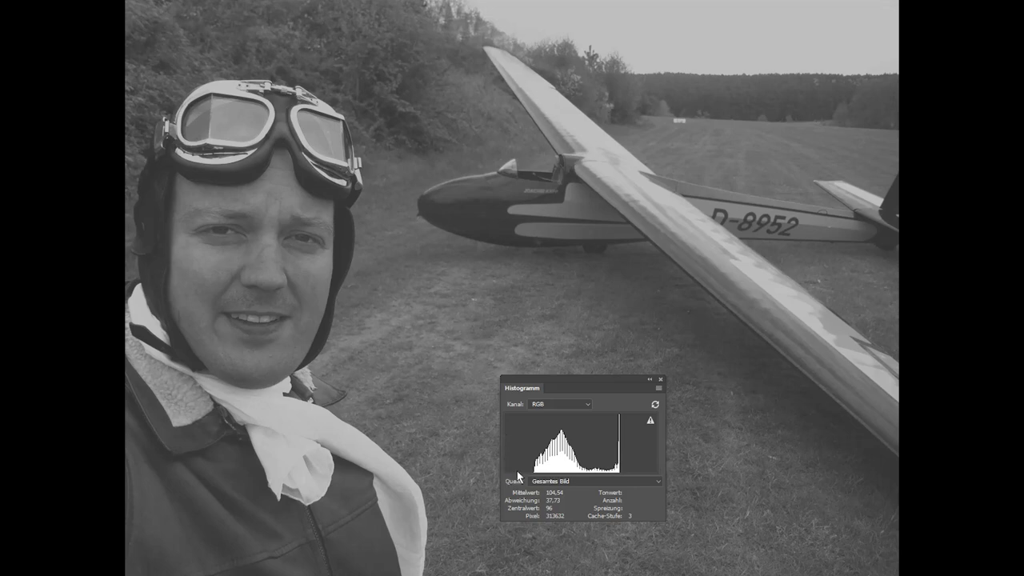
{"action": "mouse_move", "coordinate": [654, 476]}
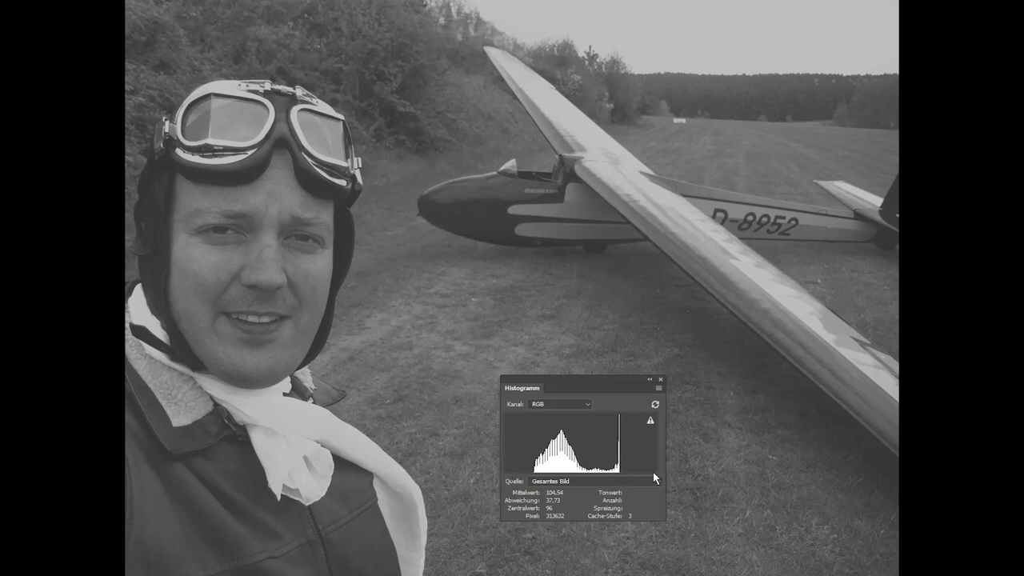
{"action": "mouse_move", "coordinate": [655, 495]}
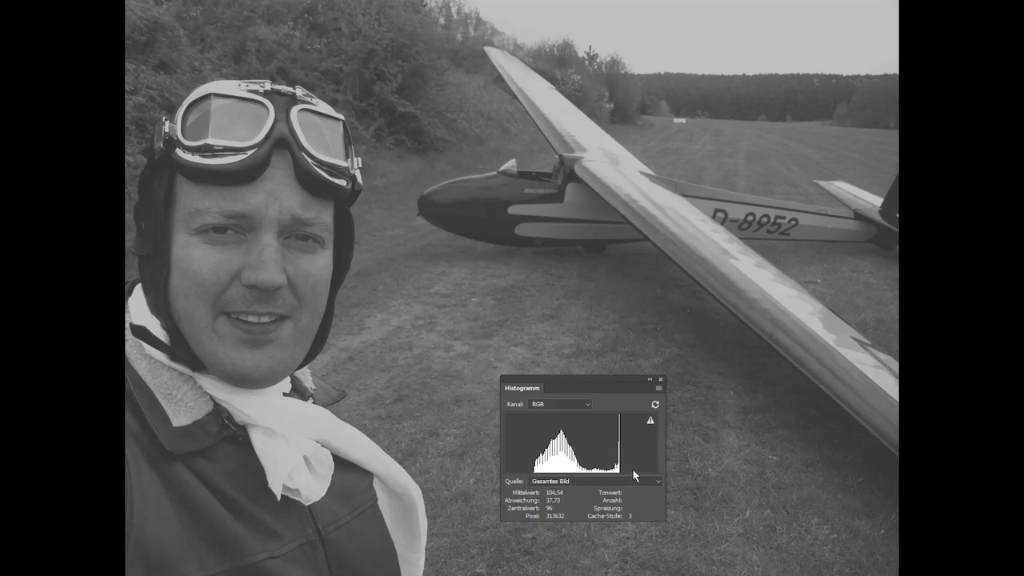
{"action": "mouse_move", "coordinate": [584, 456]}
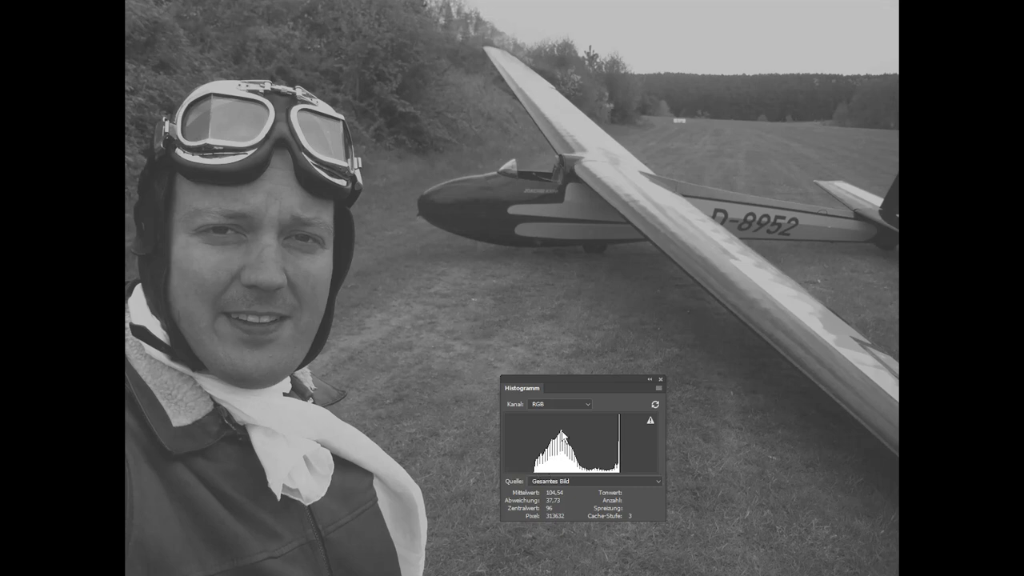
{"action": "mouse_move", "coordinate": [542, 435]}
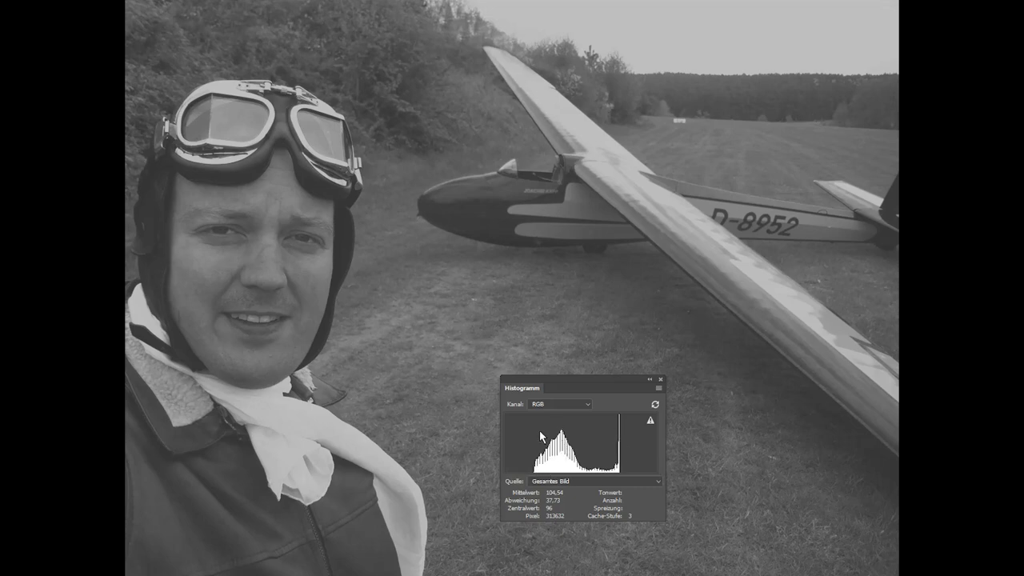
{"action": "mouse_move", "coordinate": [566, 456]}
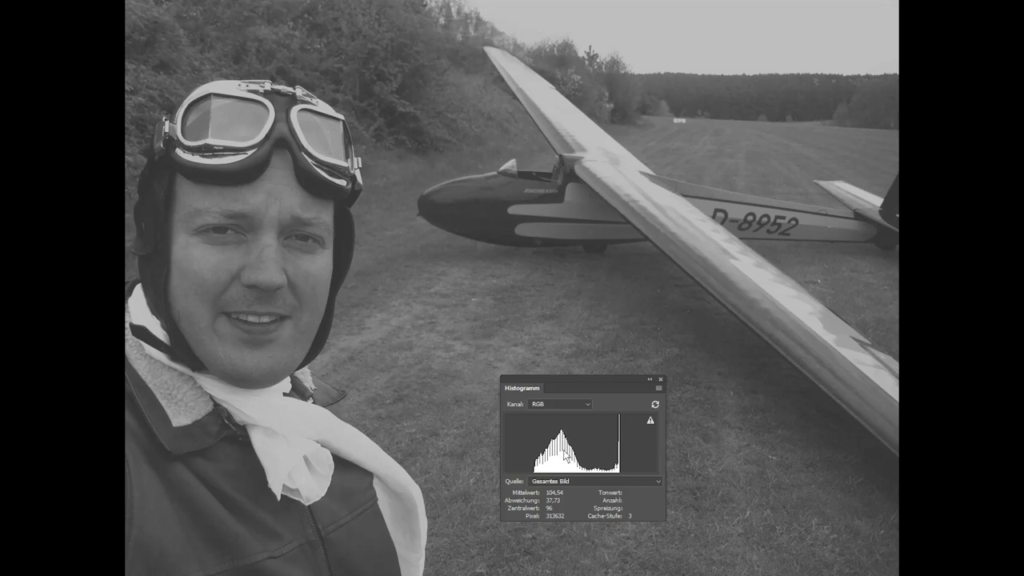
{"action": "mouse_move", "coordinate": [564, 456]}
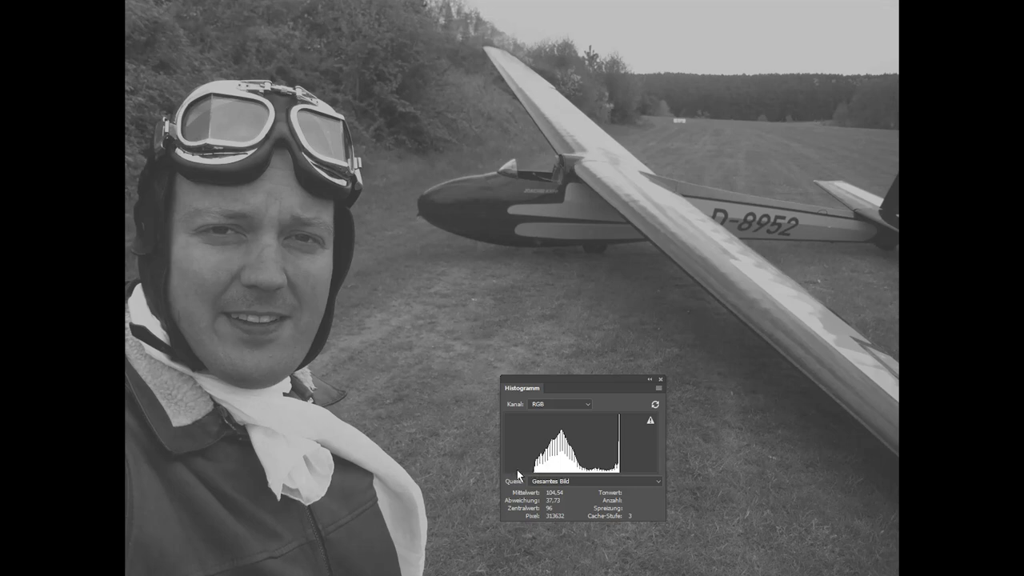
{"action": "mouse_move", "coordinate": [646, 473]}
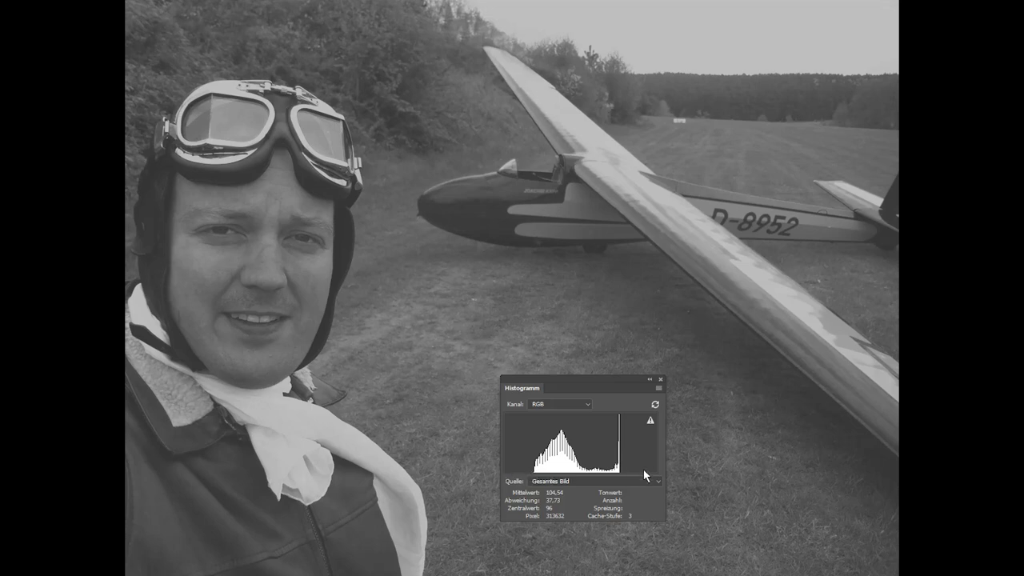
{"action": "mouse_move", "coordinate": [657, 472]}
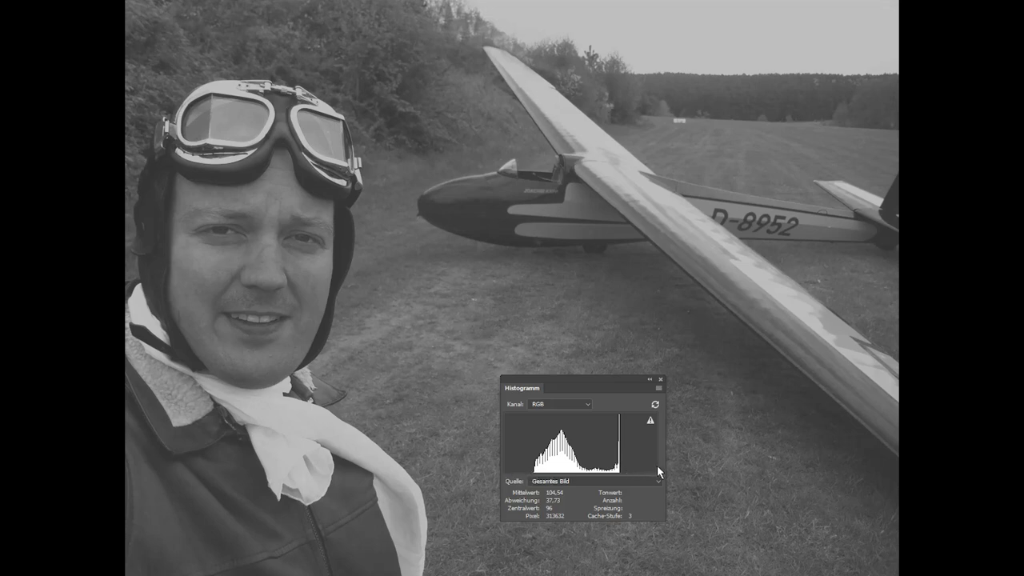
{"action": "mouse_move", "coordinate": [694, 443]}
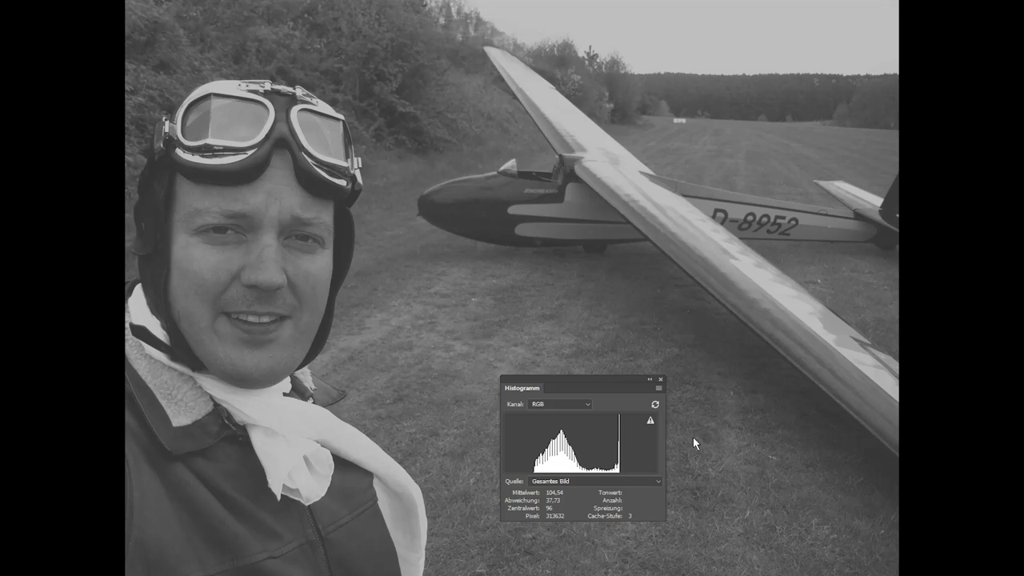
{"action": "mouse_move", "coordinate": [656, 447]}
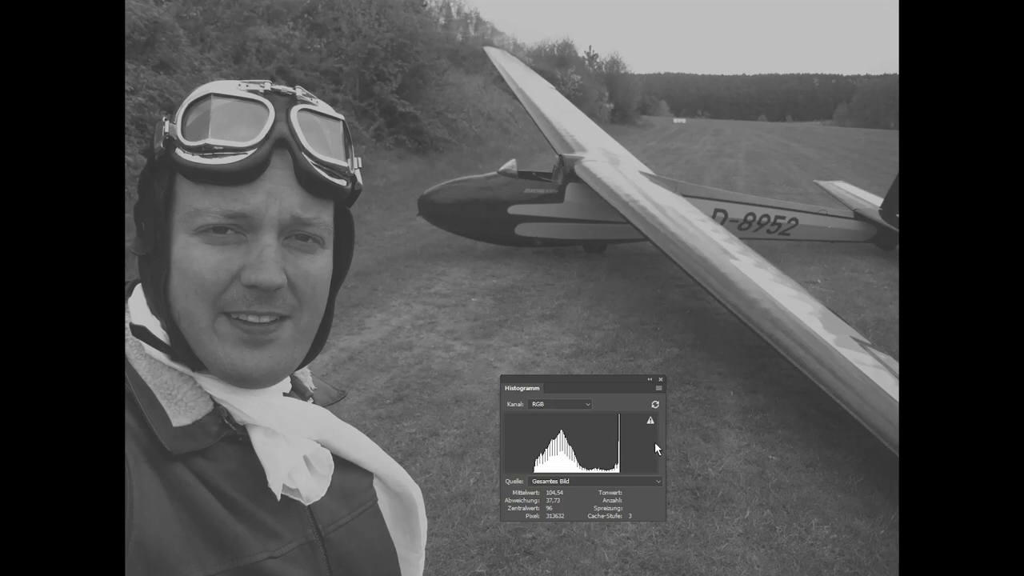
{"action": "mouse_move", "coordinate": [661, 464]}
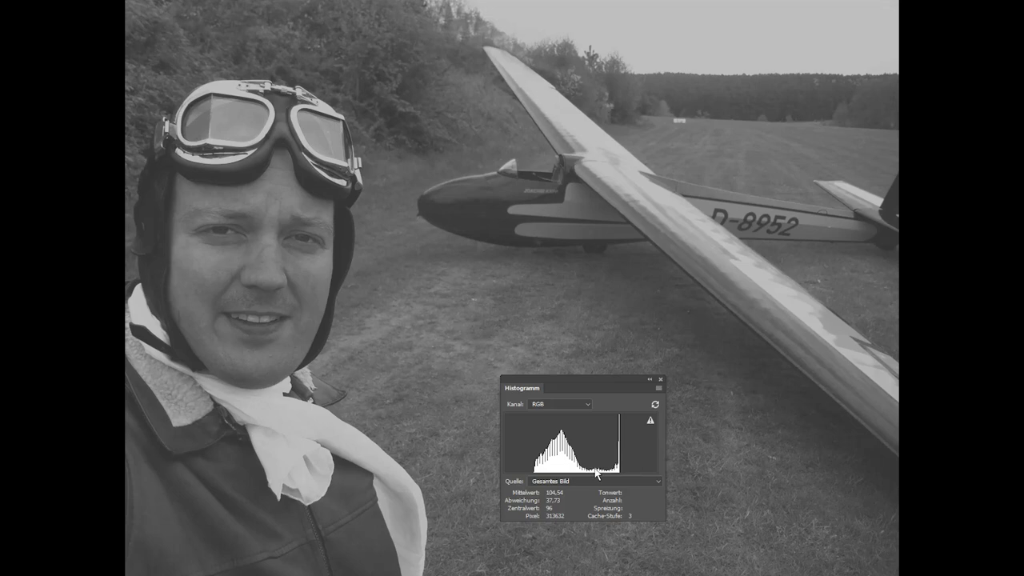
{"action": "mouse_move", "coordinate": [597, 458]}
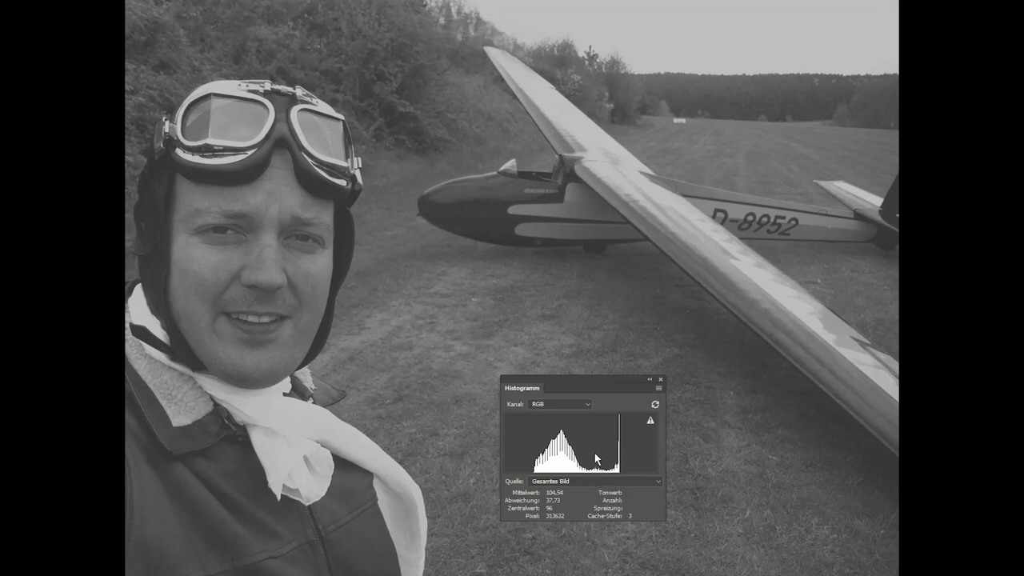
{"action": "mouse_move", "coordinate": [598, 455]}
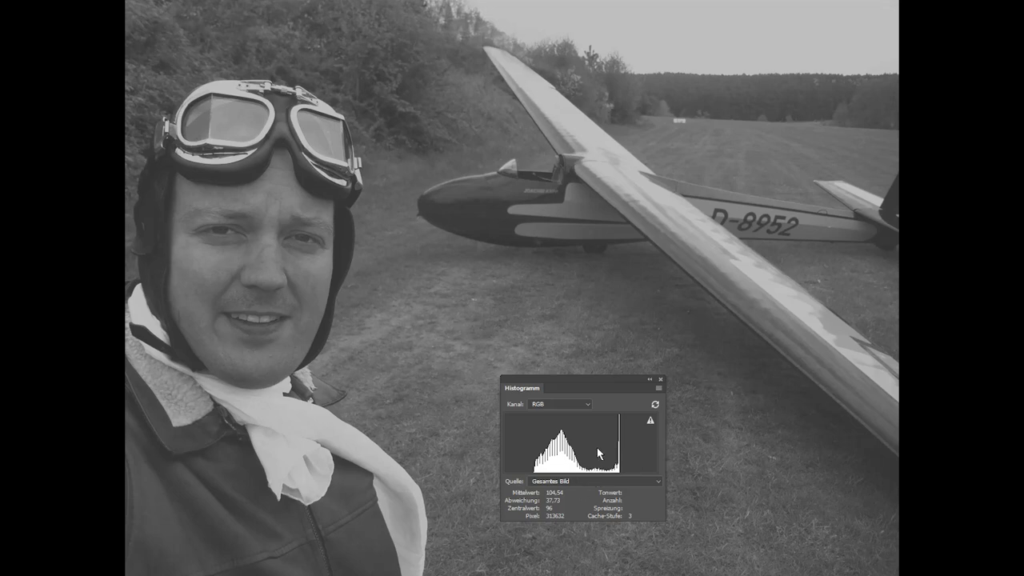
{"action": "mouse_move", "coordinate": [508, 442]}
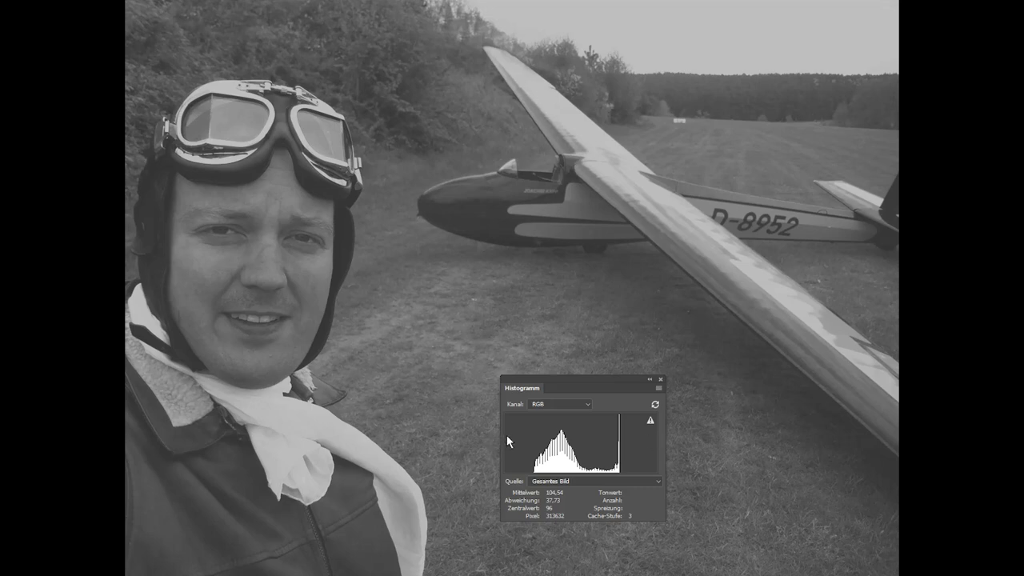
{"action": "mouse_move", "coordinate": [574, 410]}
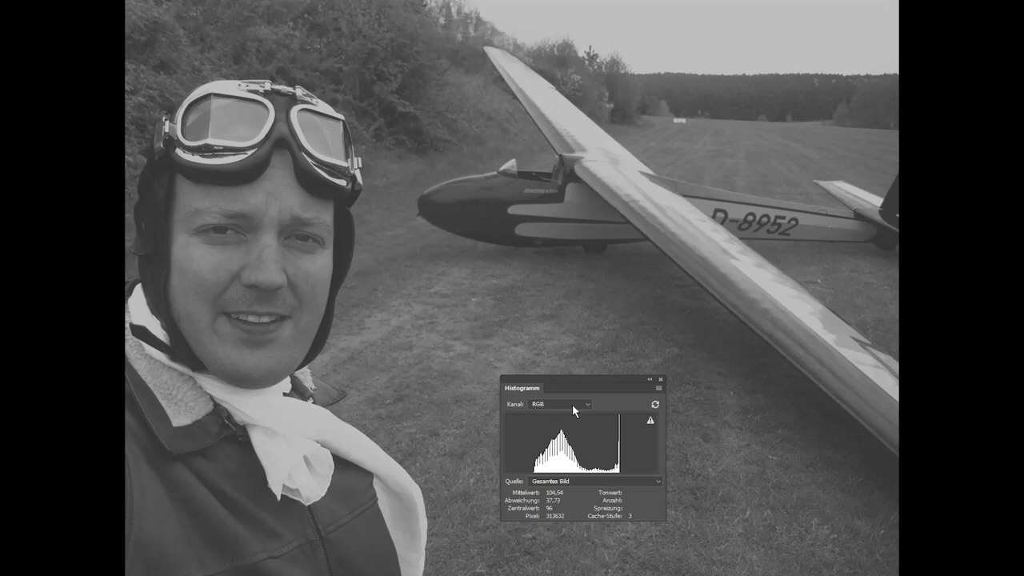
{"action": "mouse_move", "coordinate": [659, 451]}
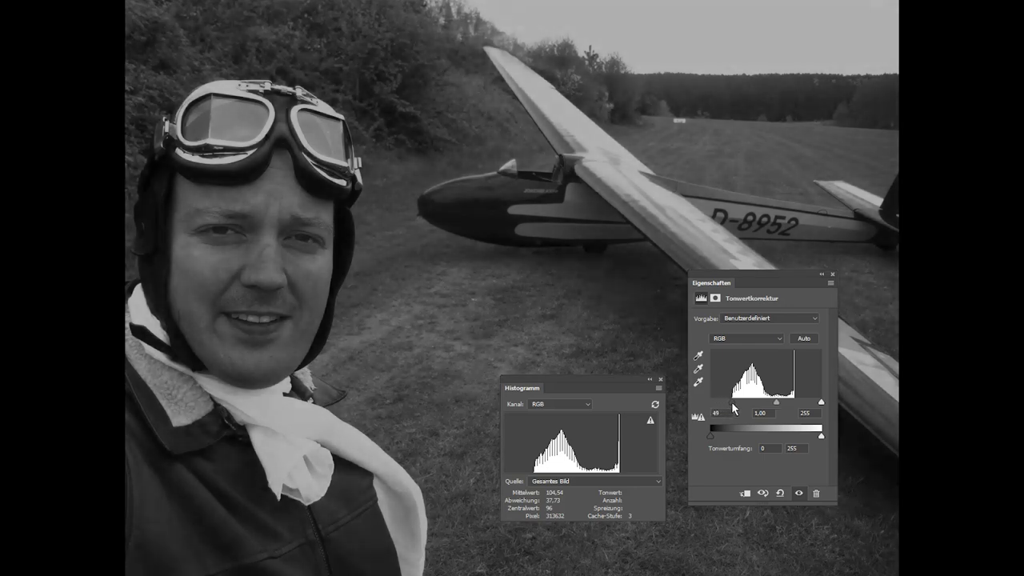
Drag the black and white input sliders to the histogram ends without clipping.
{"action": "left_click_drag", "start_coordinate": [746, 403], "coordinate": [710, 403]}
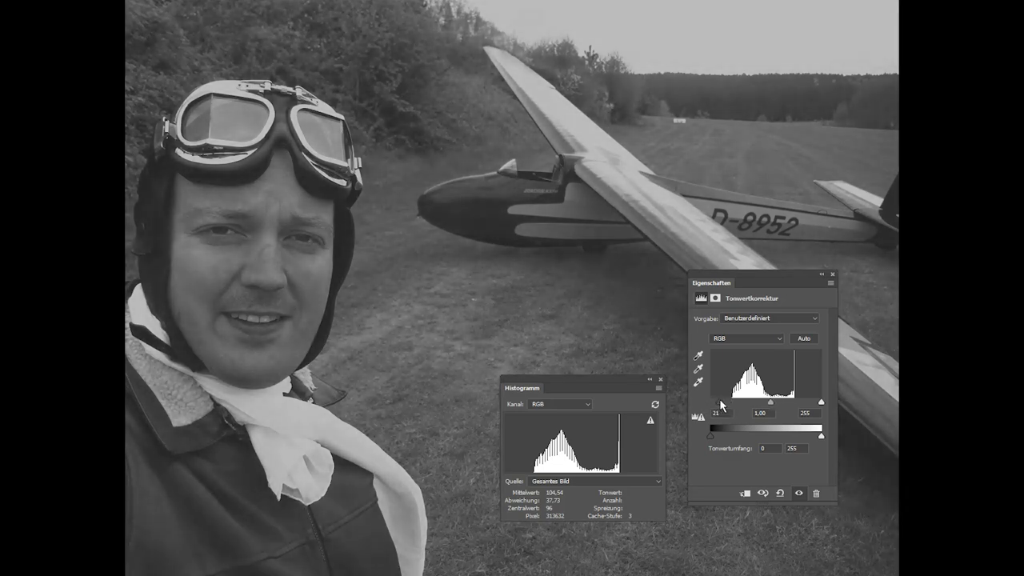
{"action": "left_click_drag", "start_coordinate": [715, 403], "coordinate": [729, 403]}
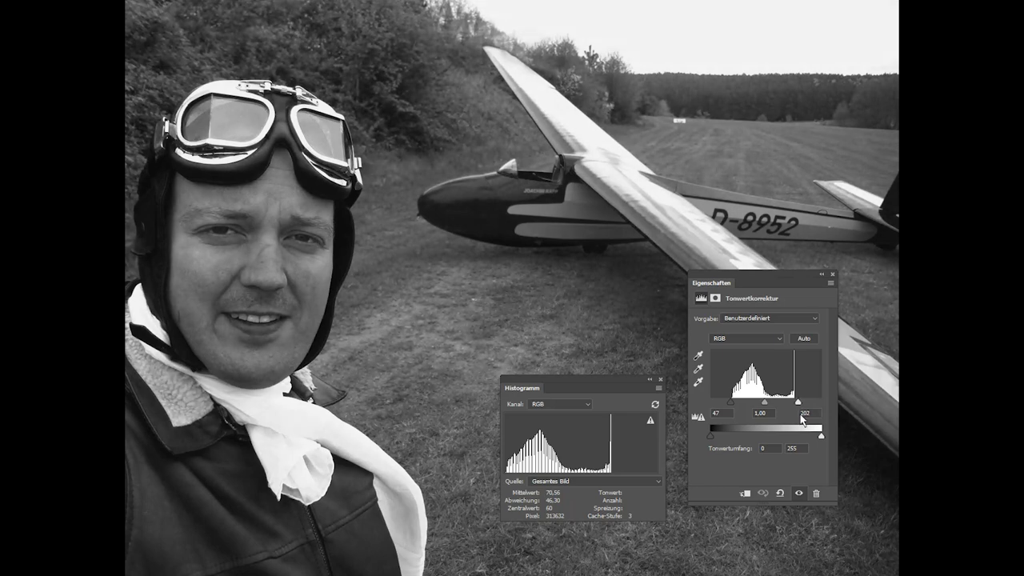
{"action": "left_click_drag", "start_coordinate": [822, 435], "coordinate": [797, 435]}
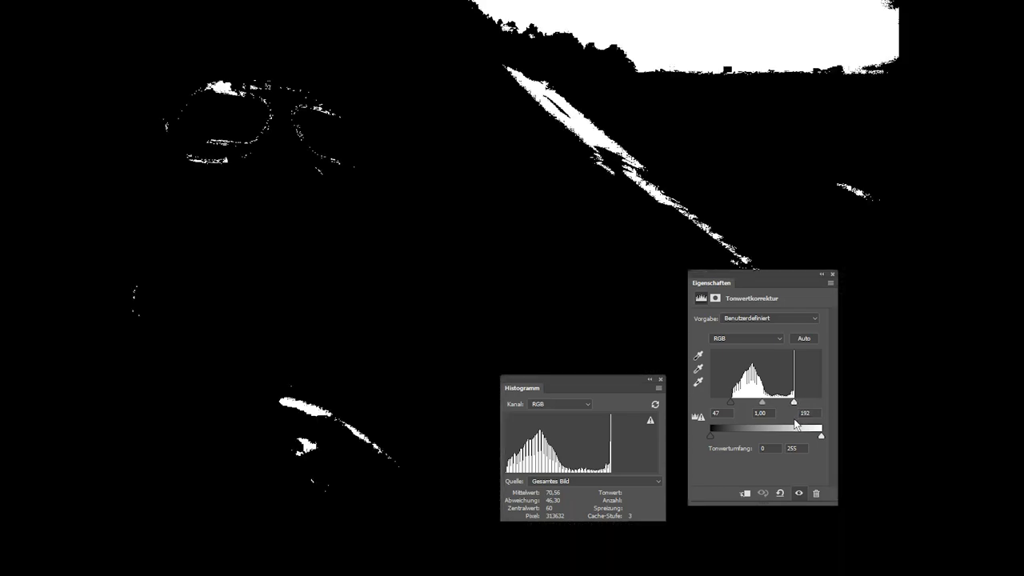
{"action": "left_click_drag", "start_coordinate": [818, 435], "coordinate": [822, 435]}
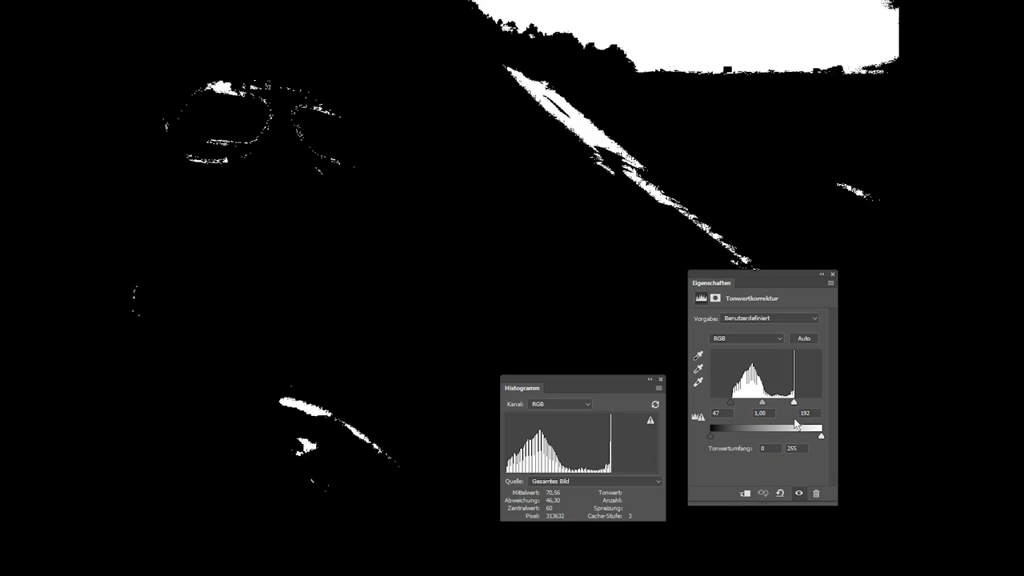
{"action": "left_click_drag", "start_coordinate": [793, 435], "coordinate": [808, 435]}
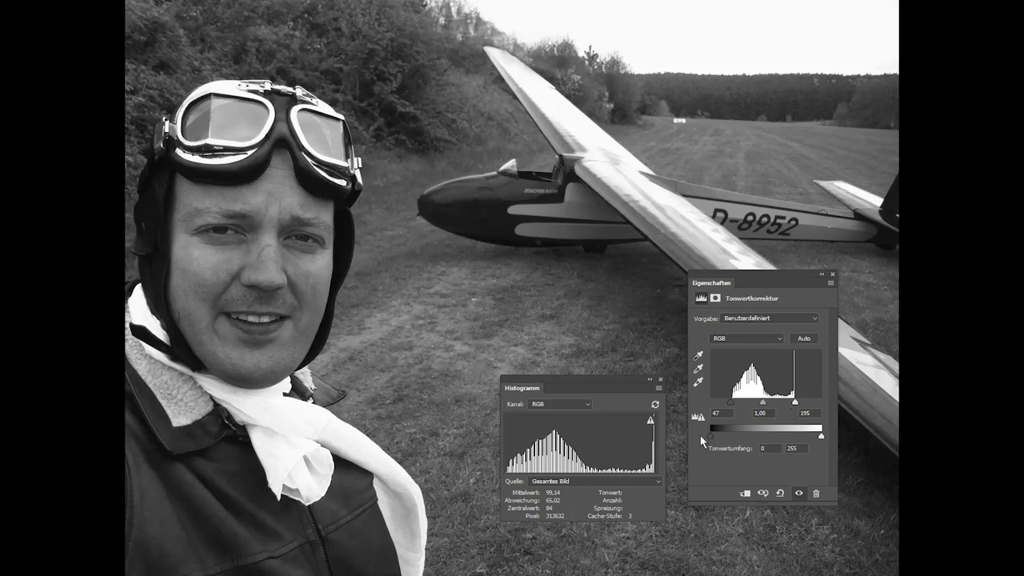
{"action": "mouse_move", "coordinate": [659, 471]}
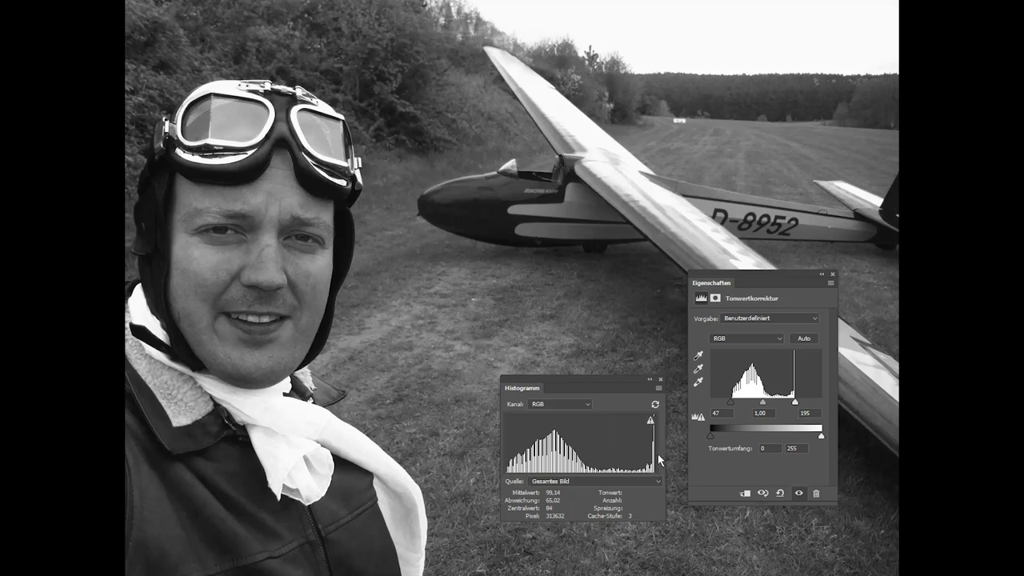
Switch from Photoshop to the Fusion 360 design with the grayscale step strip.
{"action": "left_click", "coordinate": [777, 493]}
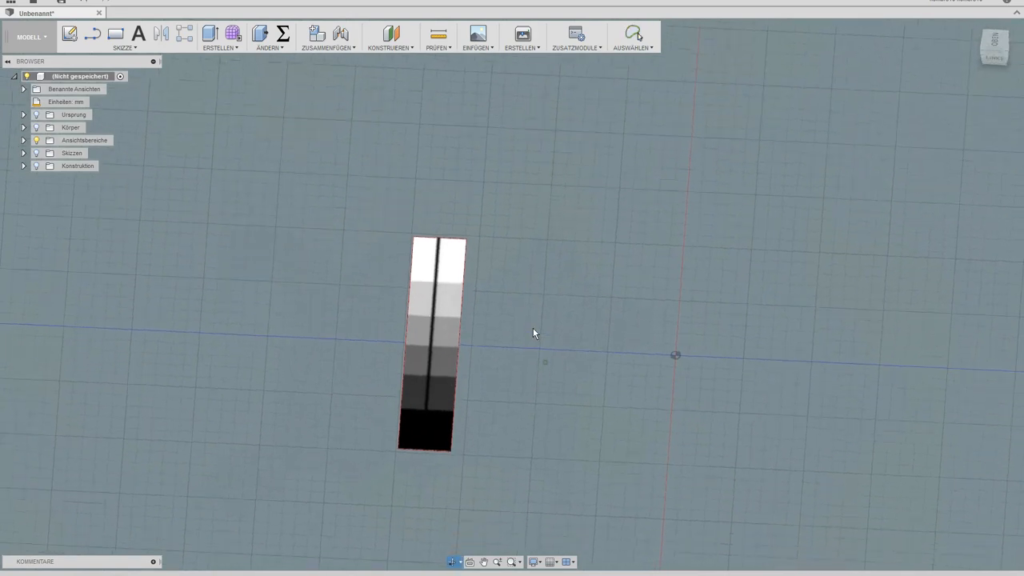
Show the 2, 4, 5 and 10 vectors-per-pixel meshes and orbit to compare their relief.
{"action": "left_click", "coordinate": [71, 128]}
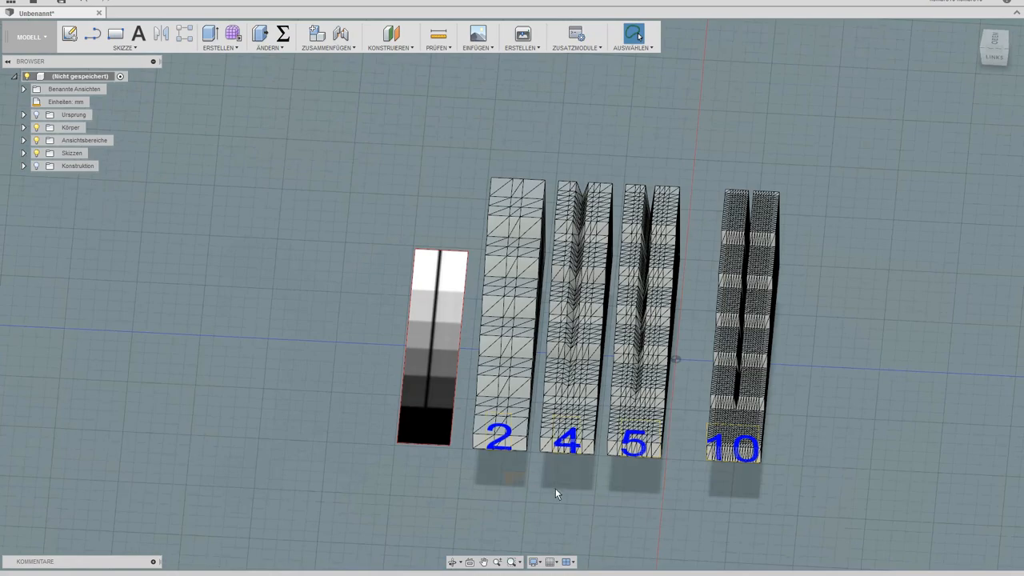
{"action": "left_click_drag", "start_coordinate": [556, 493], "coordinate": [646, 473]}
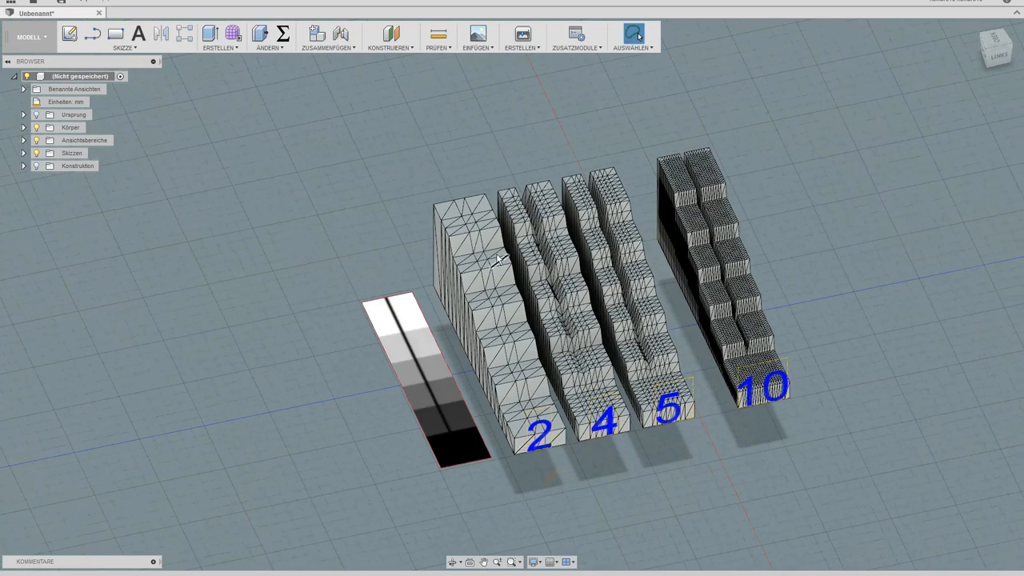
{"action": "mouse_move", "coordinate": [515, 339]}
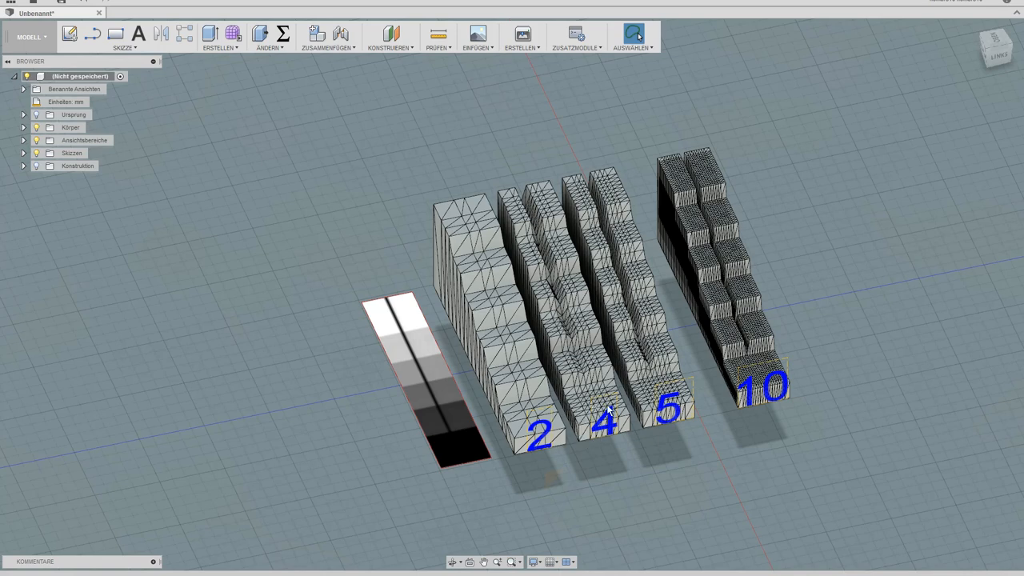
{"action": "mouse_move", "coordinate": [739, 323]}
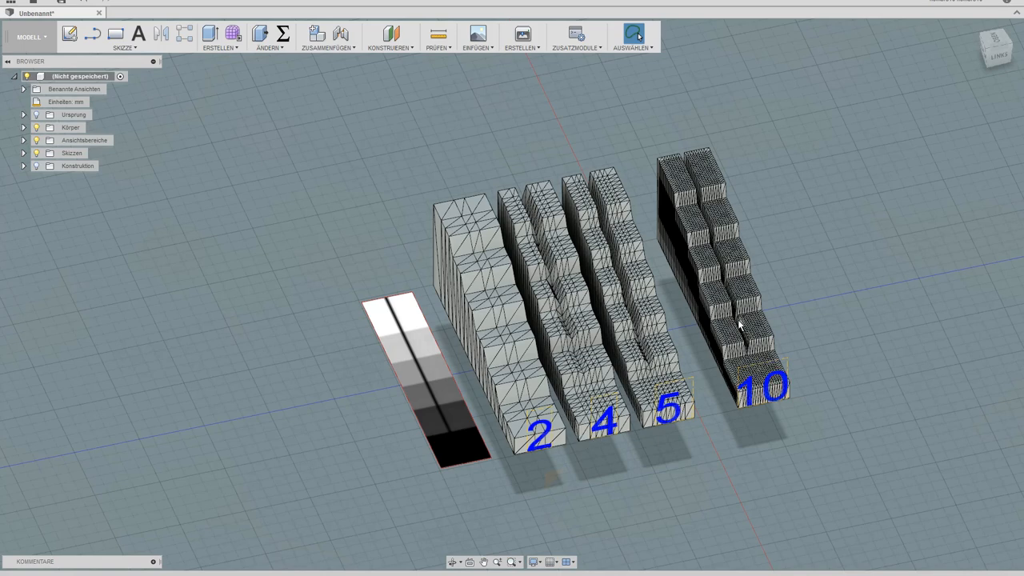
{"action": "mouse_move", "coordinate": [780, 454]}
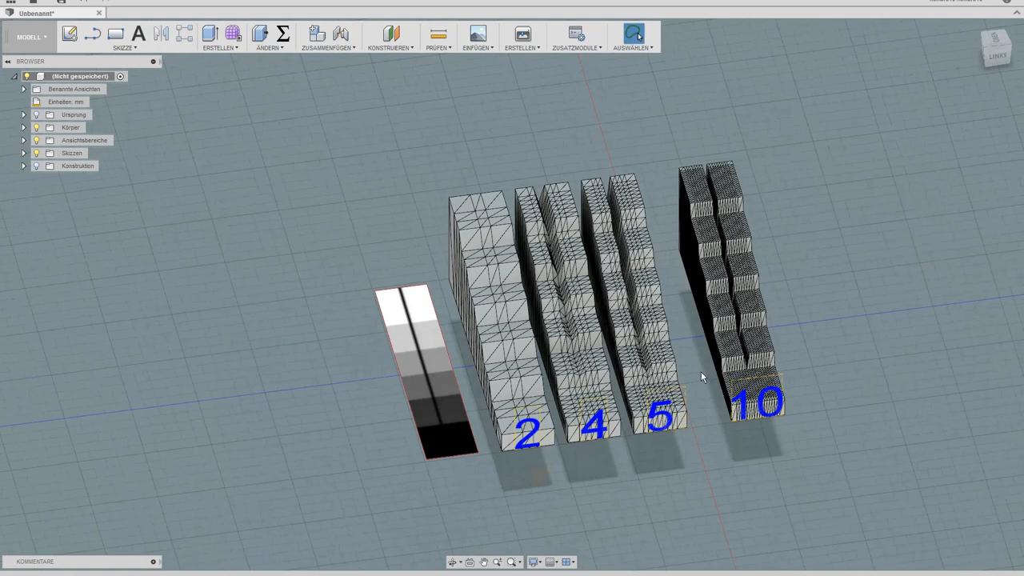
{"action": "mouse_move", "coordinate": [768, 310]}
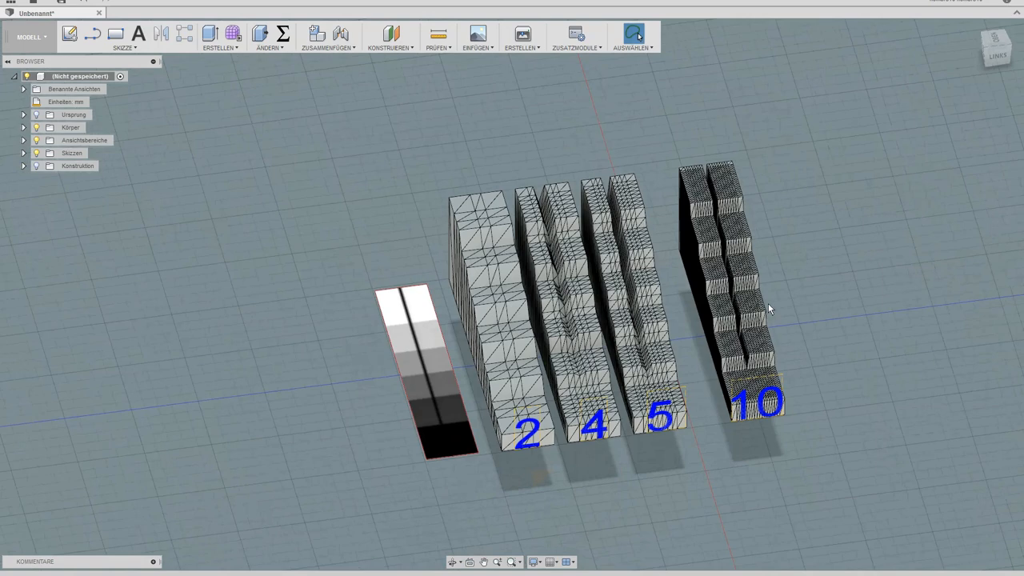
{"action": "mouse_move", "coordinate": [713, 365]}
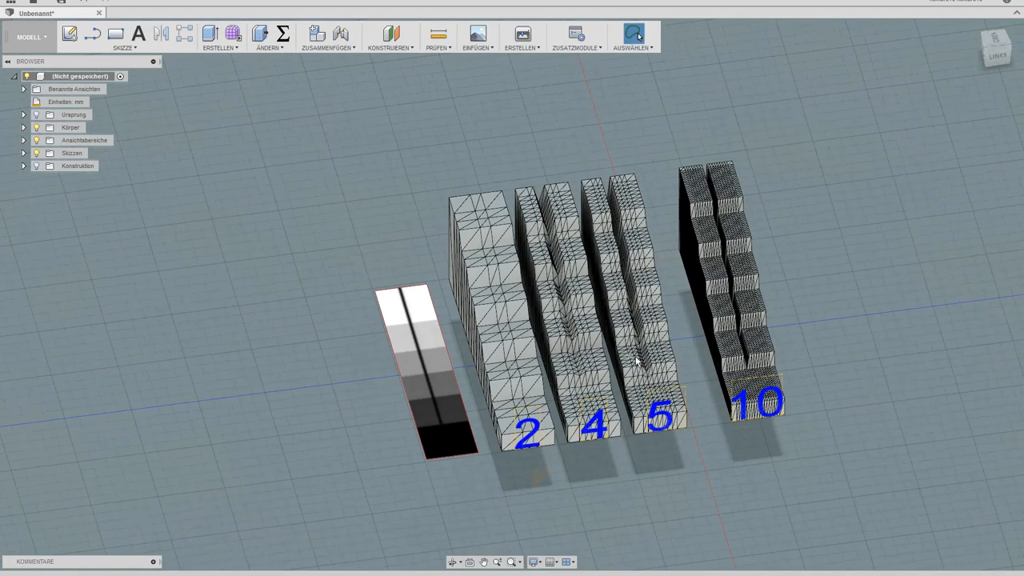
{"action": "mouse_move", "coordinate": [576, 323]}
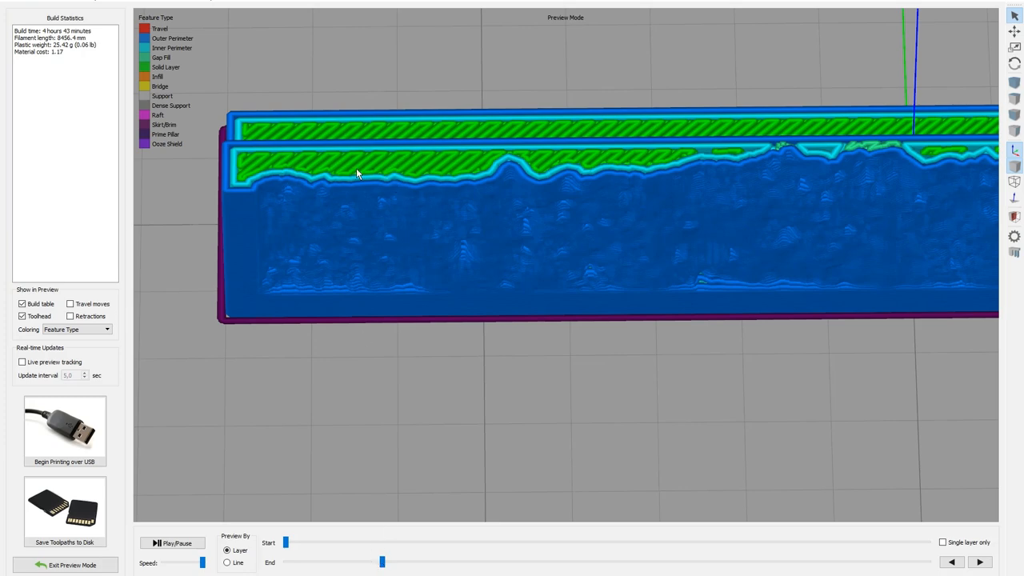
{"action": "mouse_move", "coordinate": [355, 172]}
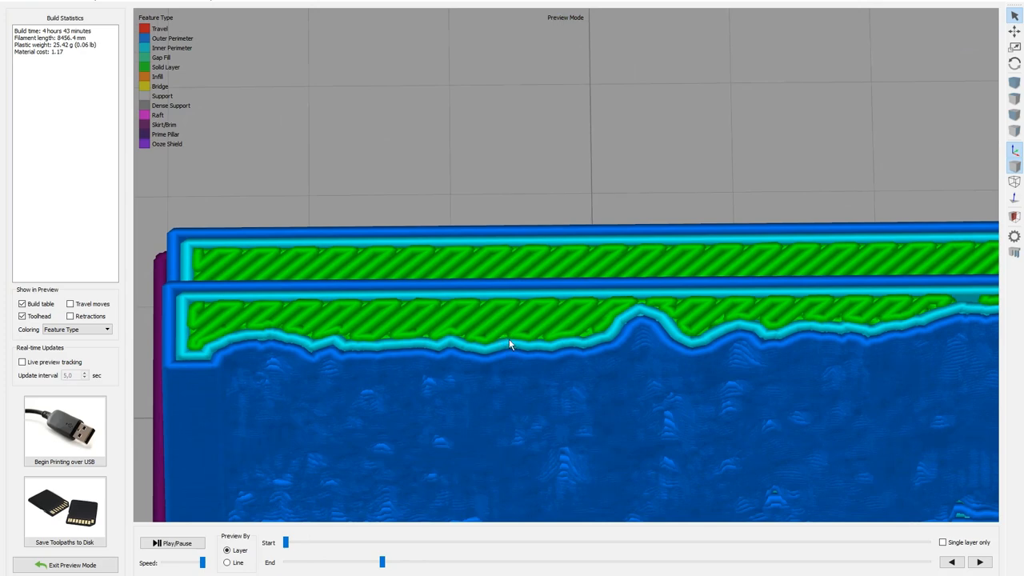
{"action": "mouse_move", "coordinate": [497, 342]}
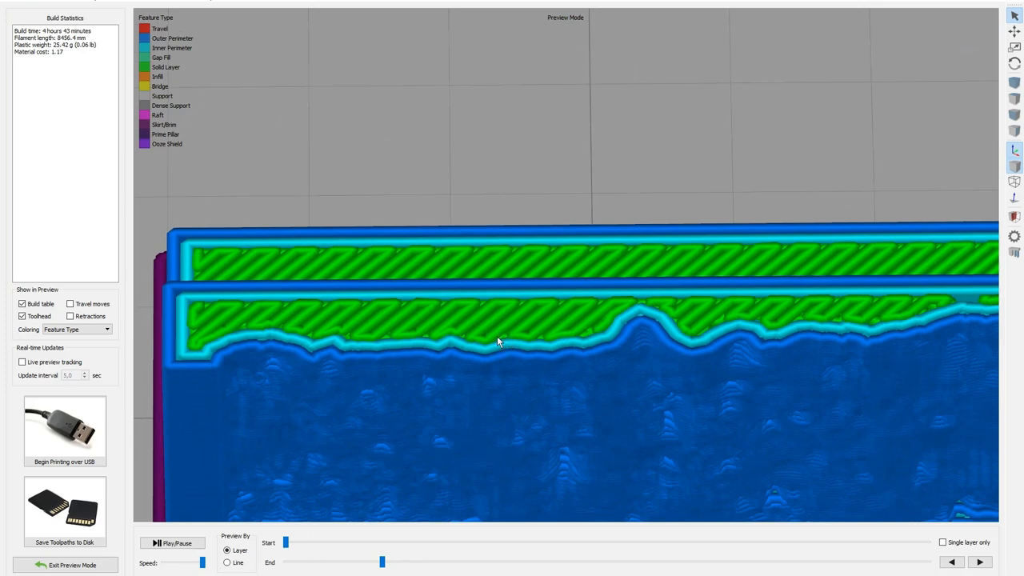
{"action": "mouse_move", "coordinate": [415, 503]}
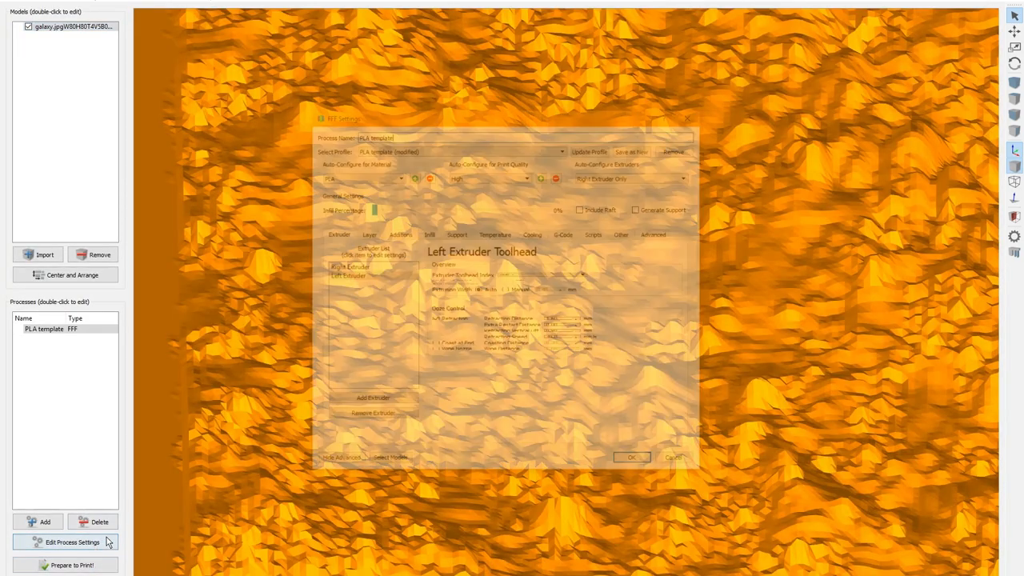
Check additions and infill, then apply a higher outline shell count on the Layer page.
{"action": "left_click", "coordinate": [397, 234]}
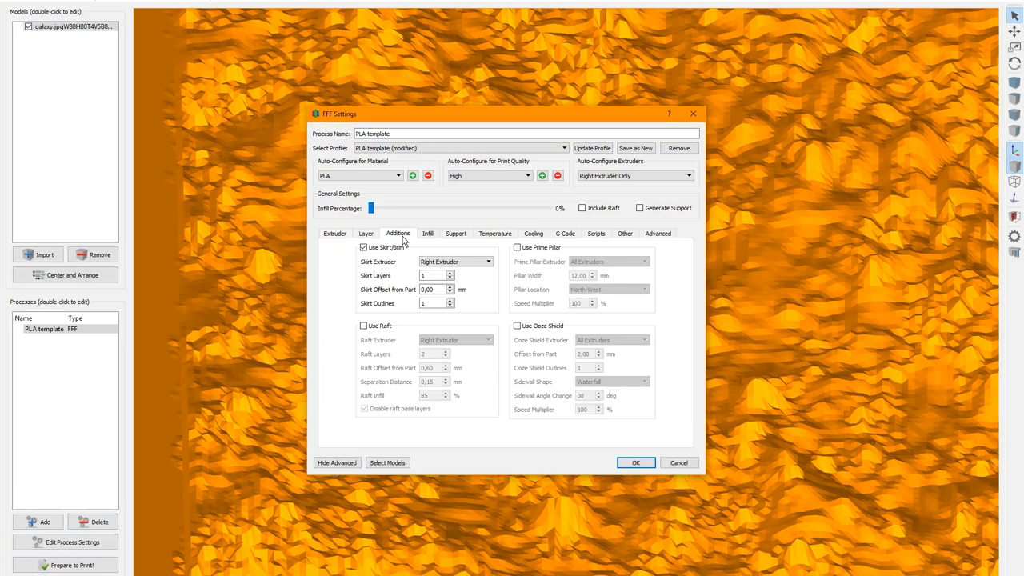
{"action": "left_click", "coordinate": [428, 233]}
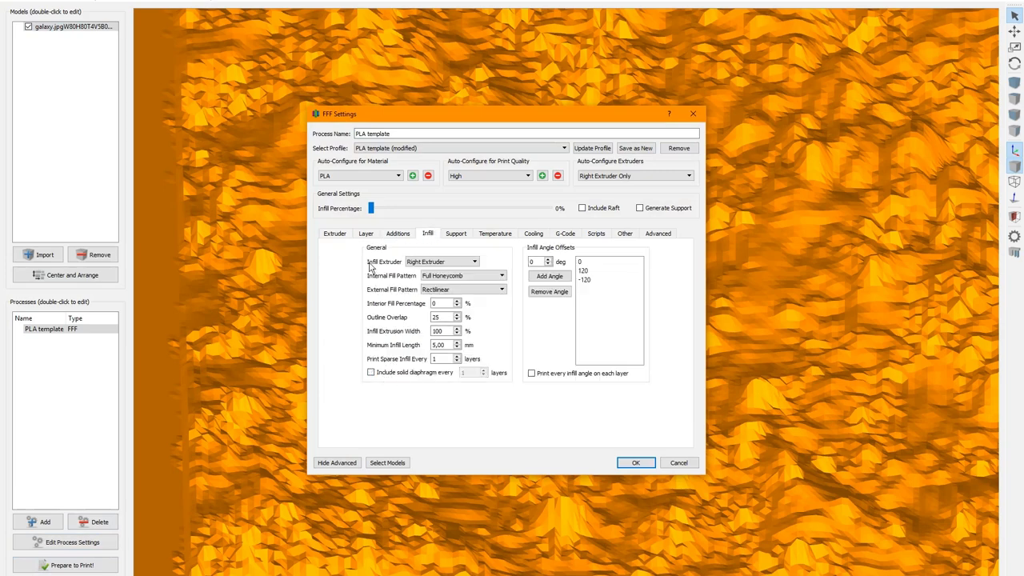
{"action": "left_click", "coordinate": [364, 234]}
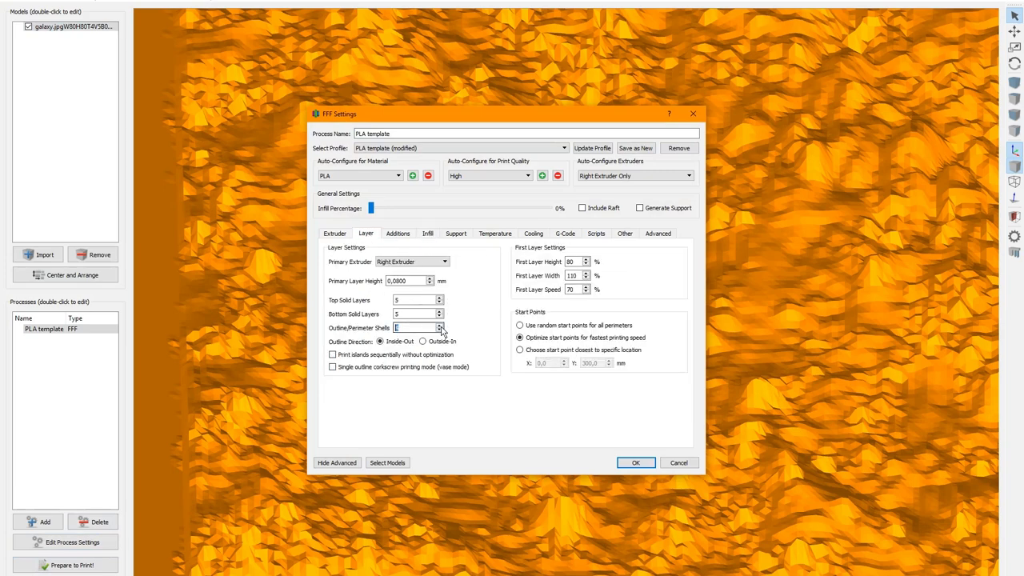
{"action": "left_click", "coordinate": [635, 462]}
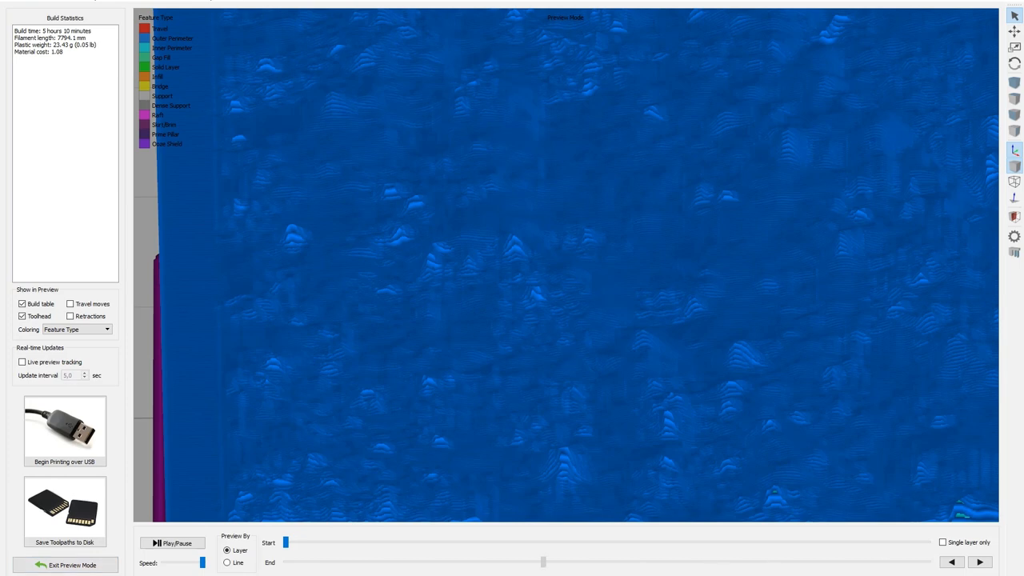
Scrub the toolpath preview up through upper layers showing mostly perimeter loops.
{"action": "left_click_drag", "start_coordinate": [544, 563], "coordinate": [412, 563]}
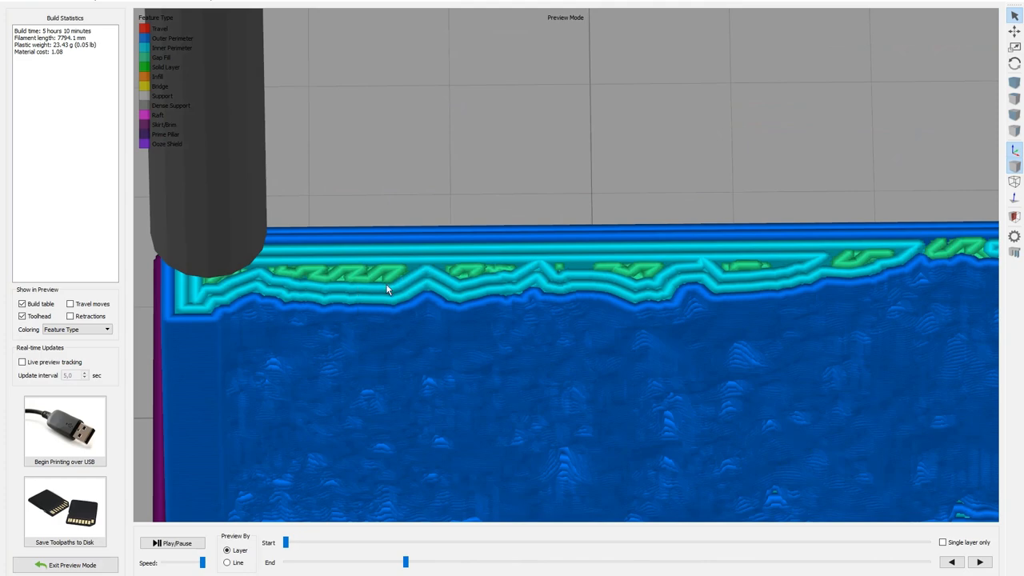
{"action": "mouse_move", "coordinate": [377, 286]}
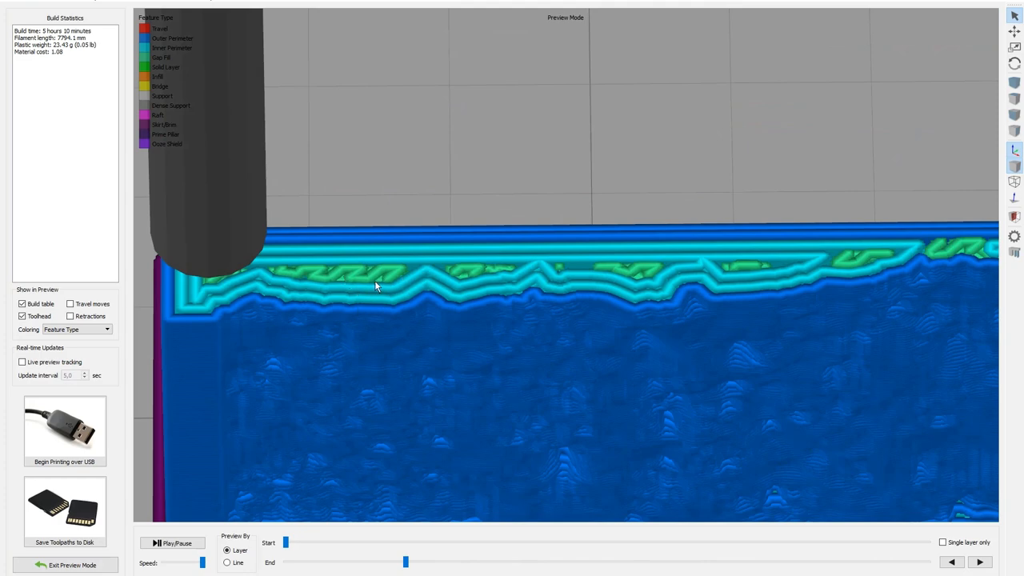
{"action": "mouse_move", "coordinate": [410, 274]}
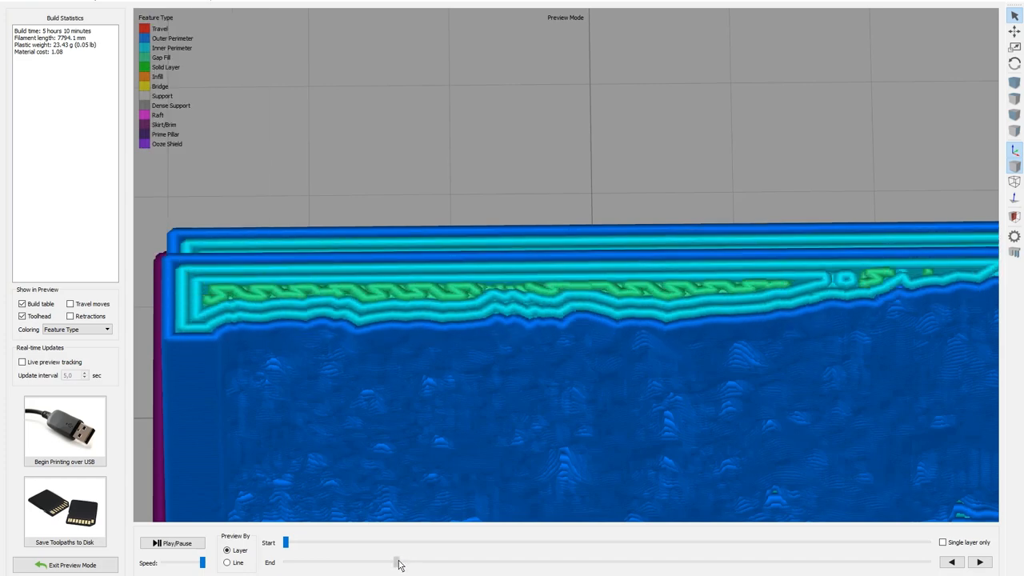
{"action": "left_click_drag", "start_coordinate": [284, 563], "coordinate": [432, 563]}
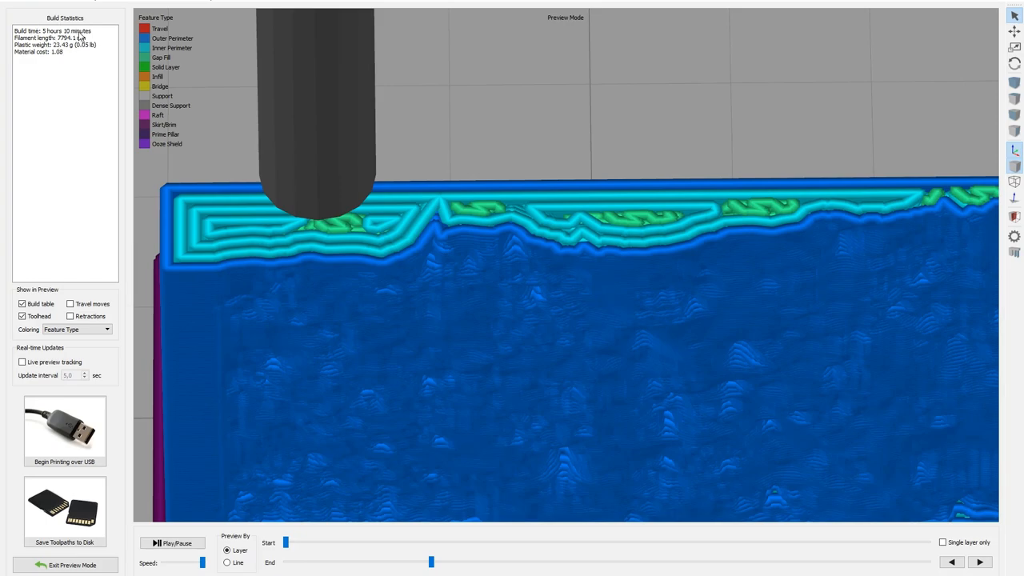
{"action": "mouse_move", "coordinate": [38, 25]}
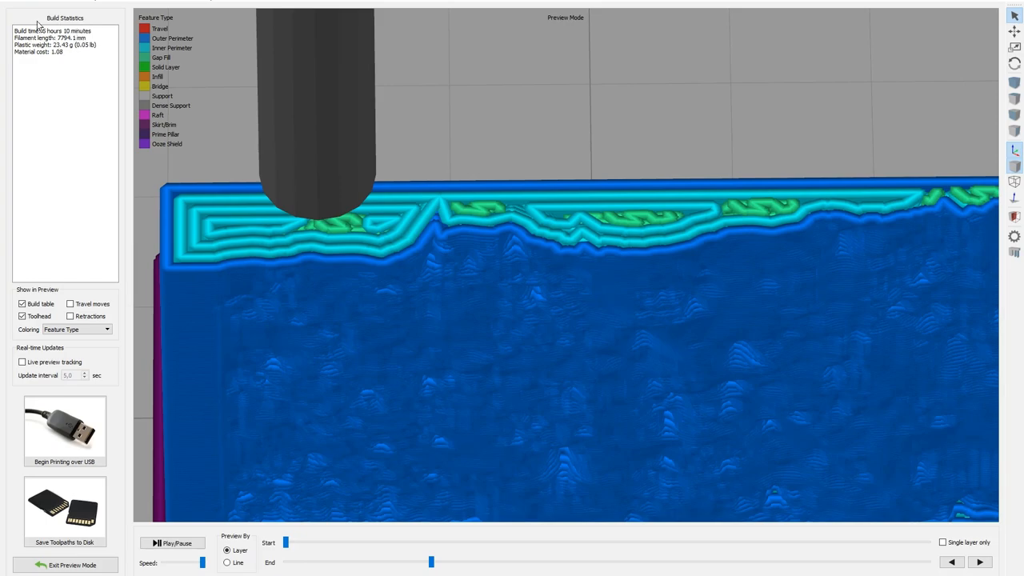